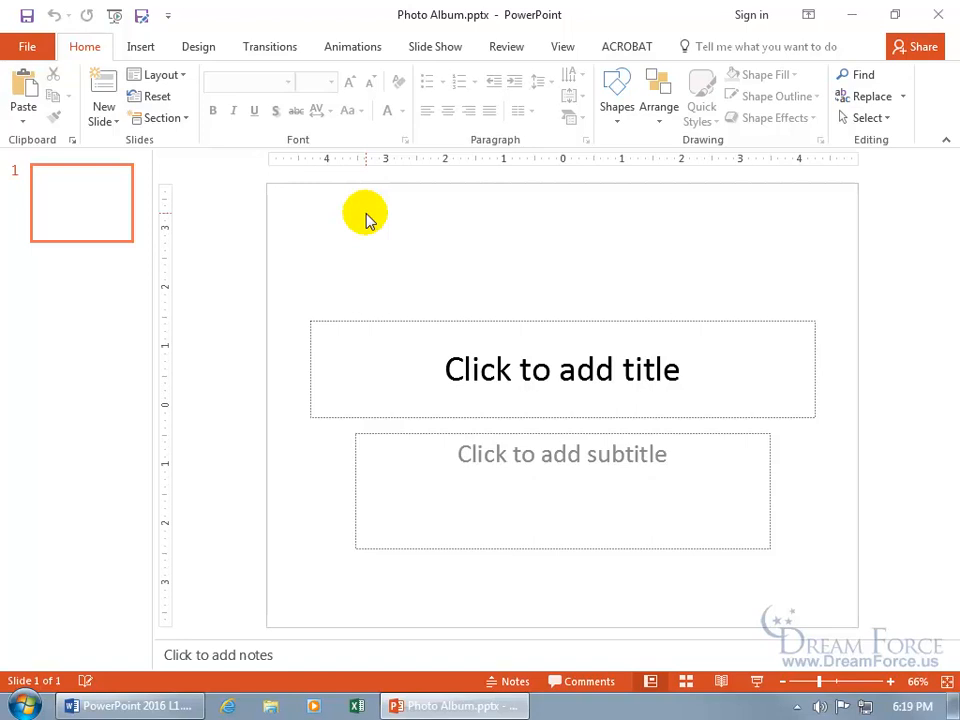
mouse_move(424, 182)
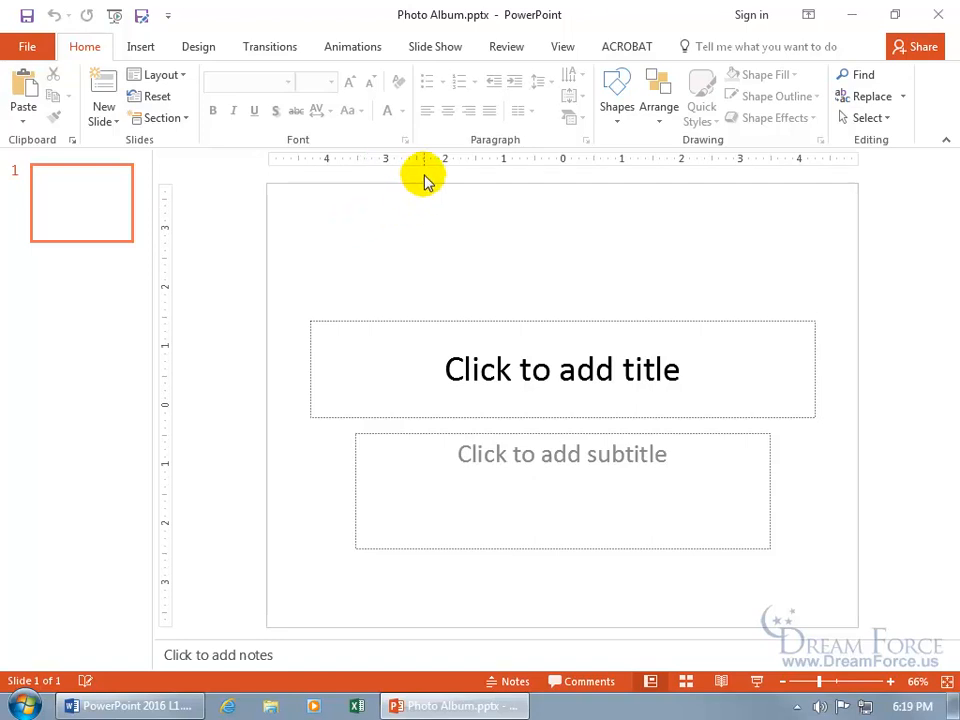
mouse_move(440, 30)
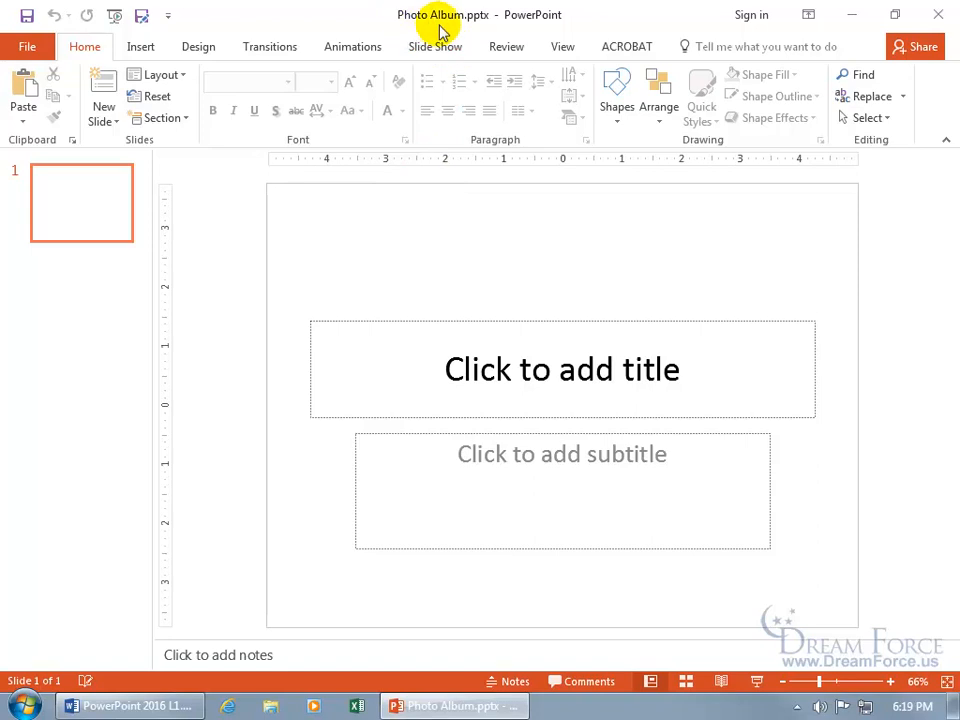
mouse_move(440, 284)
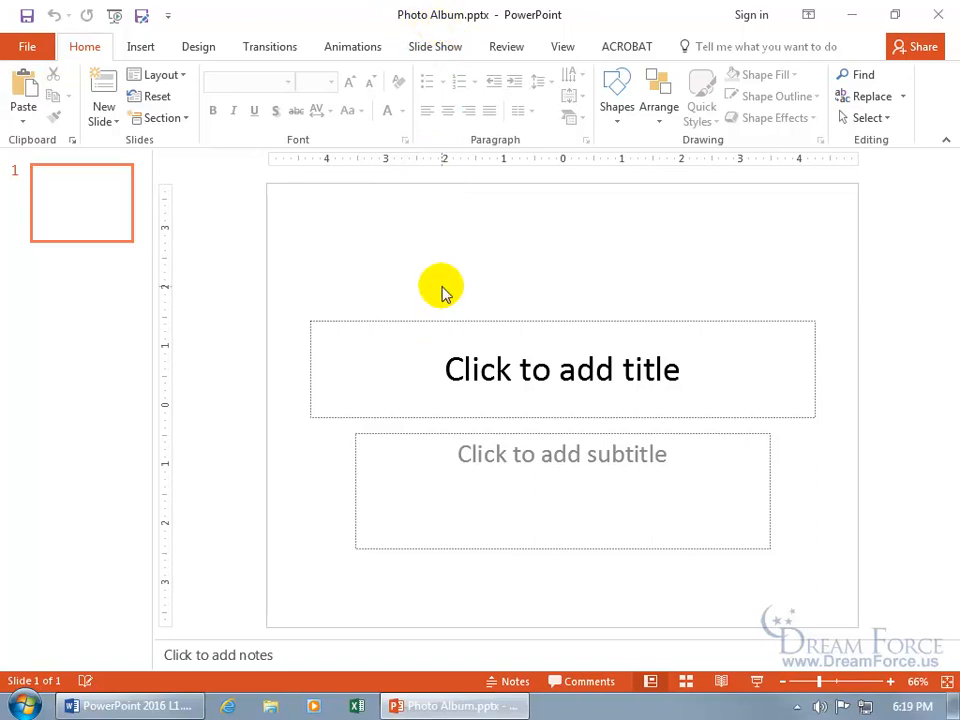
mouse_move(140, 46)
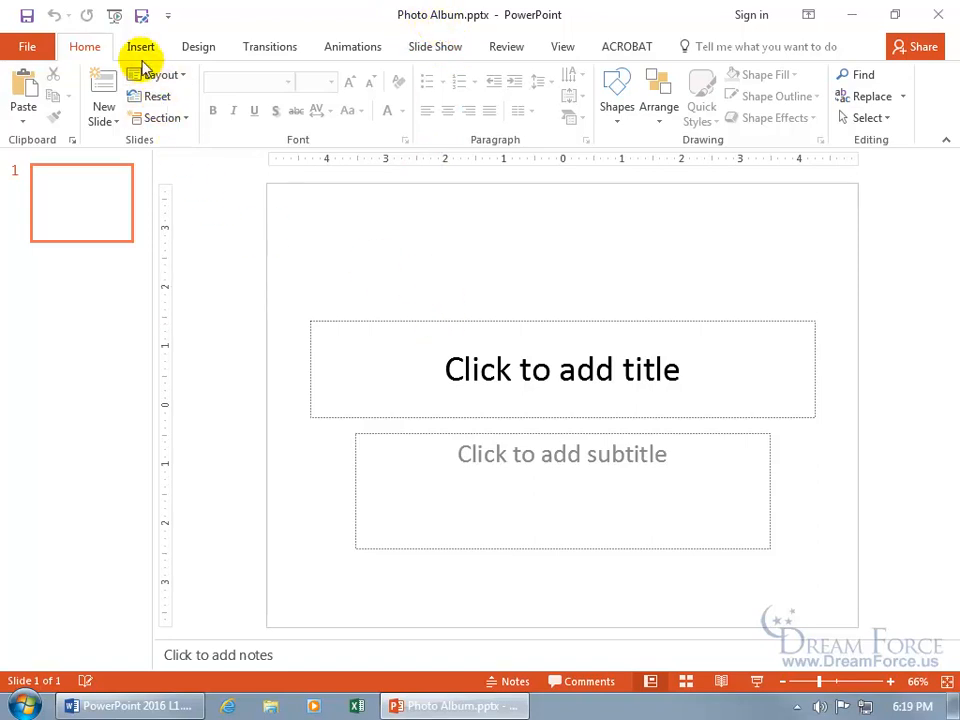
Show the Insert commands and the Photo Album choices (New and Edit Photo Album)
click(140, 46)
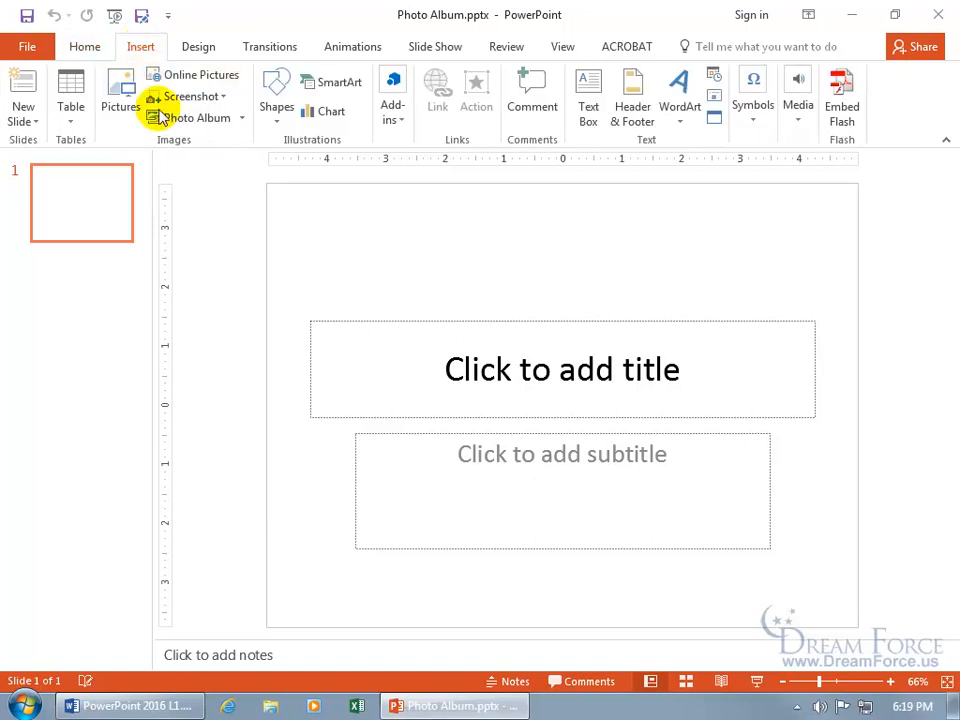
mouse_move(176, 144)
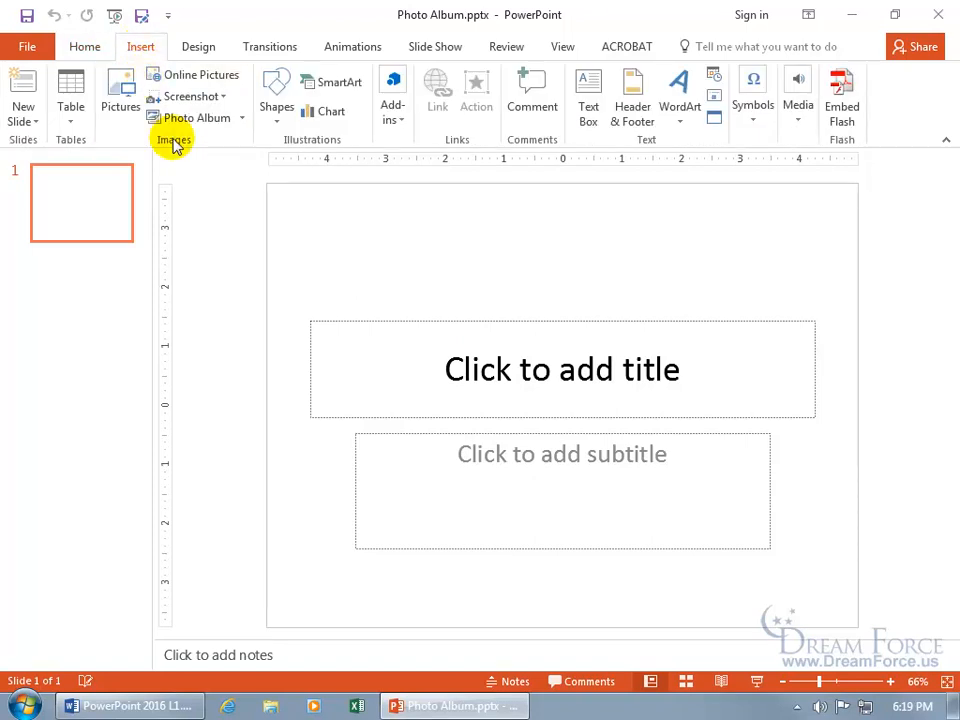
mouse_move(196, 118)
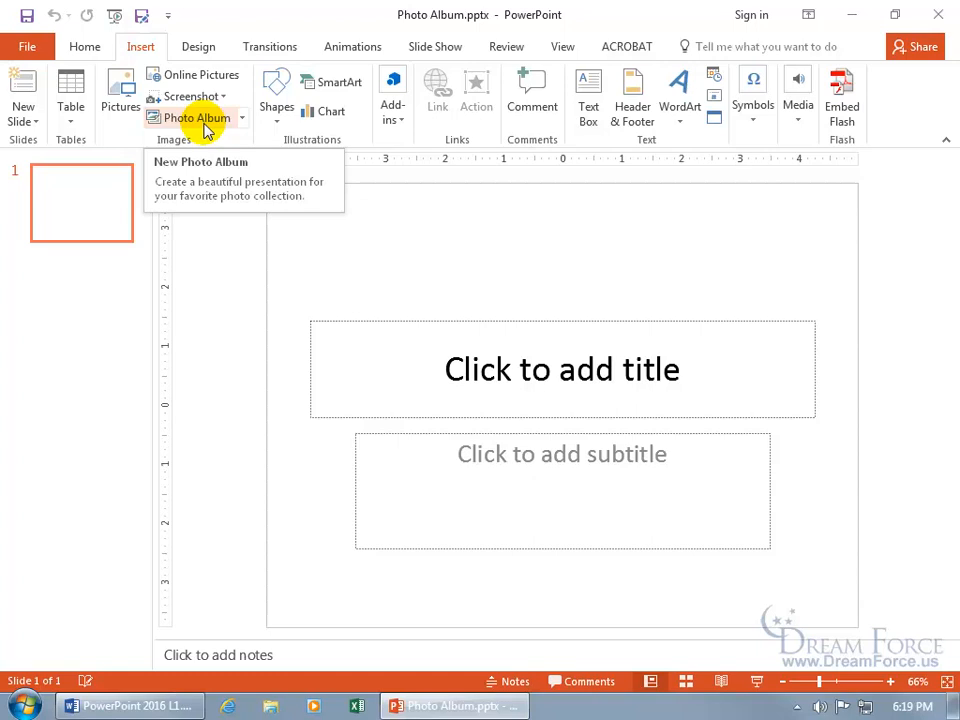
click(244, 118)
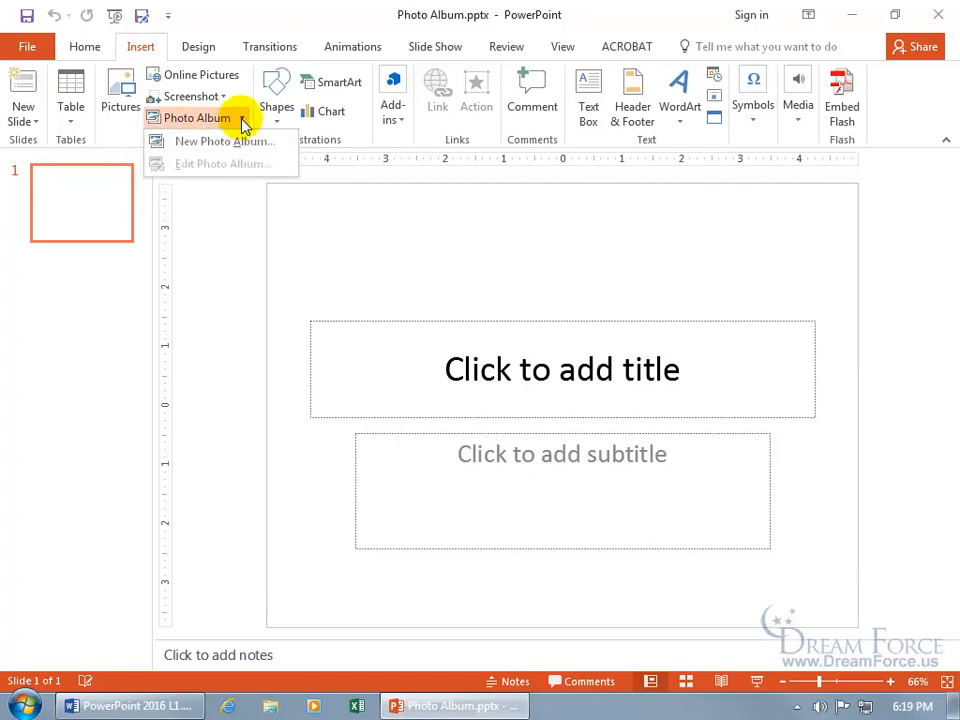
mouse_move(222, 140)
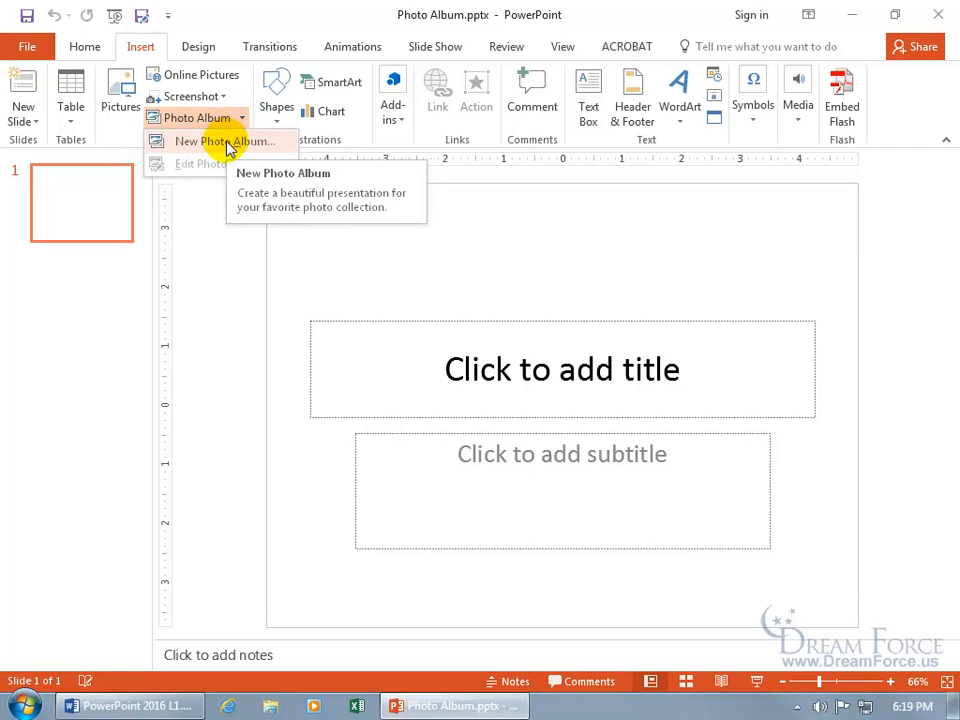
mouse_move(218, 150)
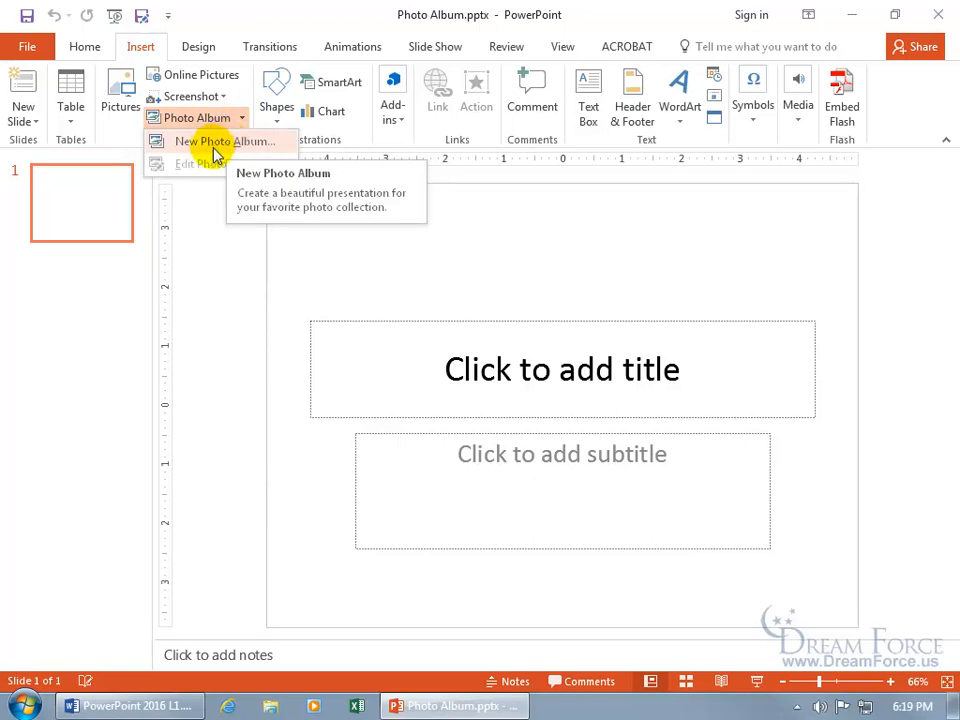
mouse_move(196, 168)
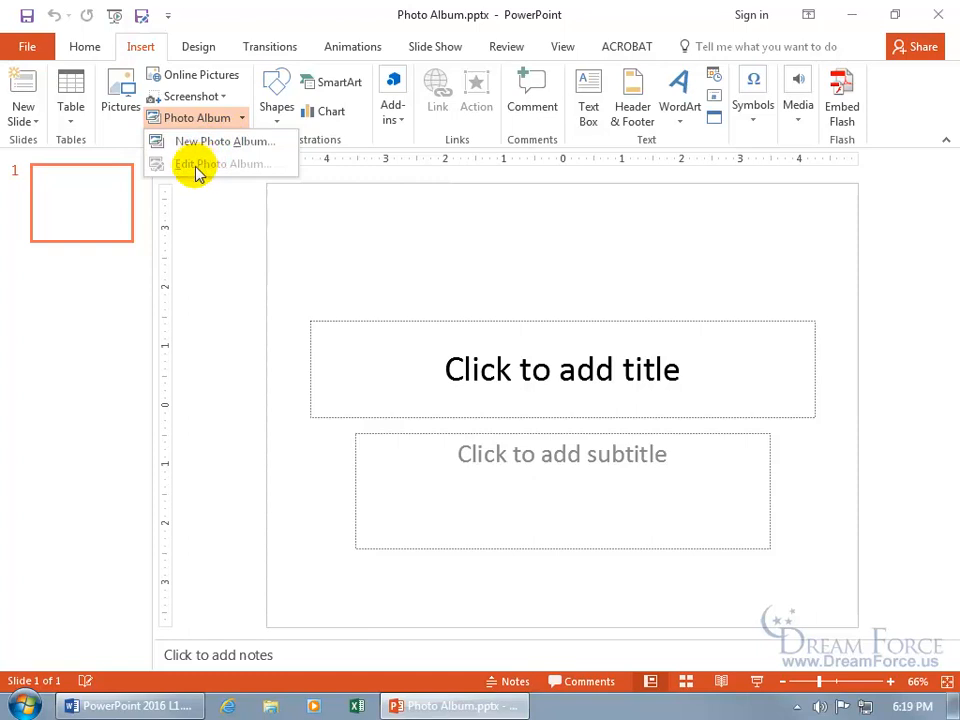
mouse_move(256, 190)
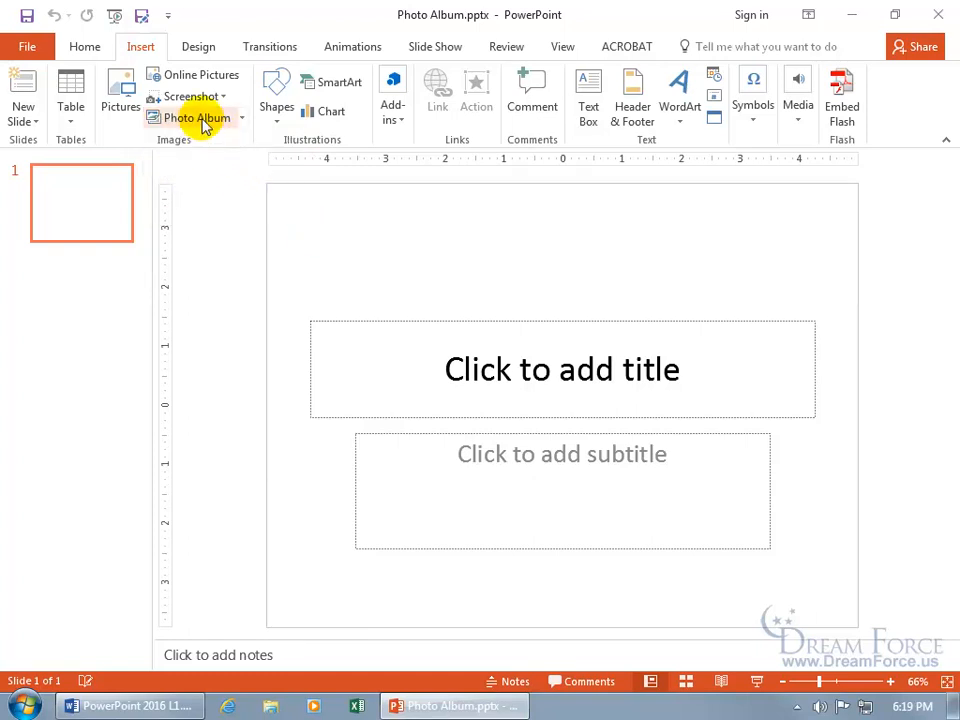
mouse_move(196, 118)
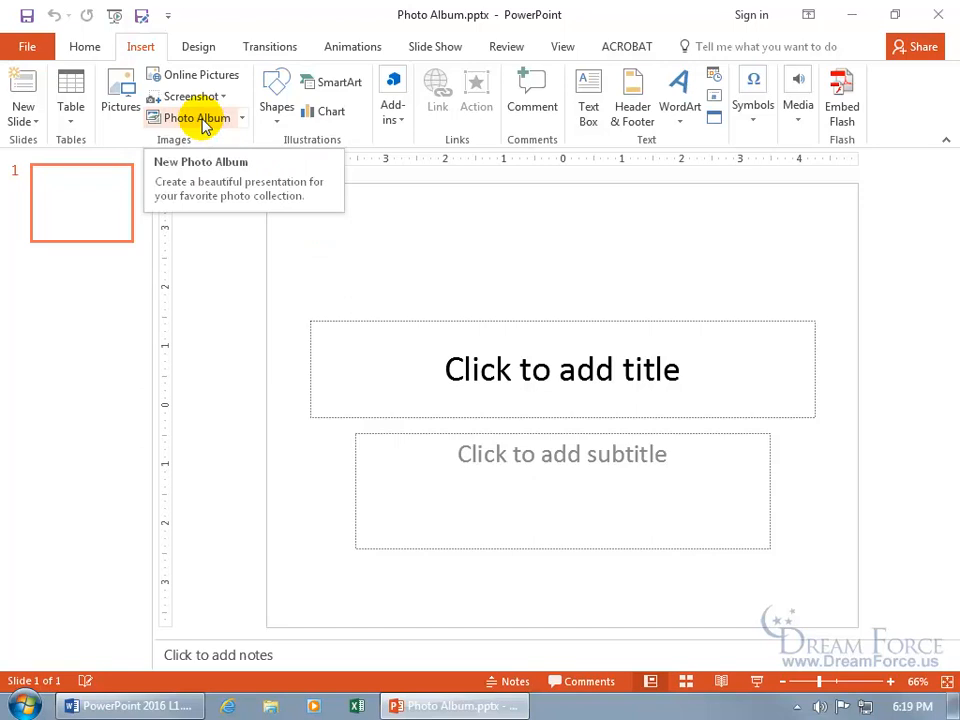
Start a new photo album, showing its empty picture list
click(200, 160)
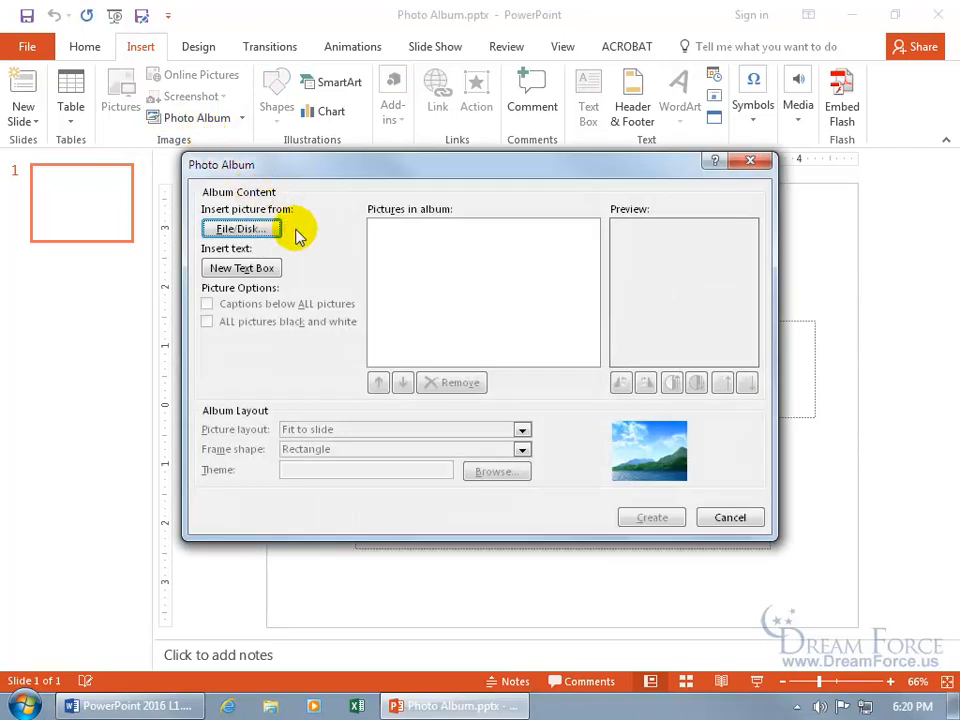
mouse_move(250, 240)
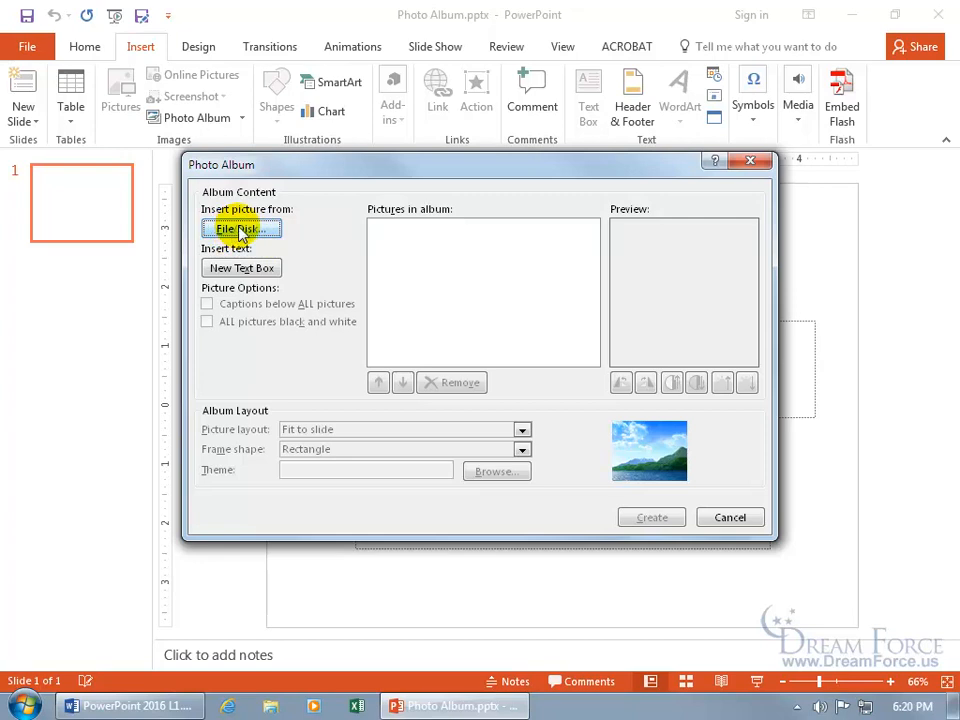
Browse for pictures from File/Disk and go to the Pictures library
click(240, 228)
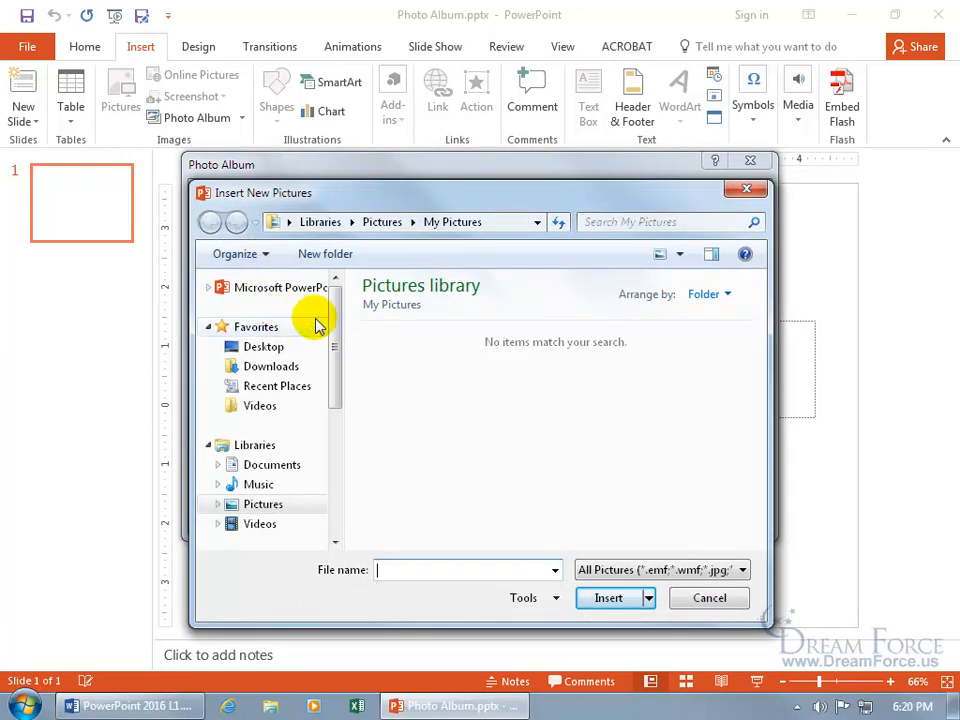
scroll(down, 3)
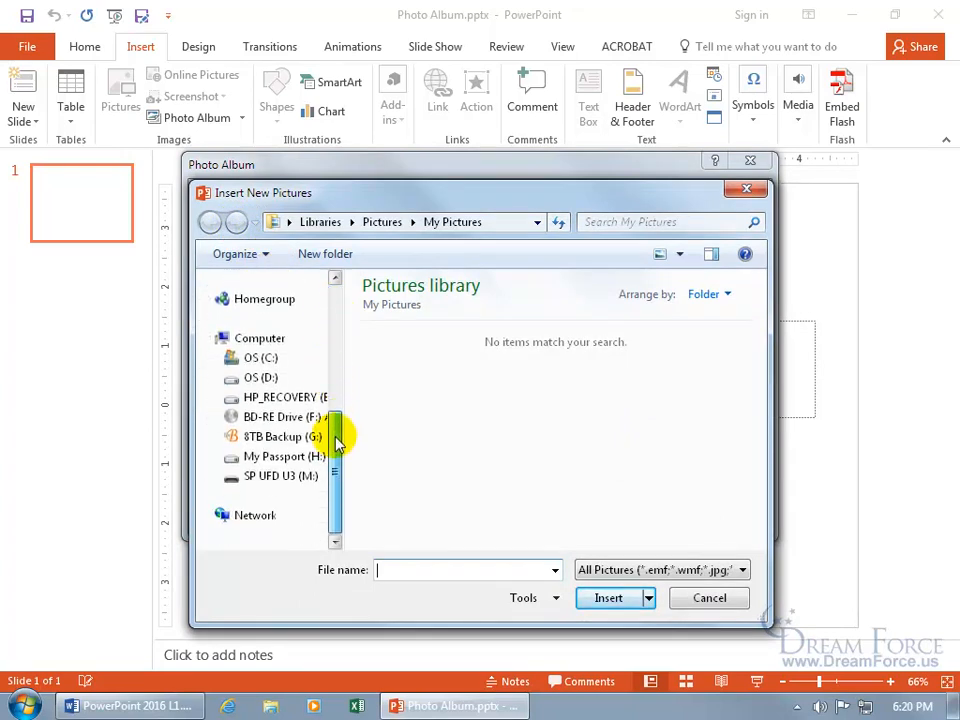
mouse_move(270, 416)
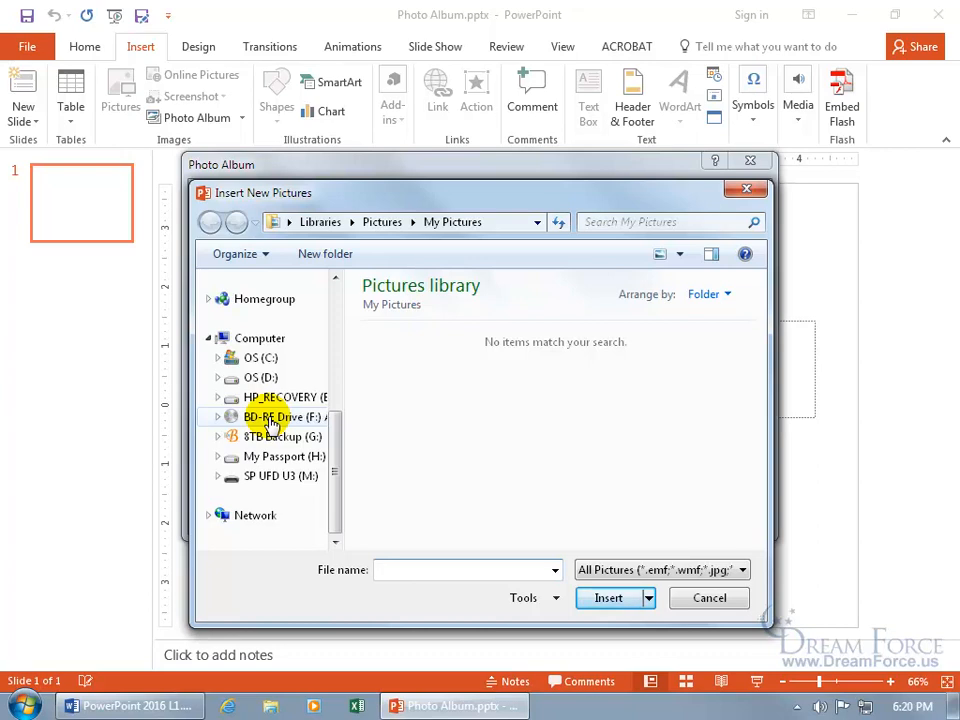
mouse_move(396, 264)
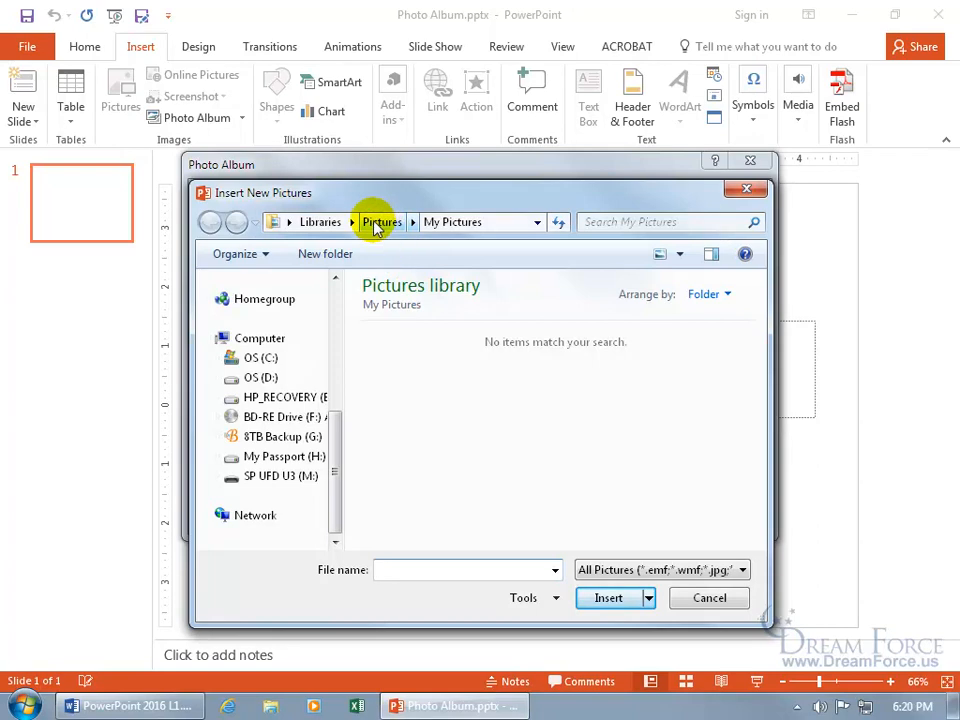
click(380, 220)
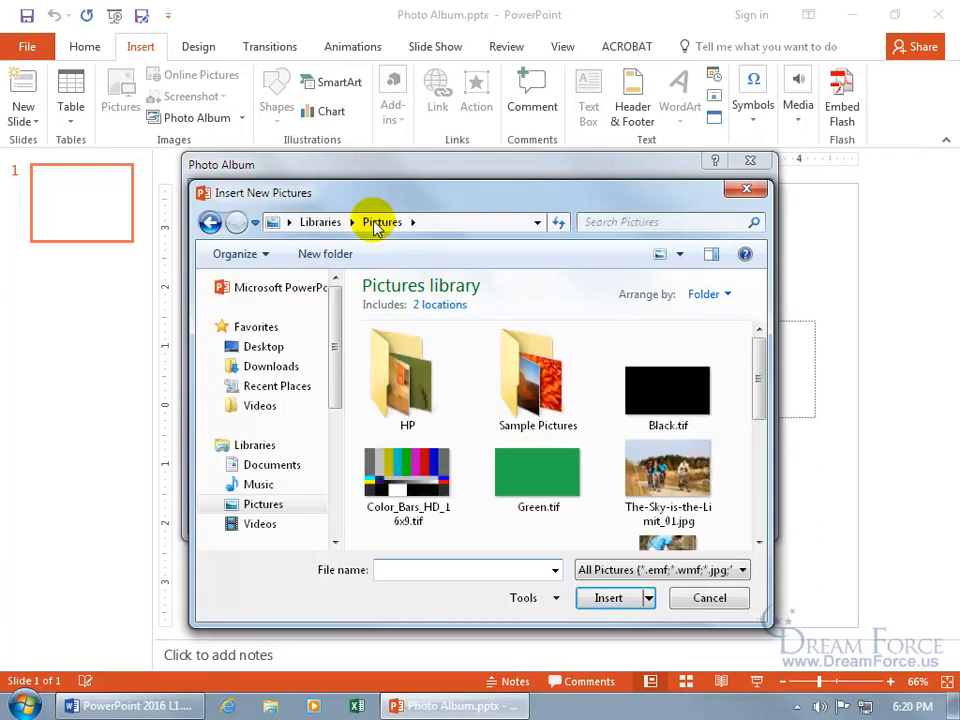
mouse_move(536, 376)
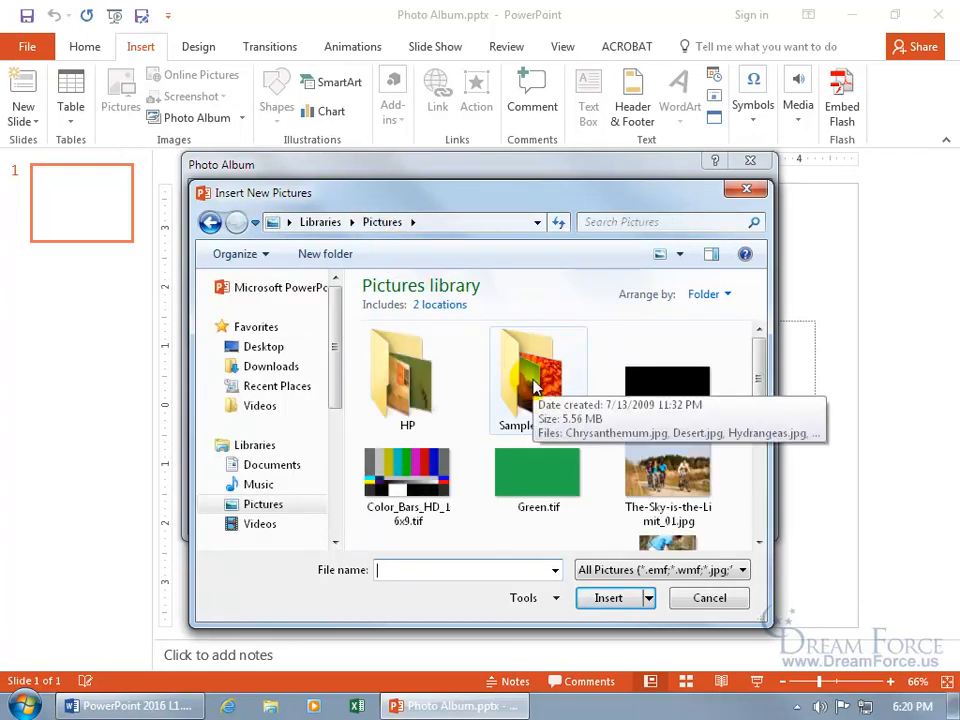
From Sample Pictures, select Chrysanthemum, Desert, Lighthouse, Penguins and Tulips and insert them into the album
double_click(538, 376)
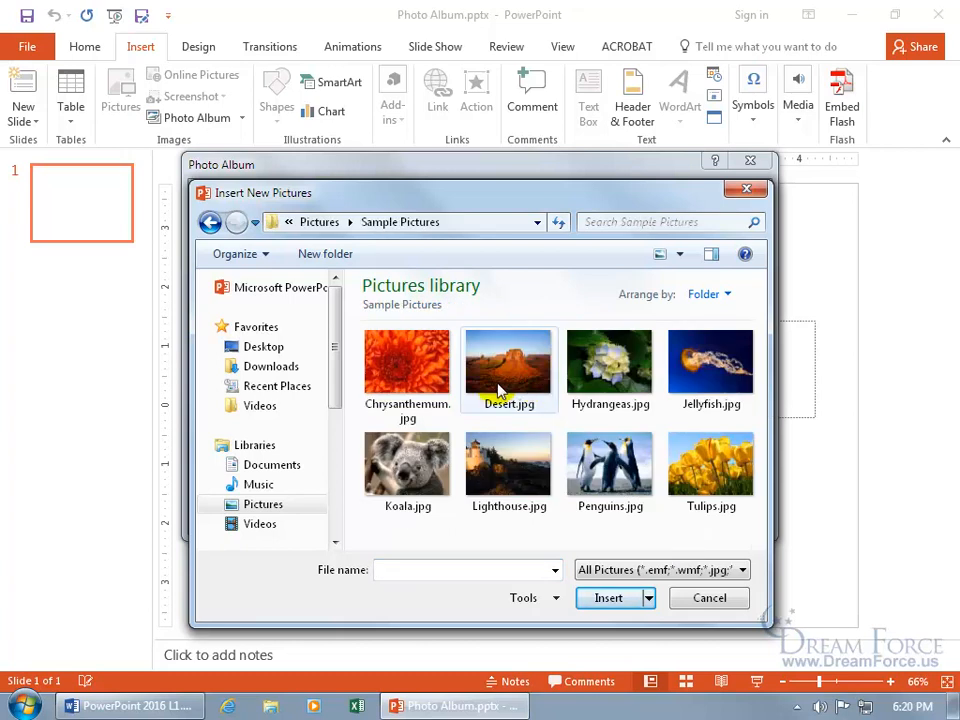
mouse_move(408, 364)
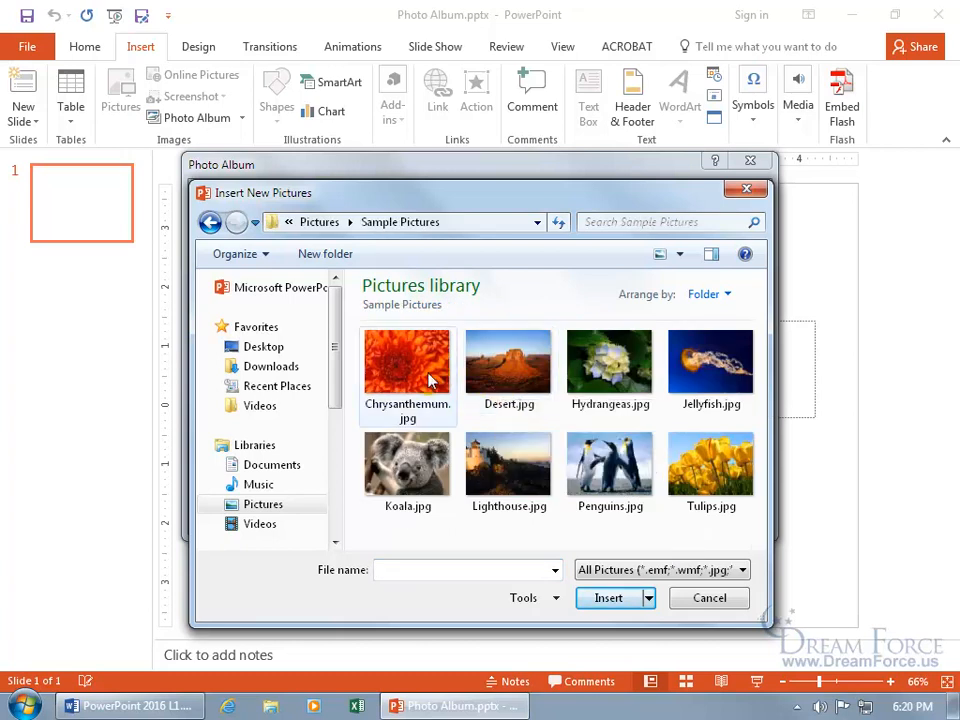
click(408, 360)
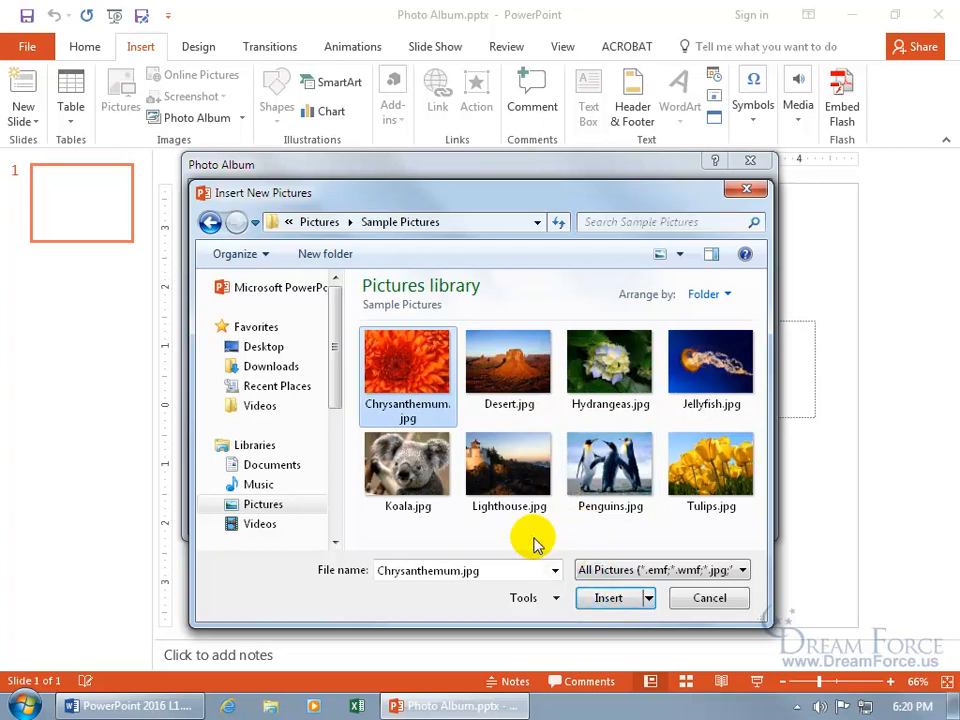
mouse_move(508, 464)
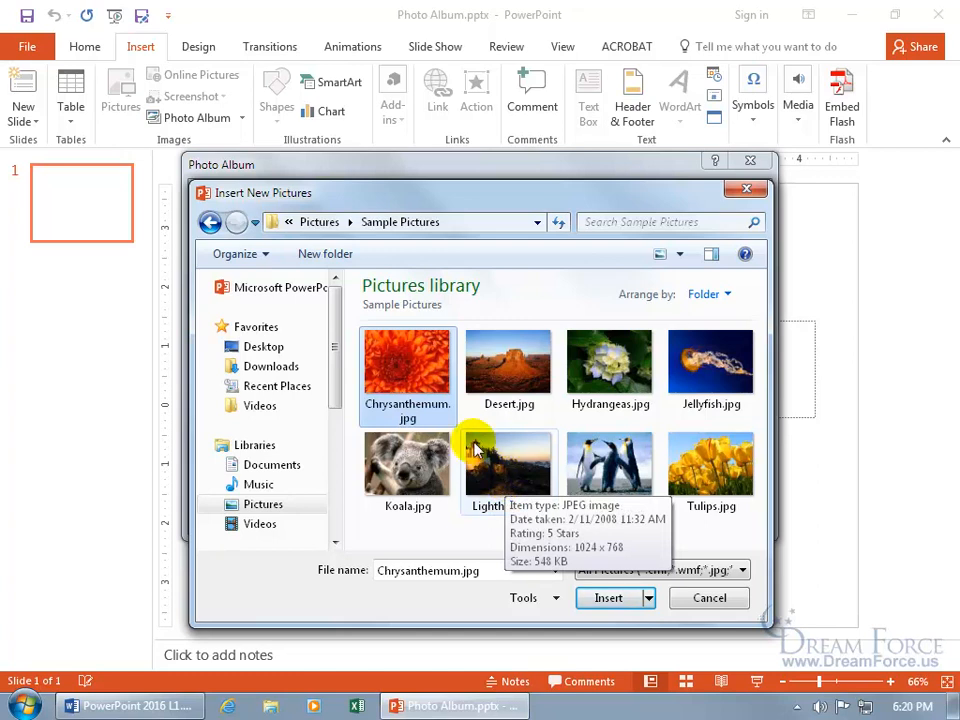
mouse_move(456, 450)
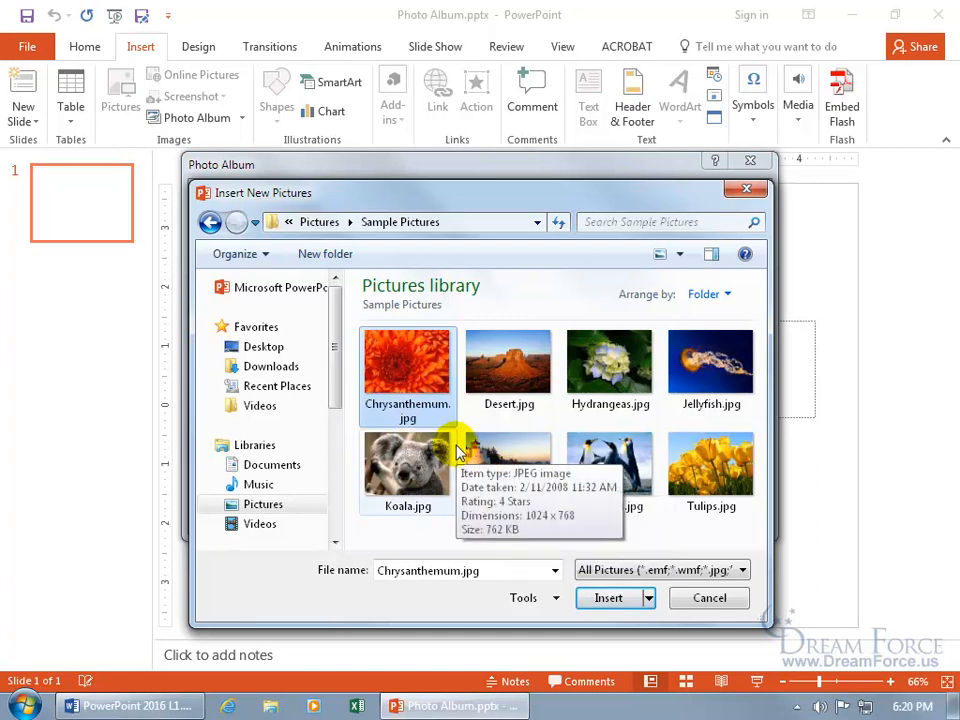
mouse_move(408, 376)
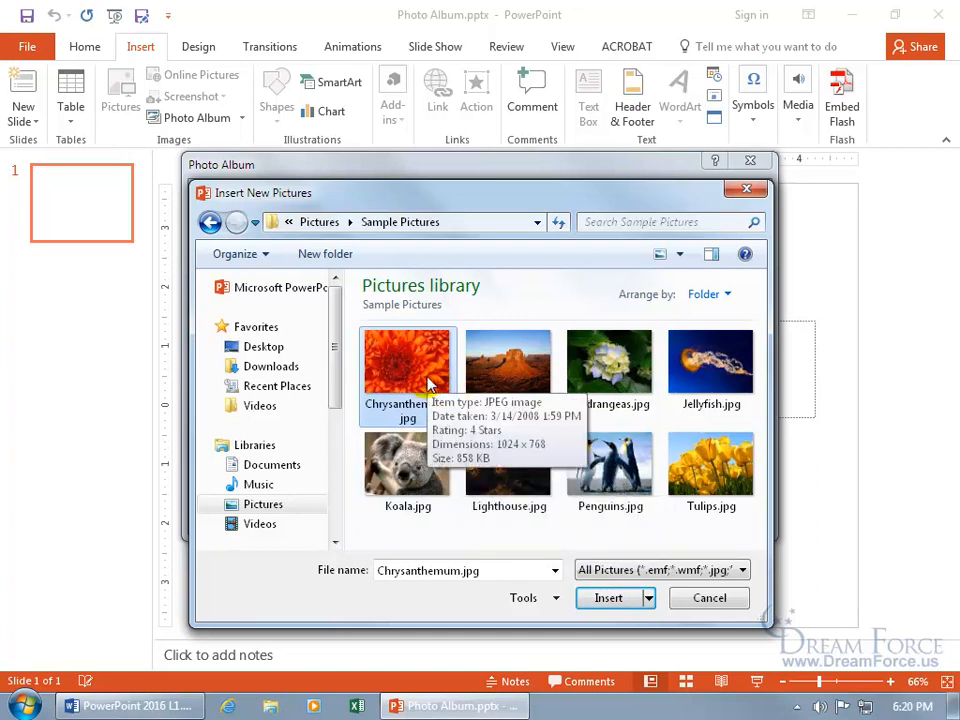
mouse_move(420, 384)
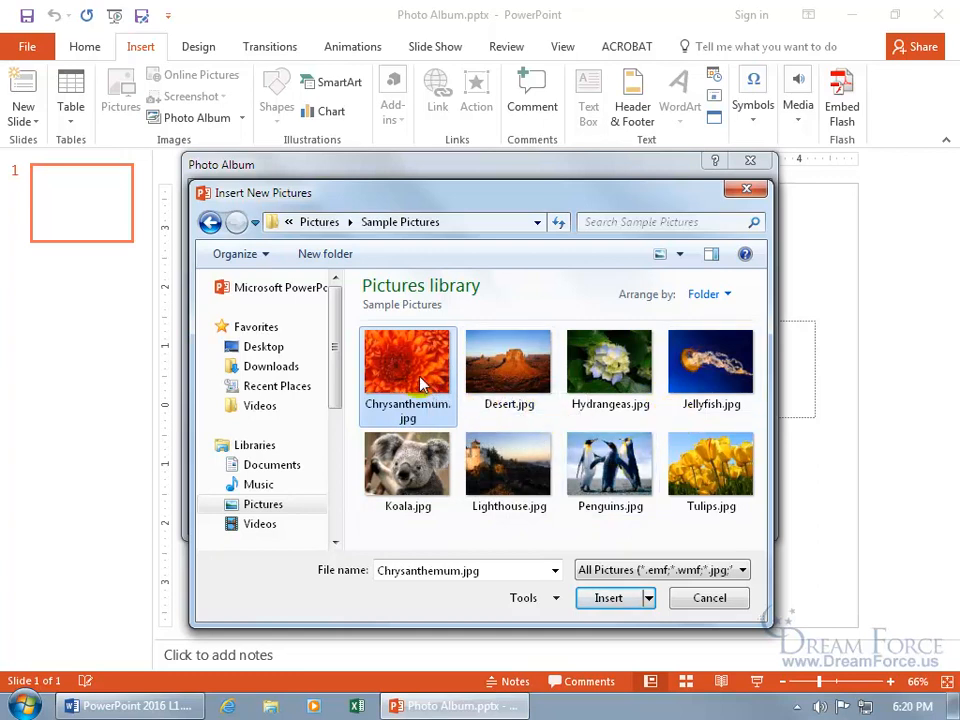
mouse_move(610, 470)
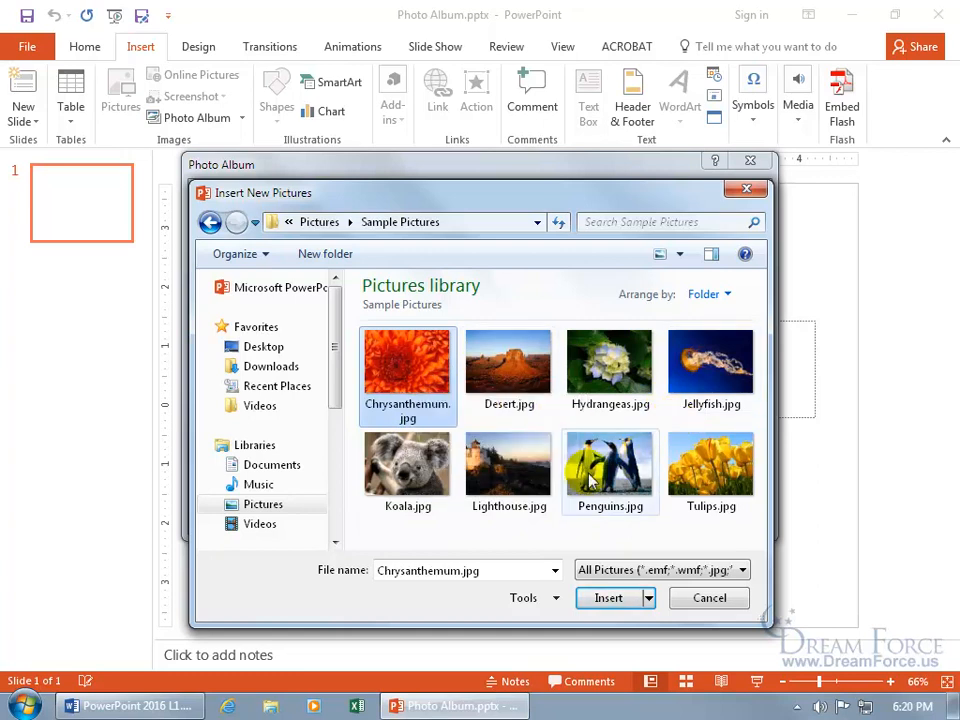
click(610, 464)
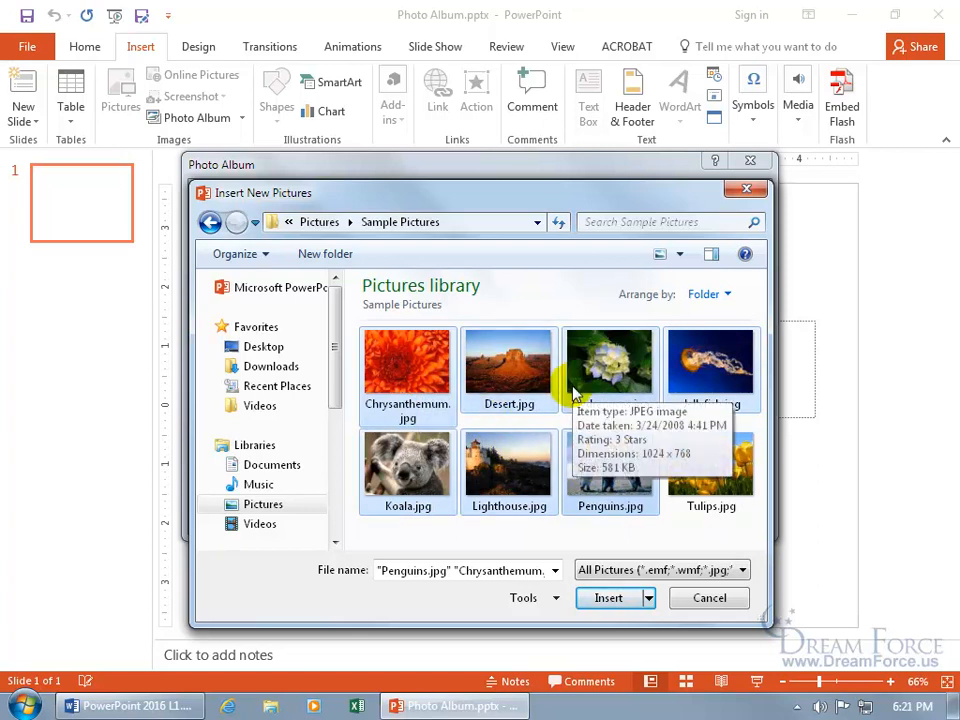
mouse_move(548, 540)
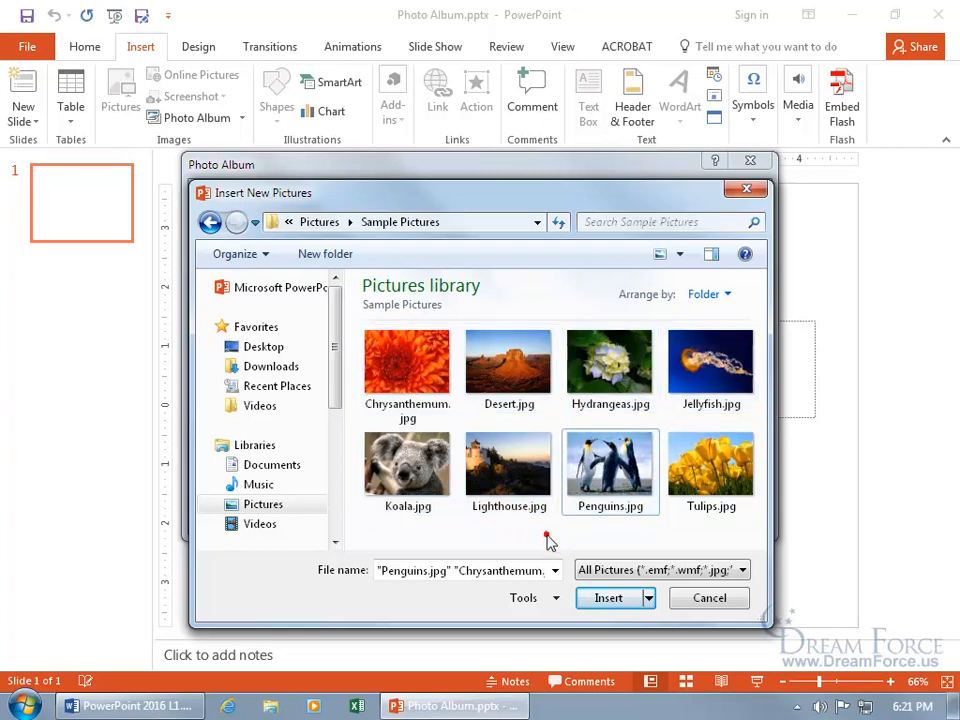
click(408, 362)
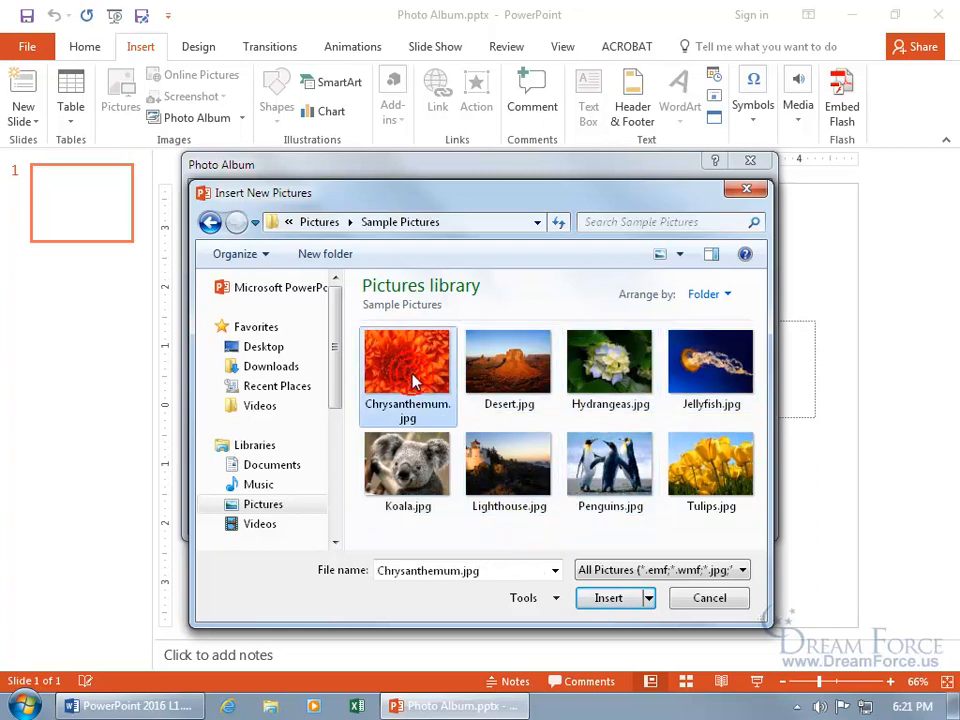
click(508, 362)
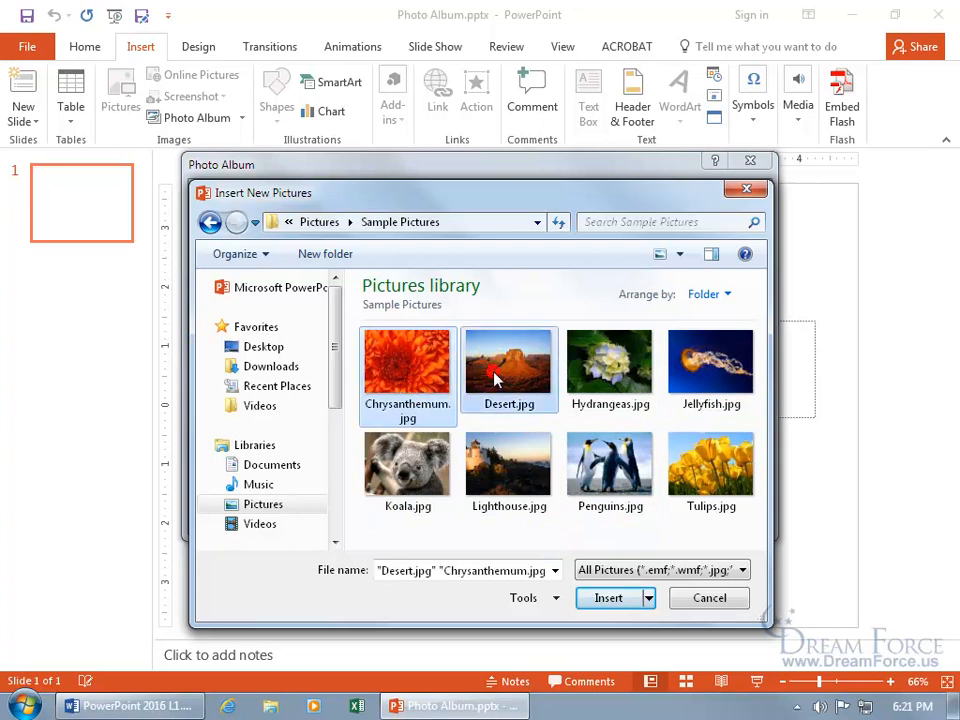
click(408, 464)
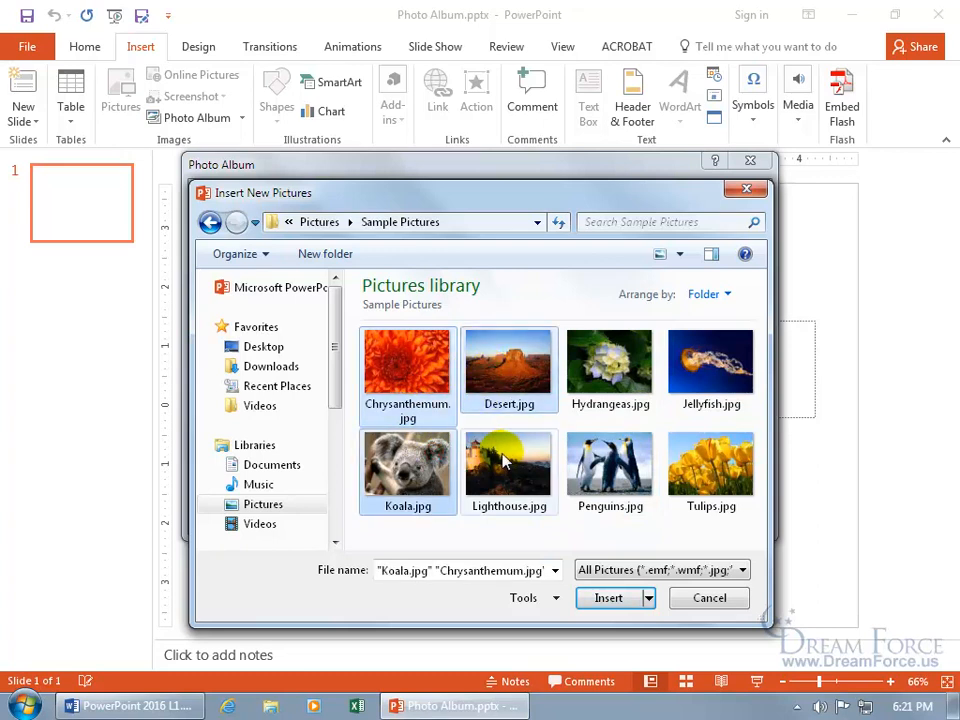
click(710, 464)
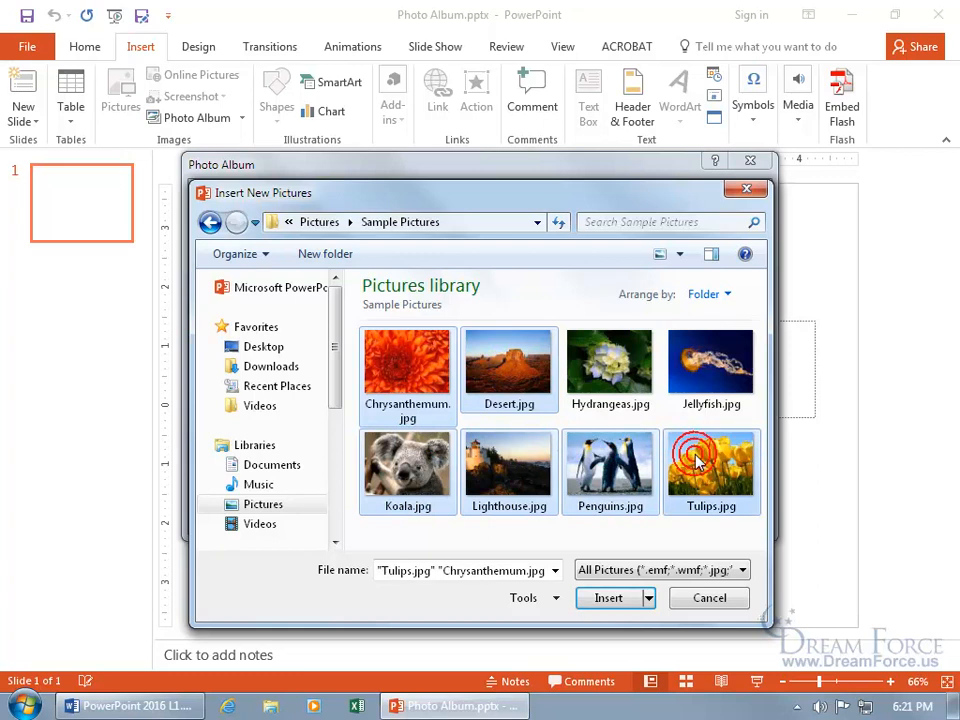
mouse_move(650, 444)
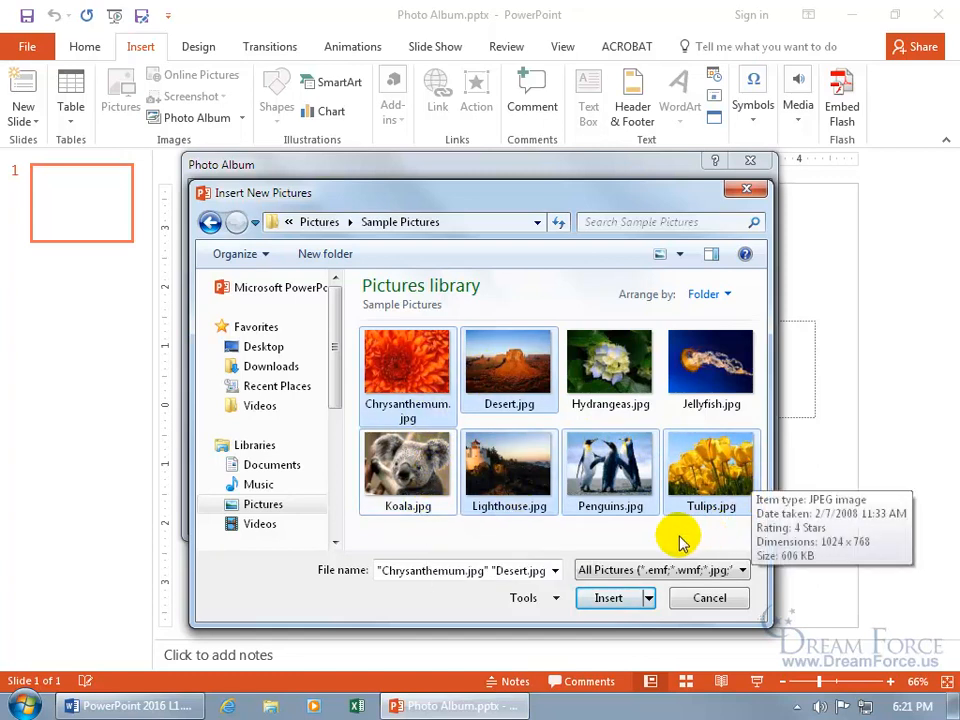
click(608, 596)
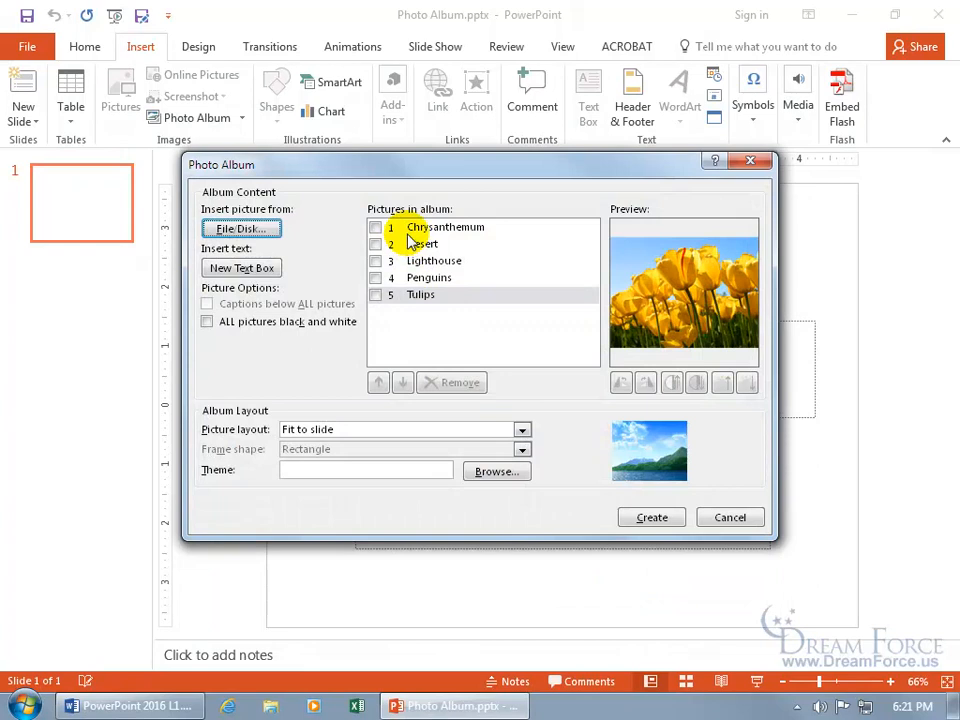
Remove Penguins from the album list, leaving Chrysanthemum, Desert, Lighthouse and Tulips
click(444, 228)
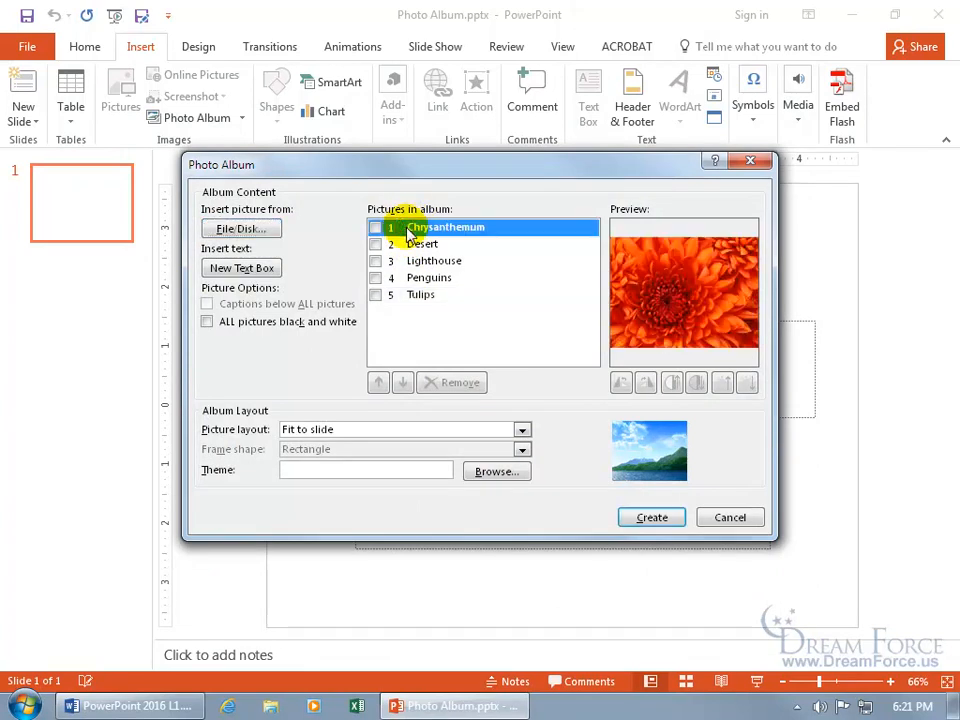
click(428, 276)
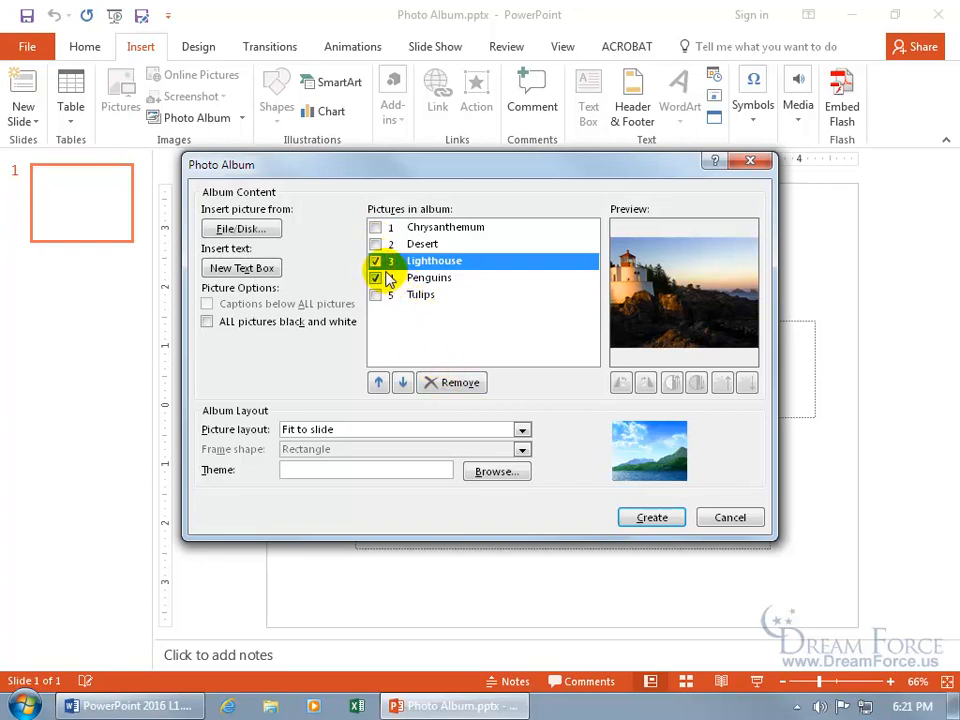
click(376, 278)
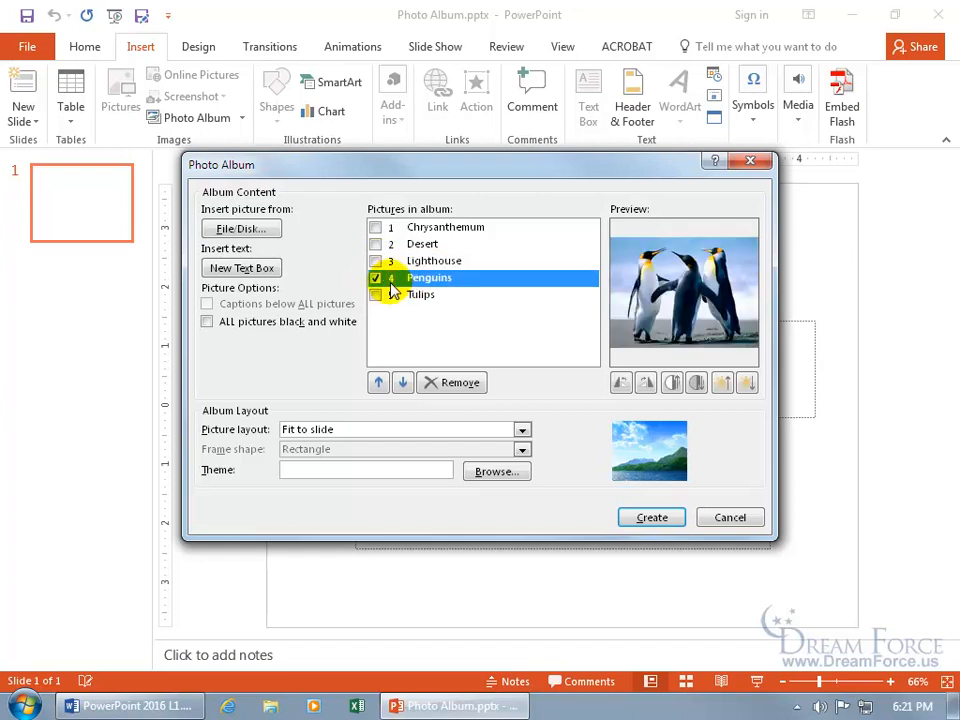
mouse_move(668, 304)
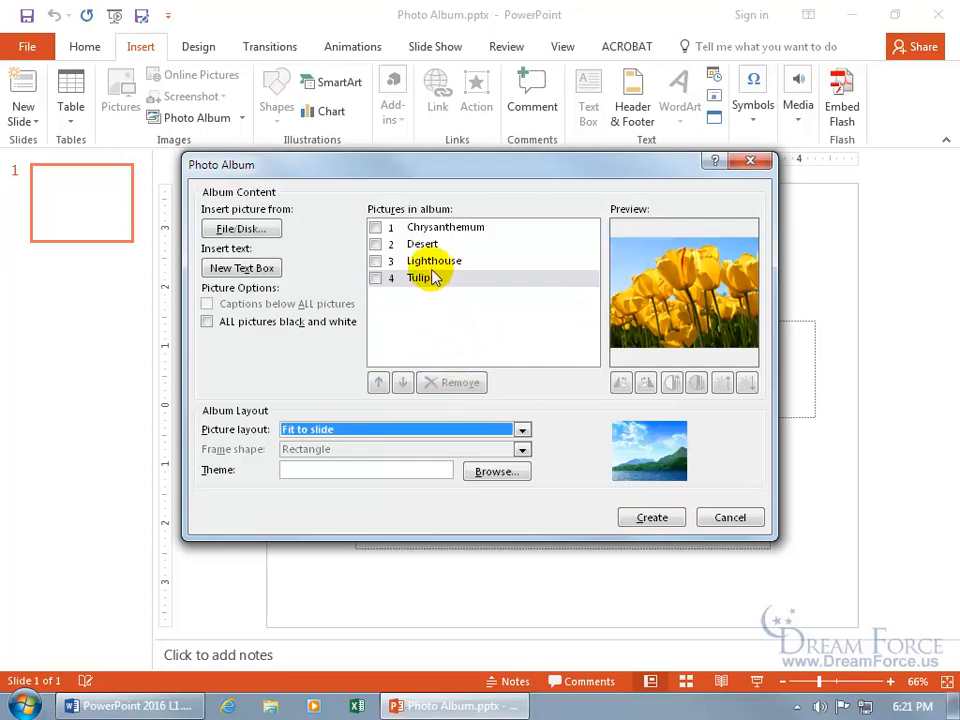
click(434, 260)
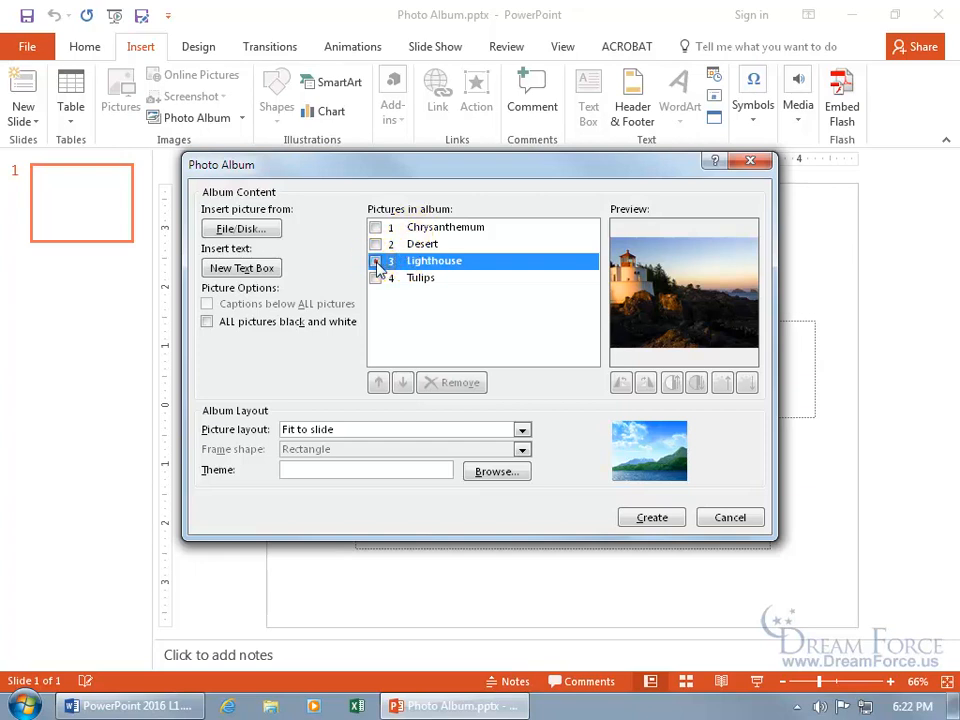
Move Lighthouse up twice so it becomes the first picture in the album order
click(376, 260)
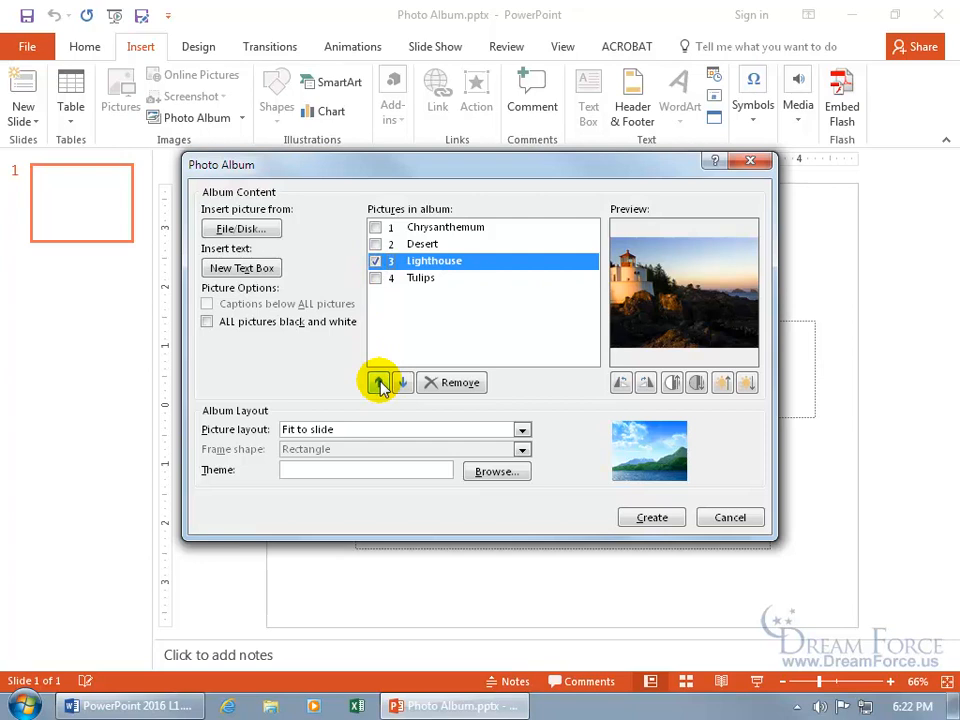
click(378, 382)
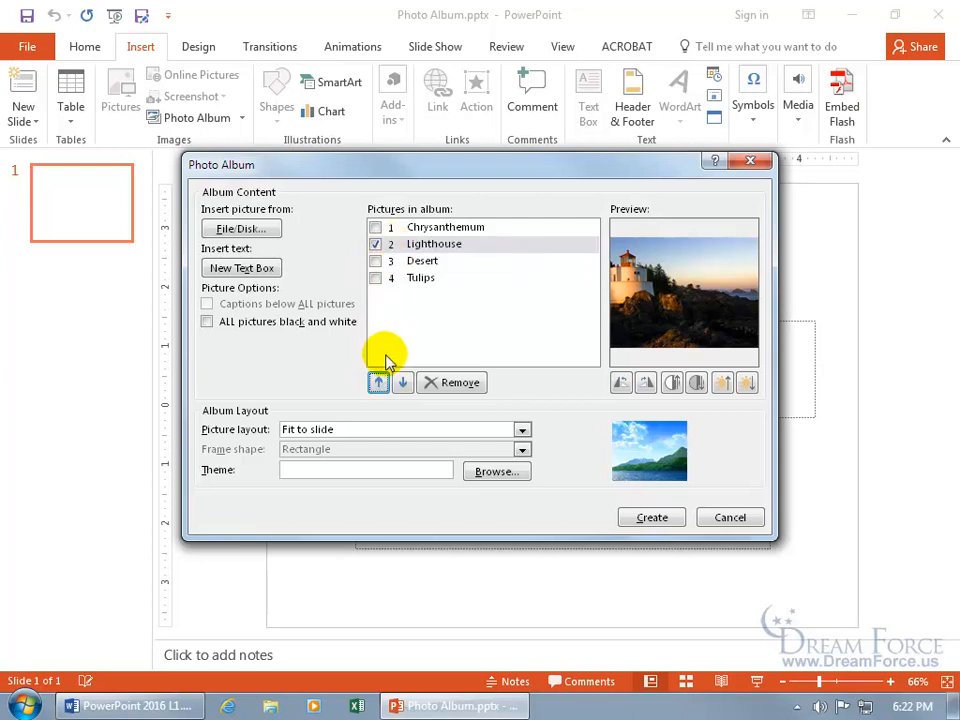
click(378, 382)
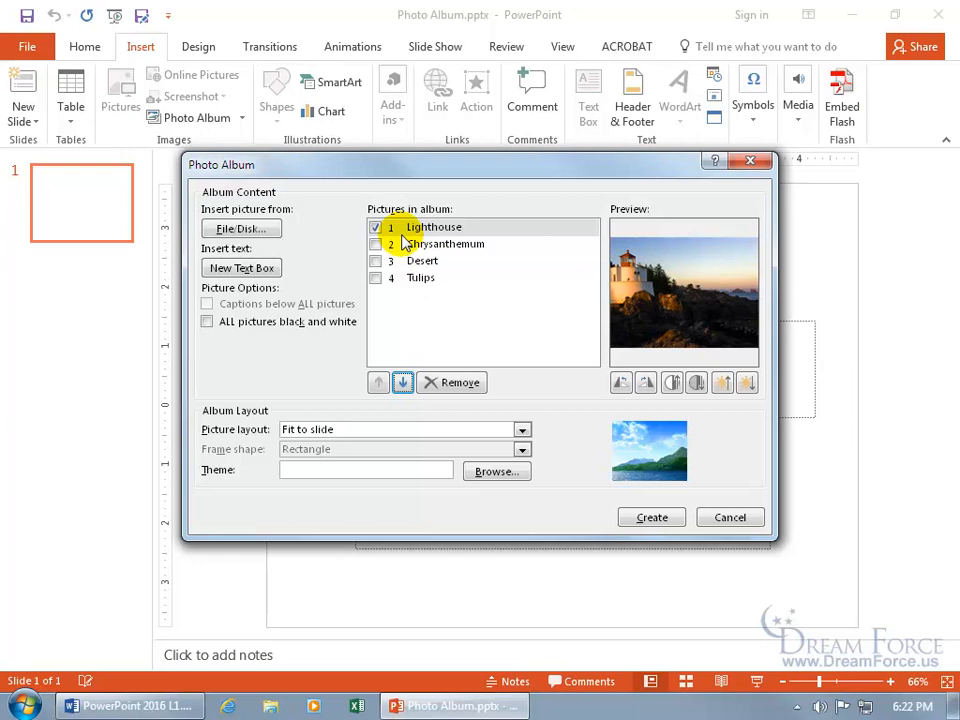
mouse_move(630, 364)
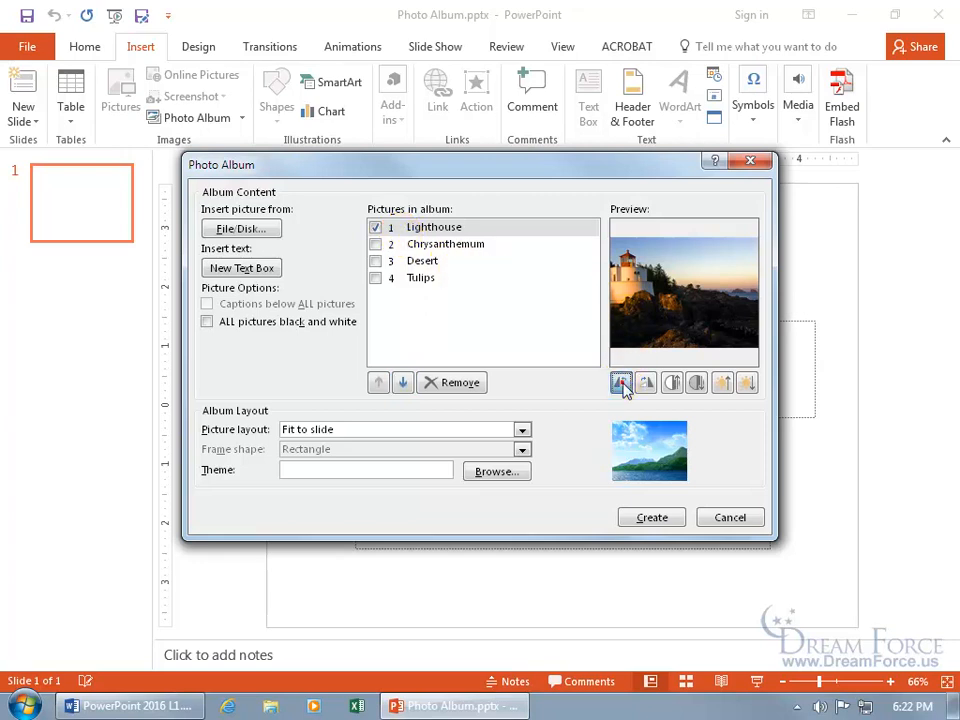
Adjust the Lighthouse picture's rotation and brightness in the album preview
click(646, 384)
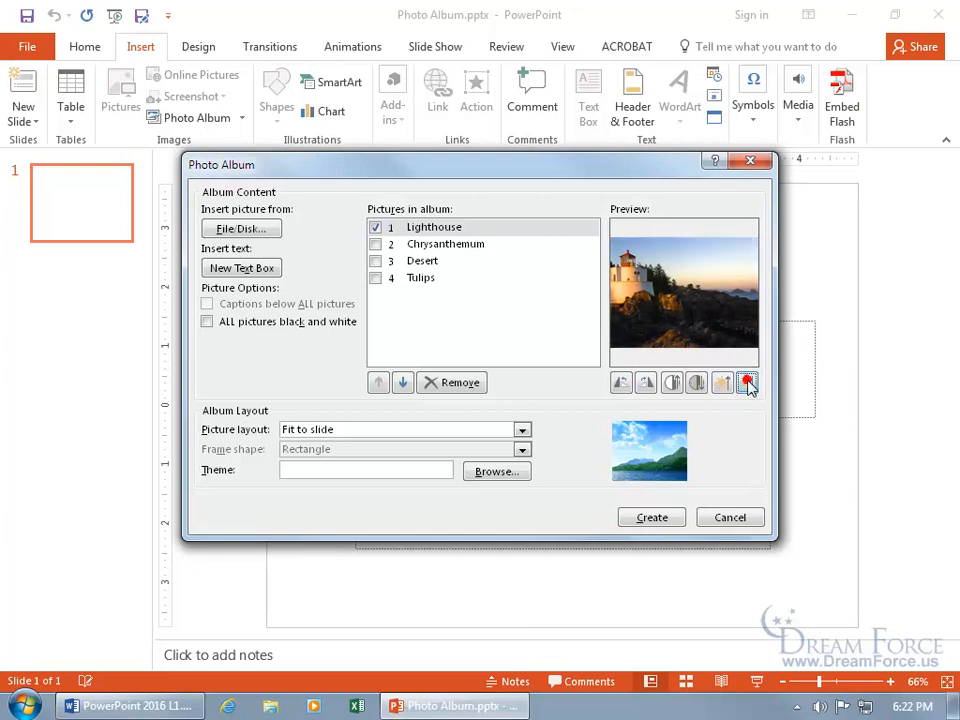
mouse_move(722, 388)
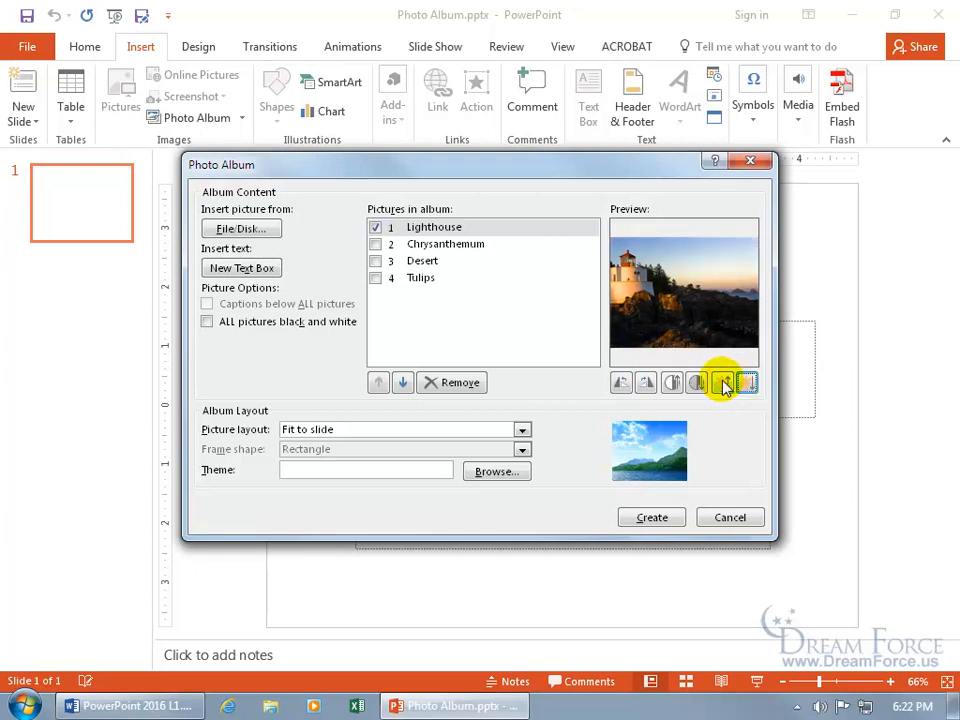
click(748, 382)
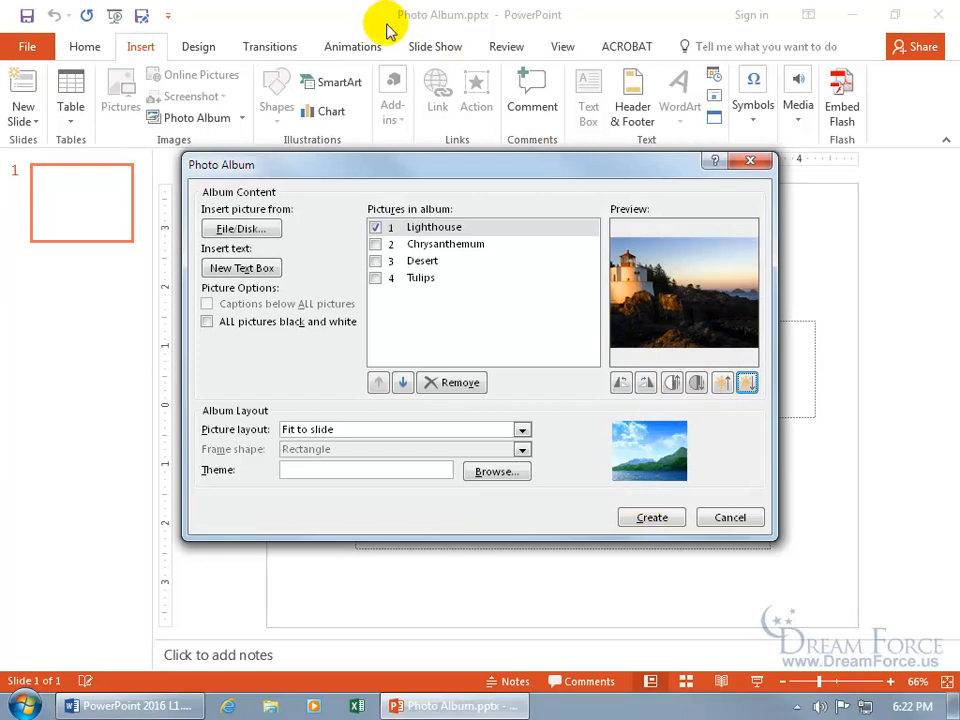
mouse_move(424, 28)
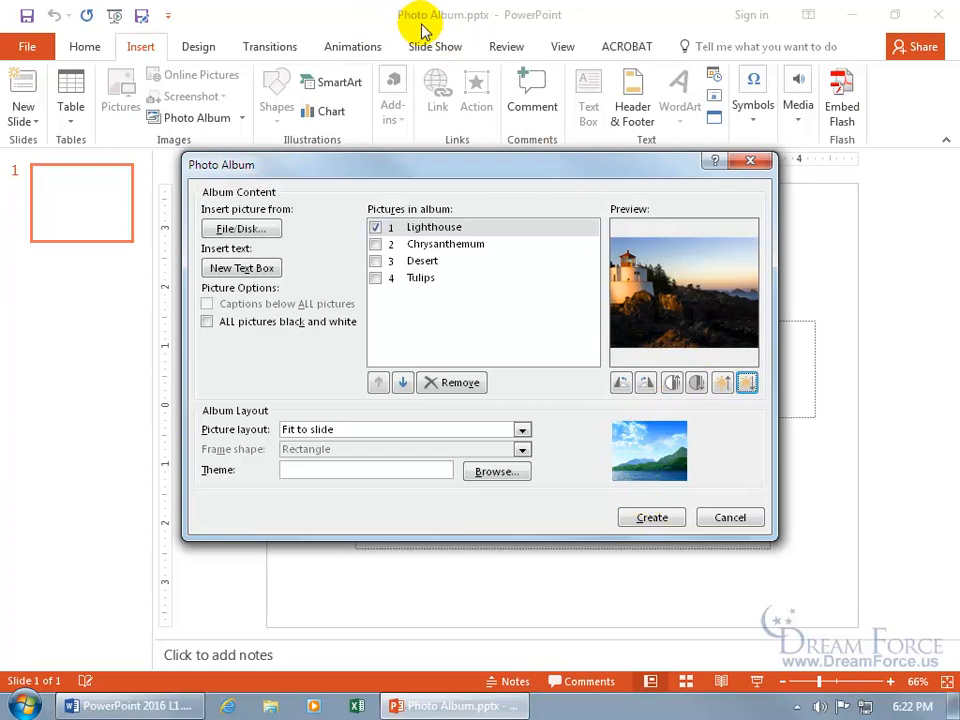
mouse_move(548, 304)
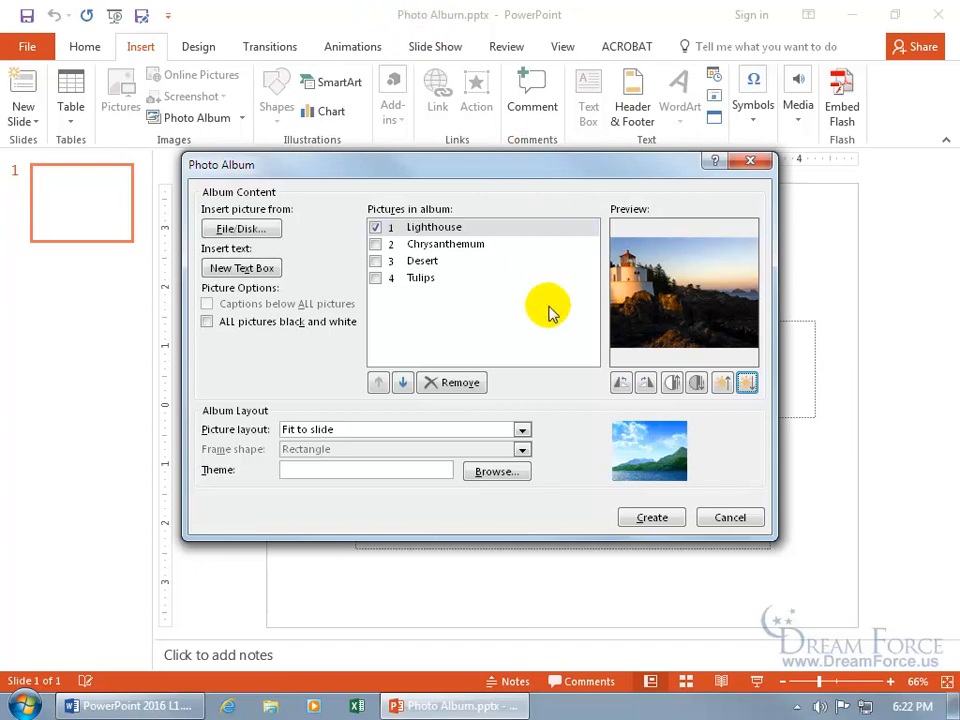
mouse_move(684, 430)
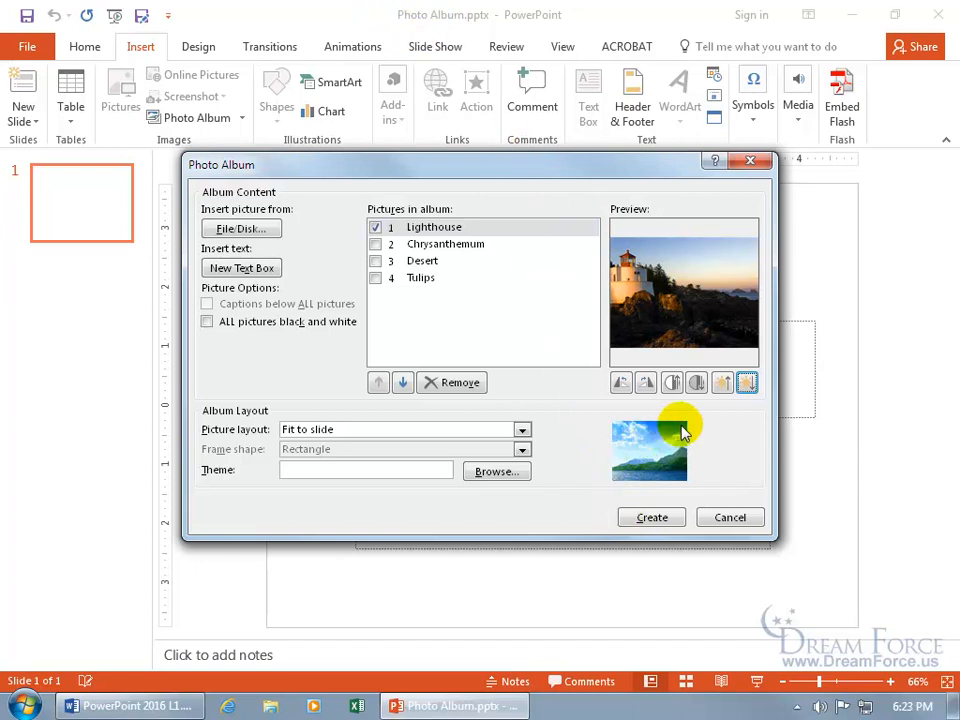
mouse_move(448, 224)
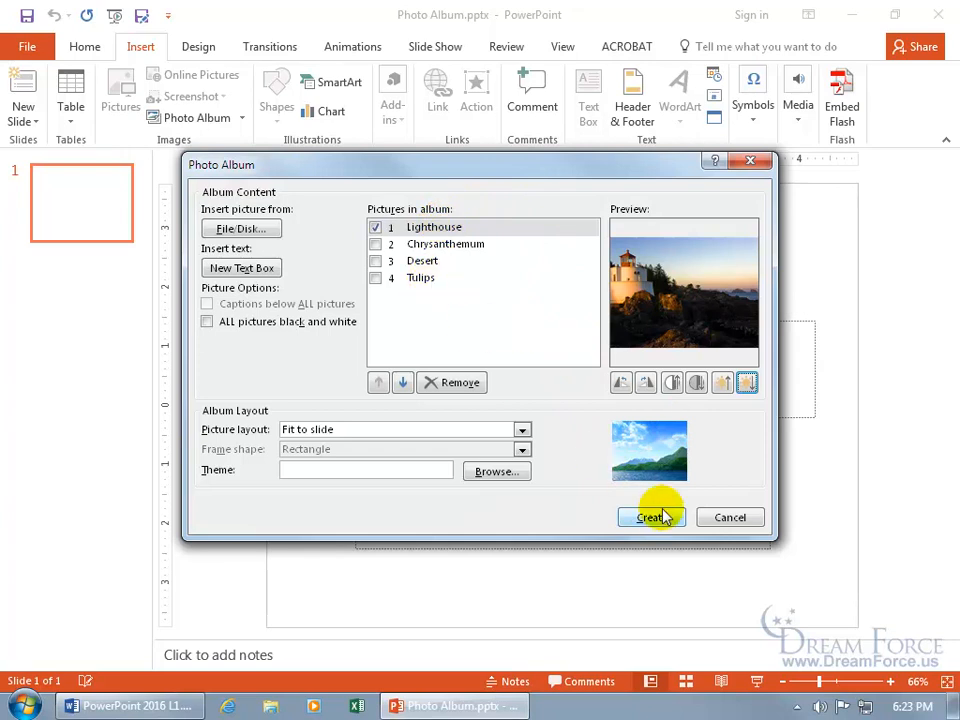
Create the album as a new presentation with a title slide and four picture slides
click(650, 516)
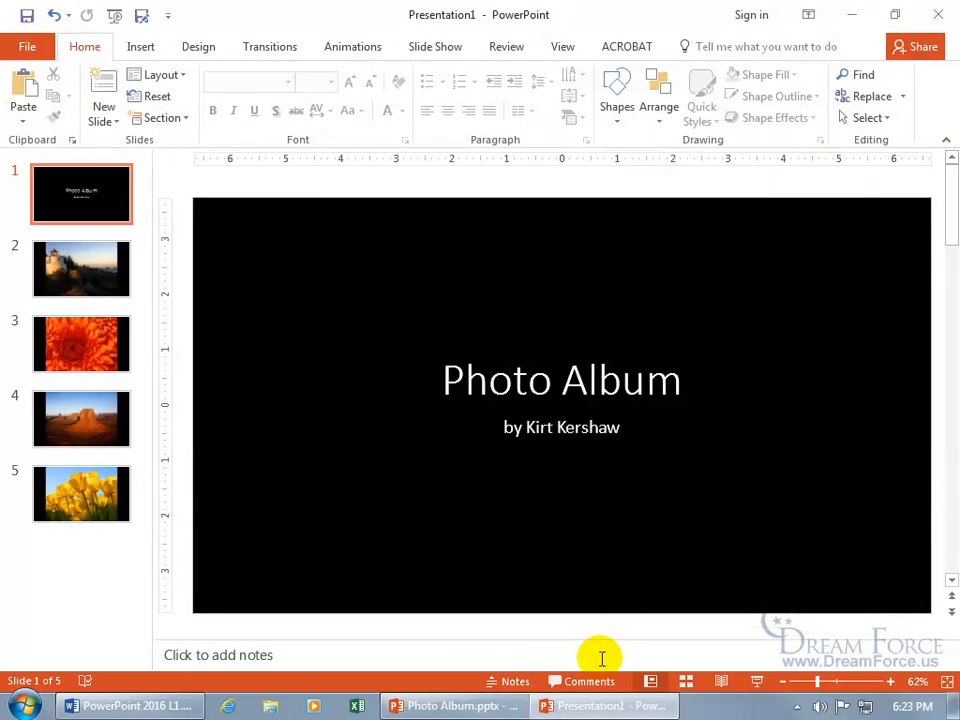
mouse_move(604, 704)
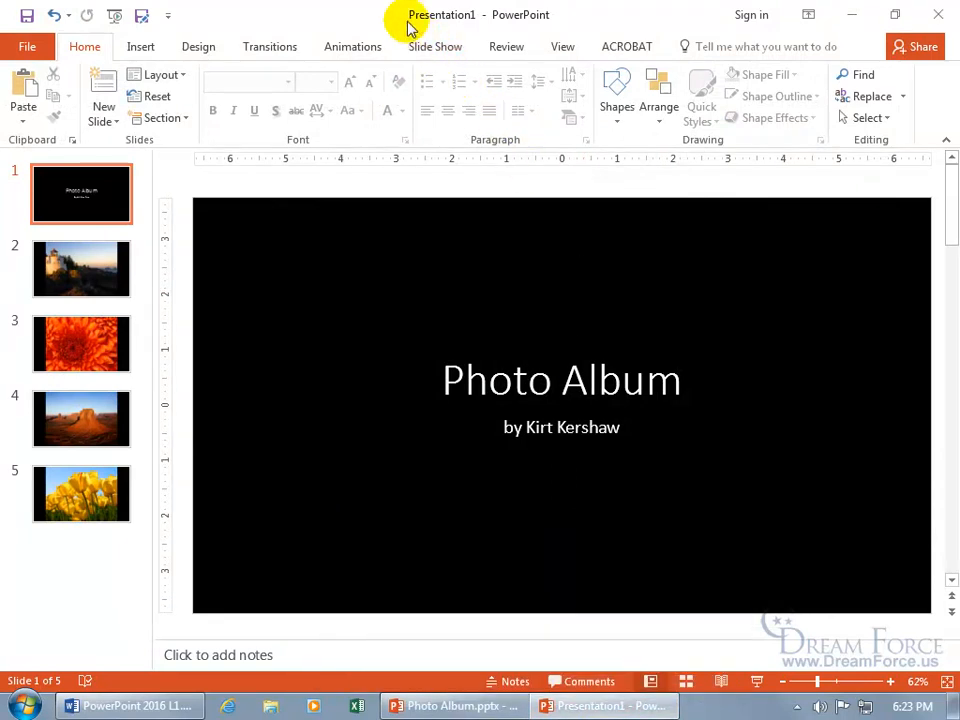
mouse_move(448, 536)
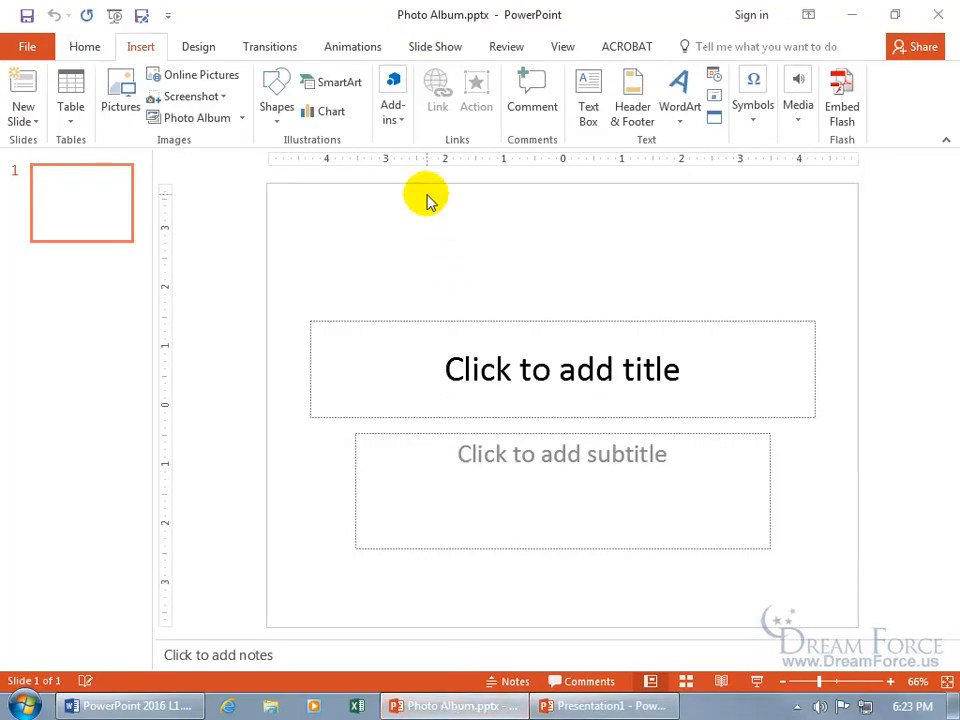
mouse_move(416, 190)
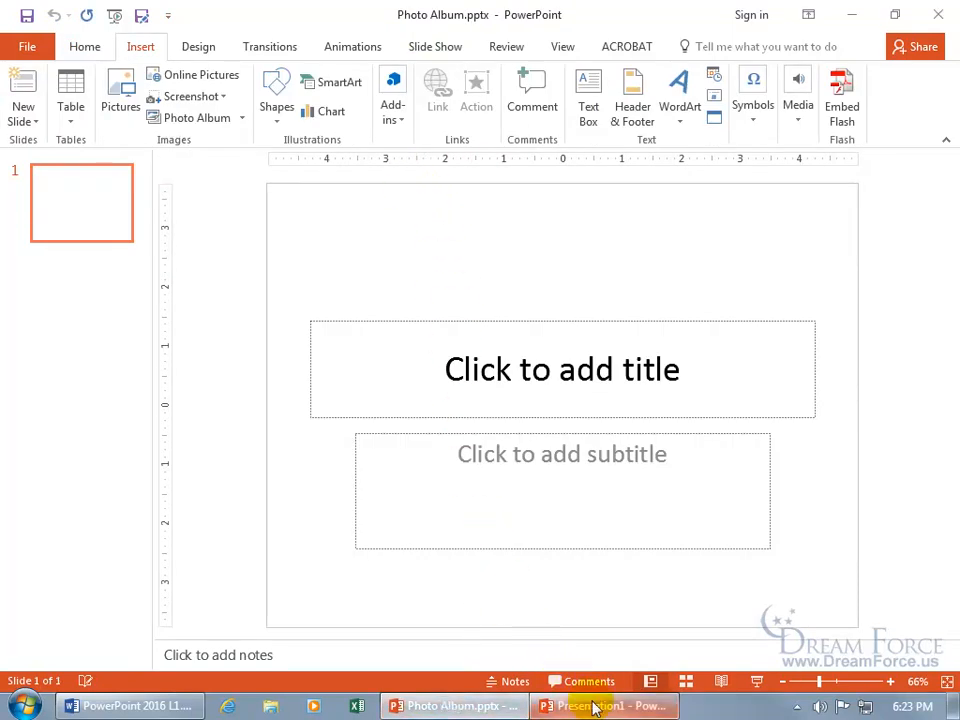
click(604, 706)
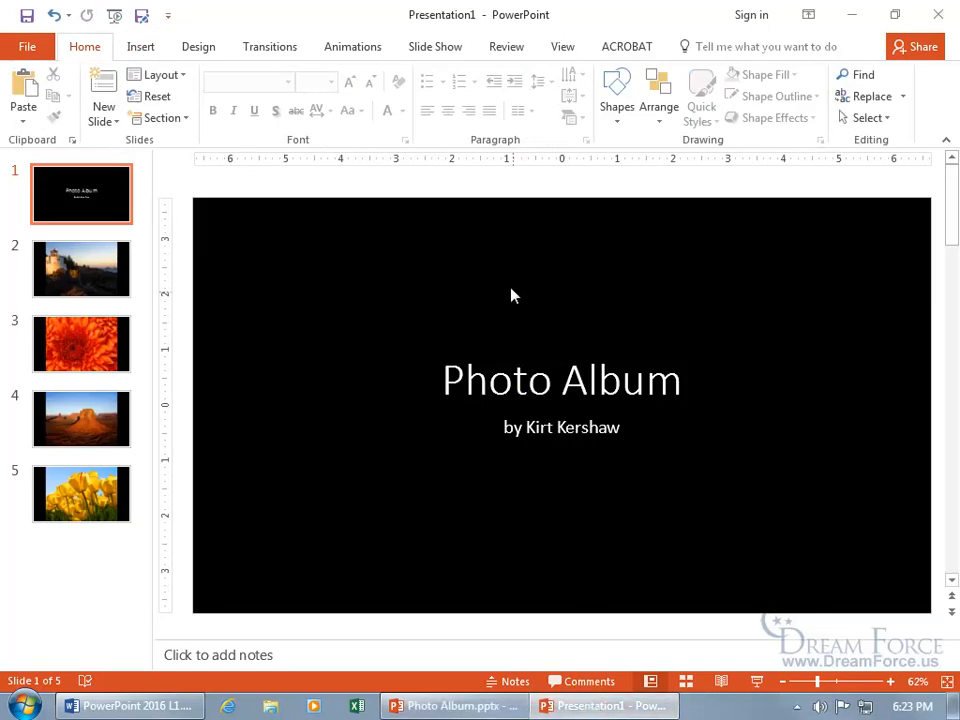
mouse_move(432, 28)
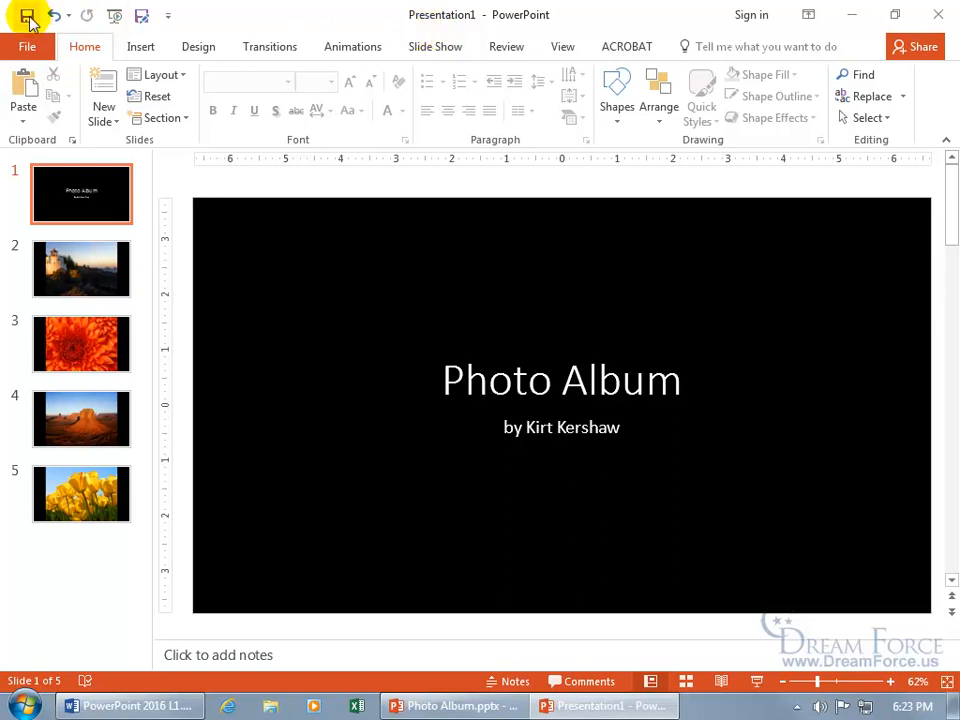
click(28, 16)
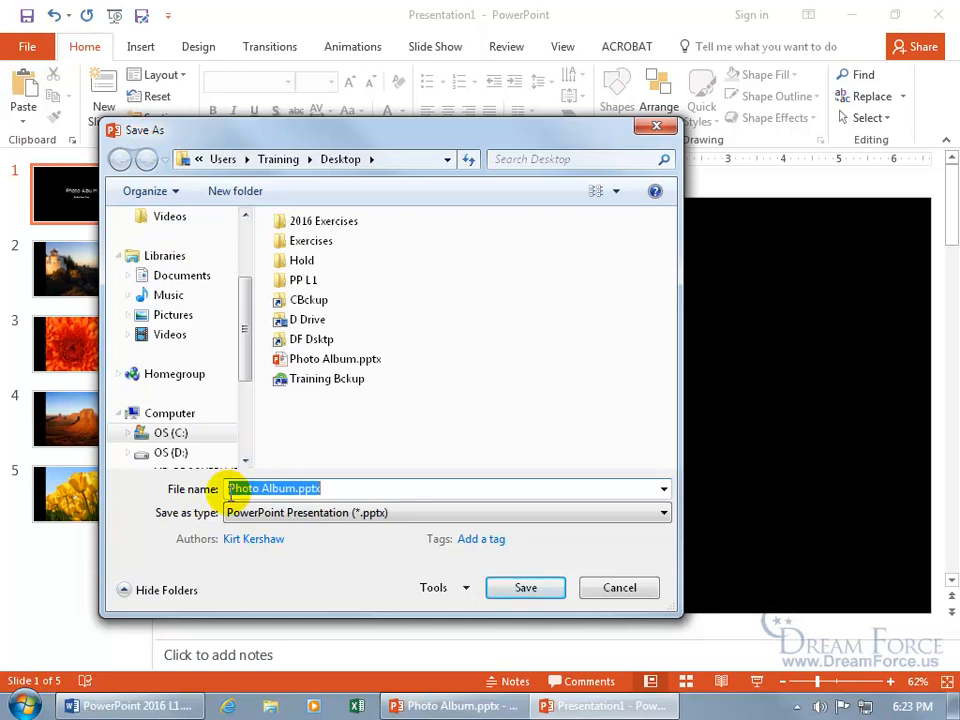
text(Kirts)
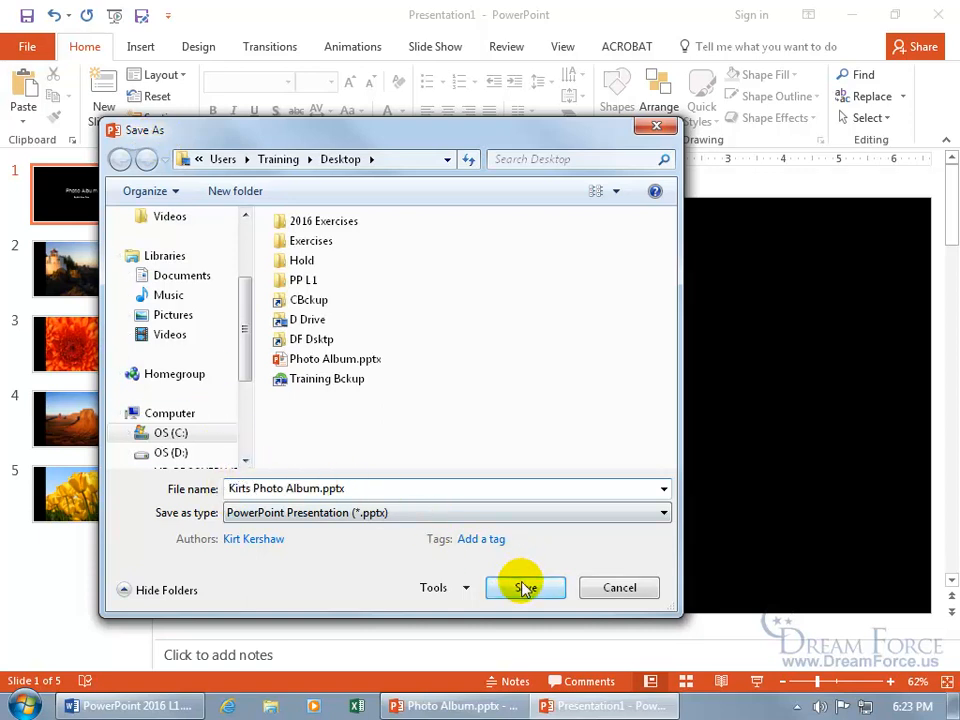
click(524, 588)
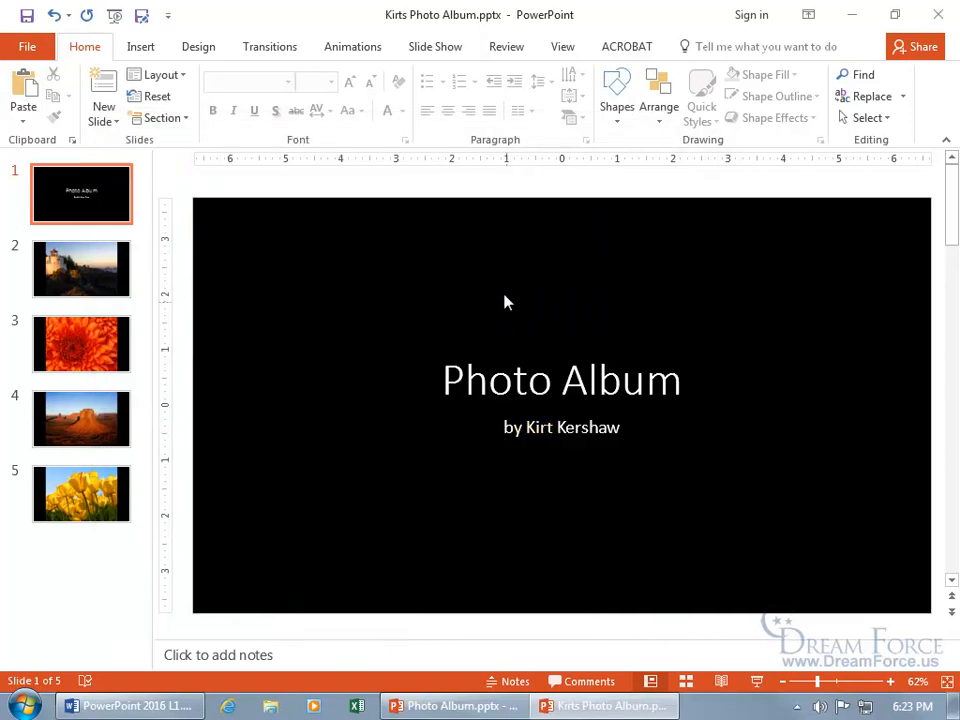
mouse_move(410, 36)
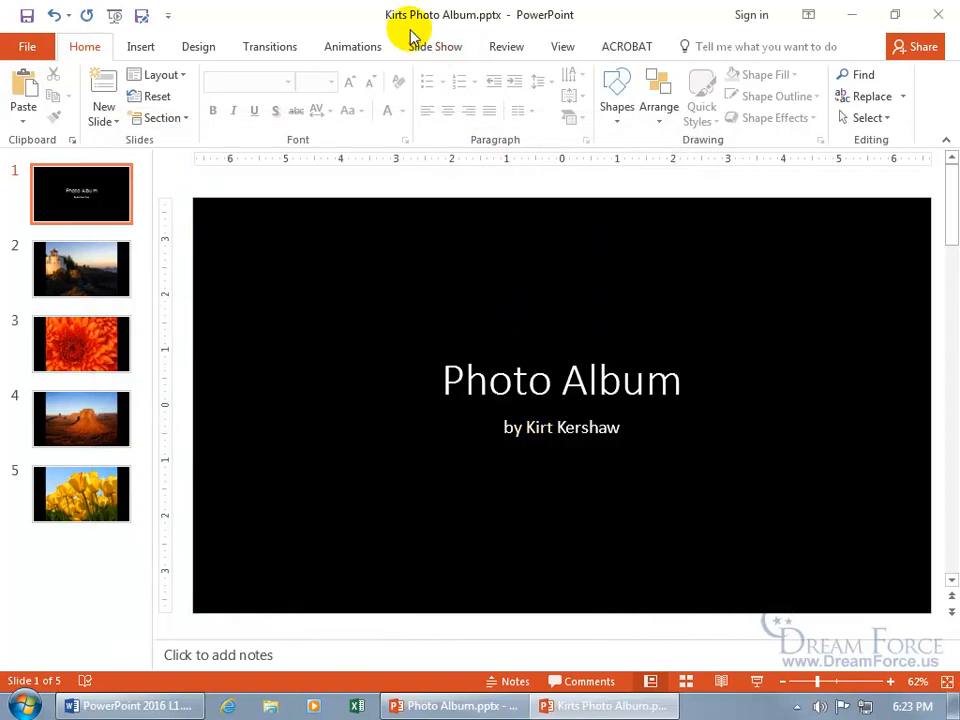
mouse_move(436, 30)
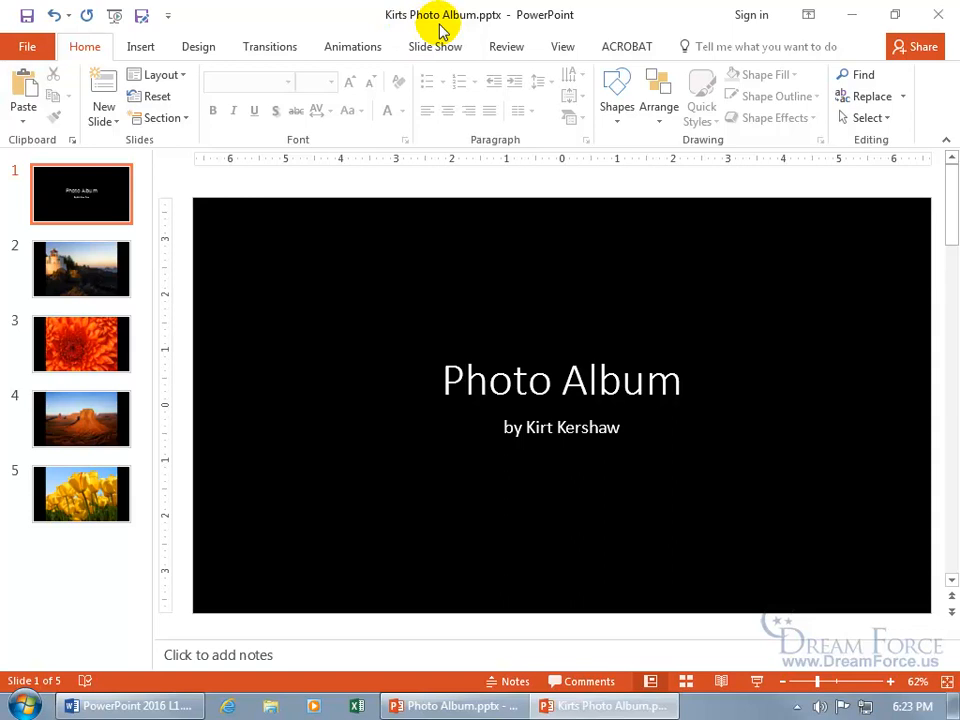
mouse_move(296, 228)
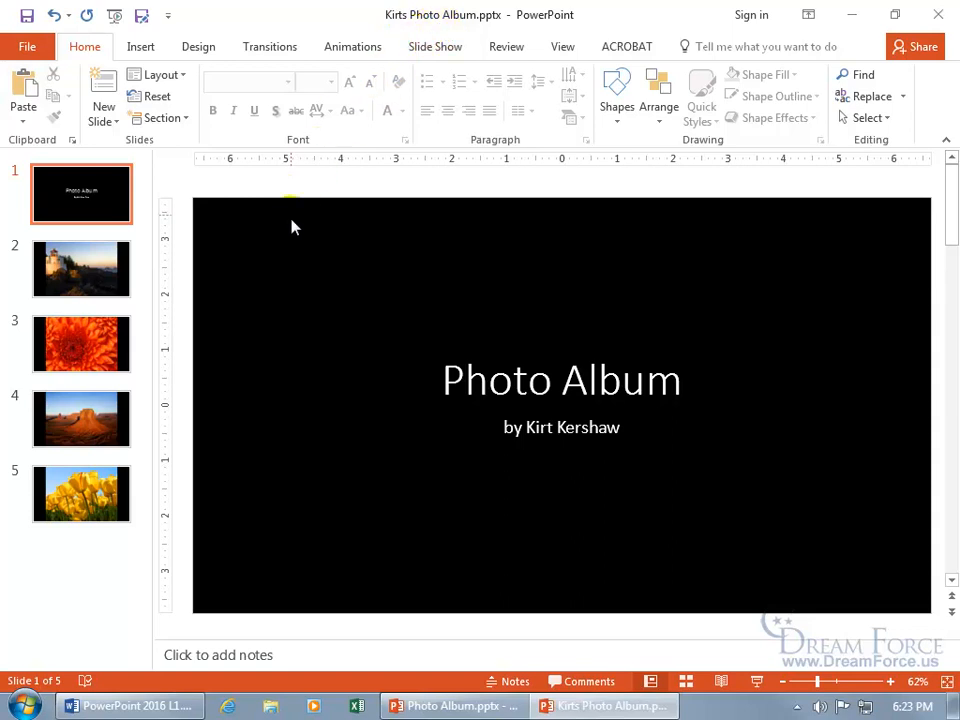
mouse_move(360, 388)
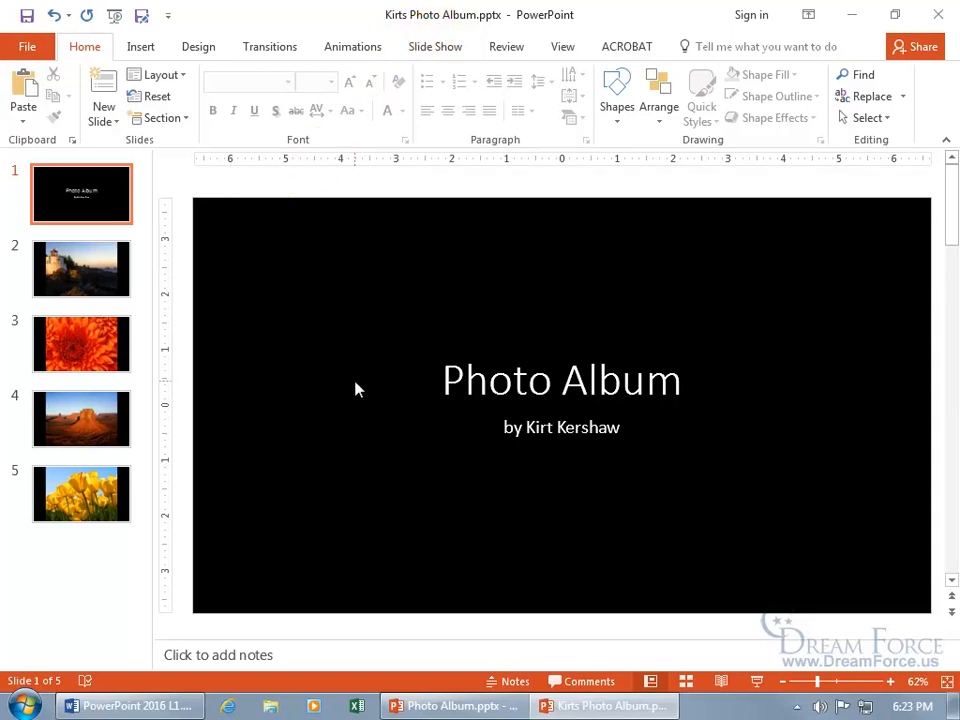
mouse_move(704, 392)
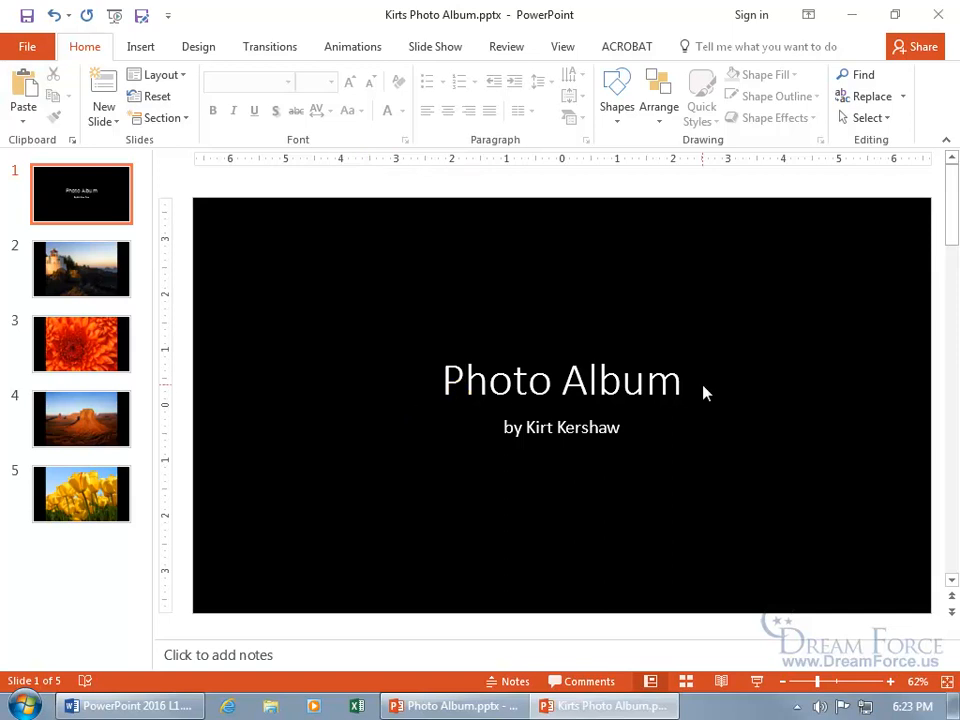
mouse_move(590, 464)
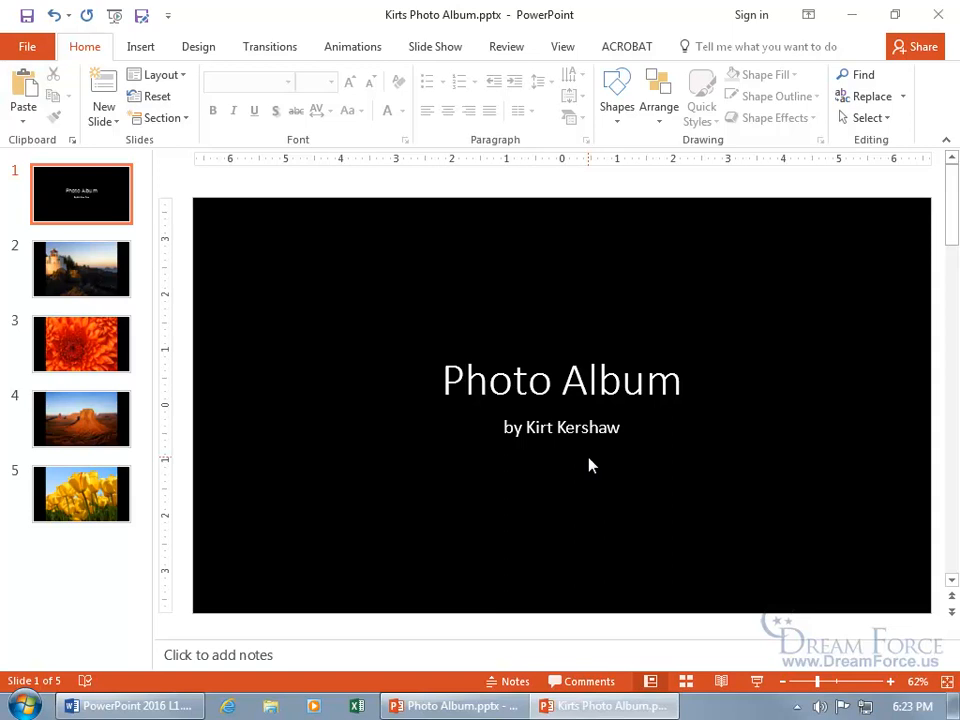
mouse_move(560, 464)
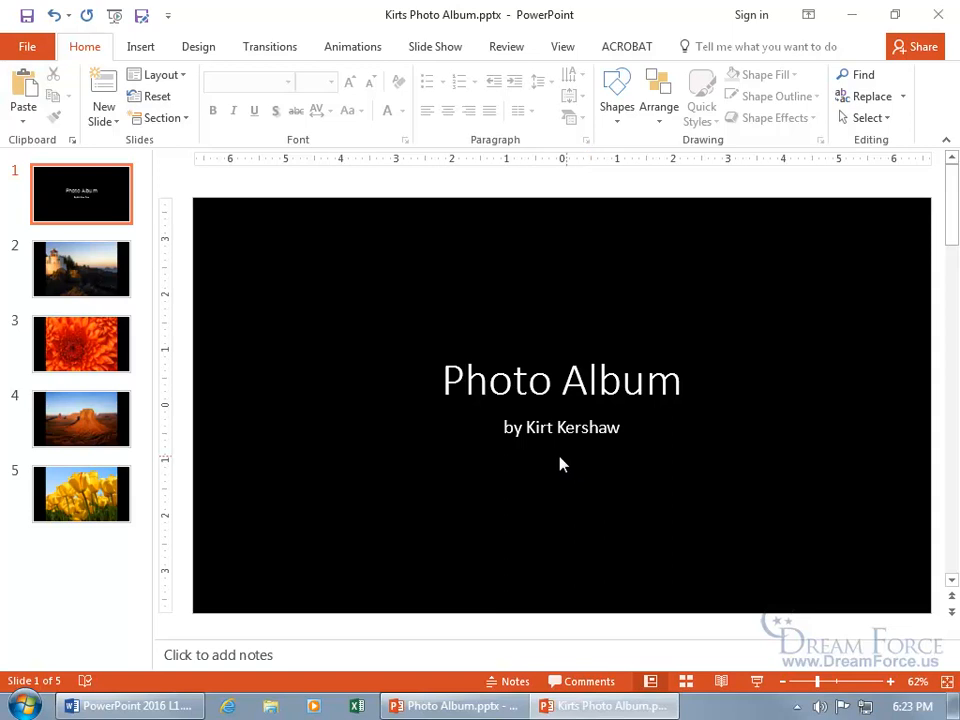
mouse_move(558, 460)
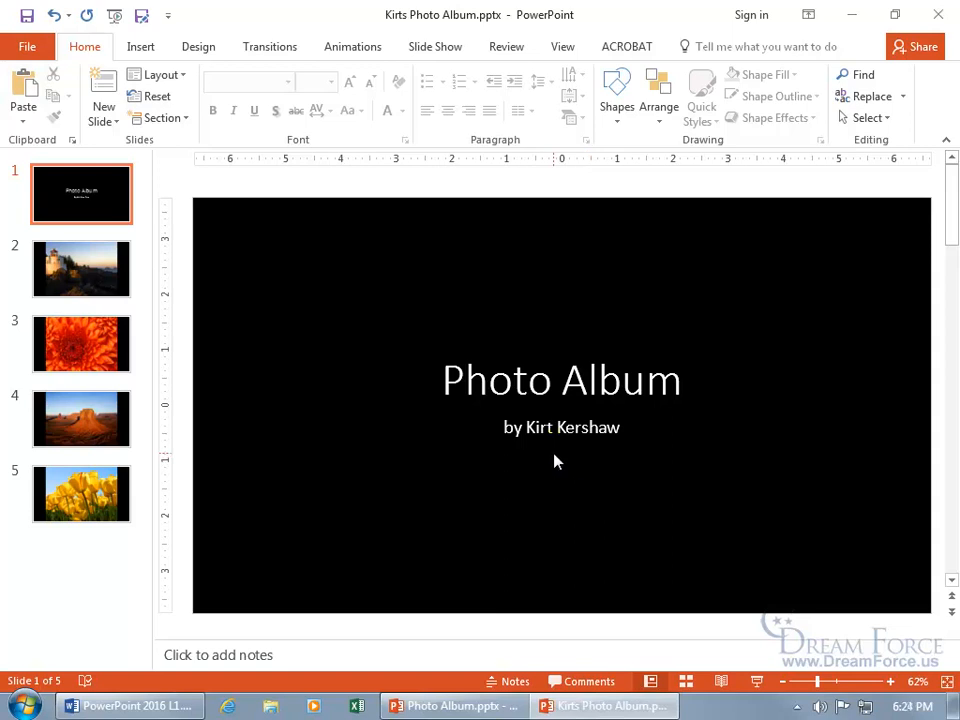
mouse_move(144, 220)
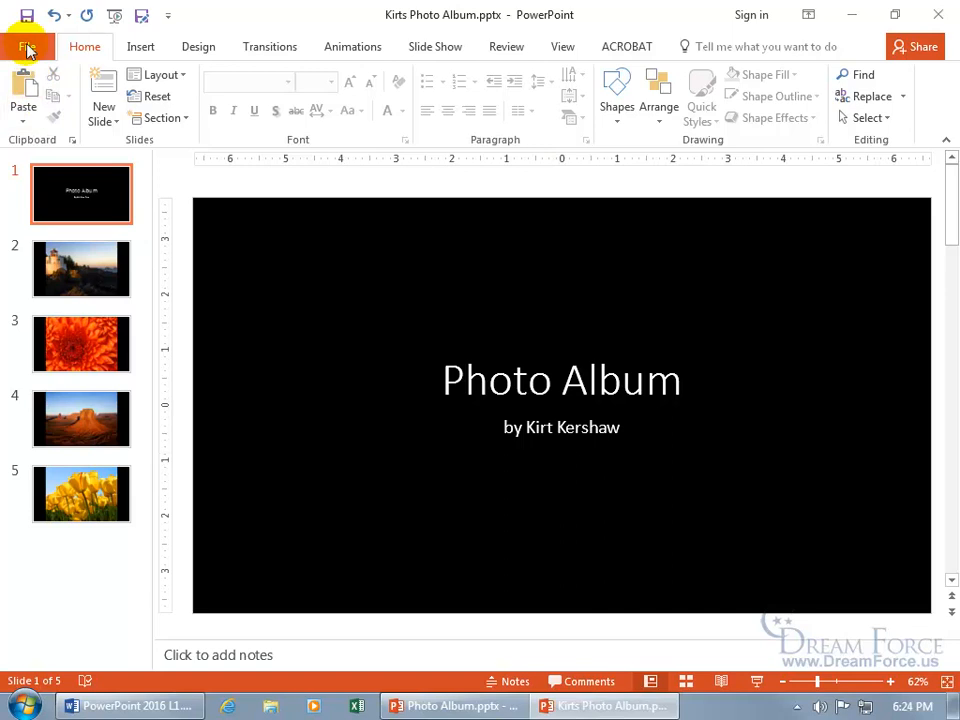
click(28, 48)
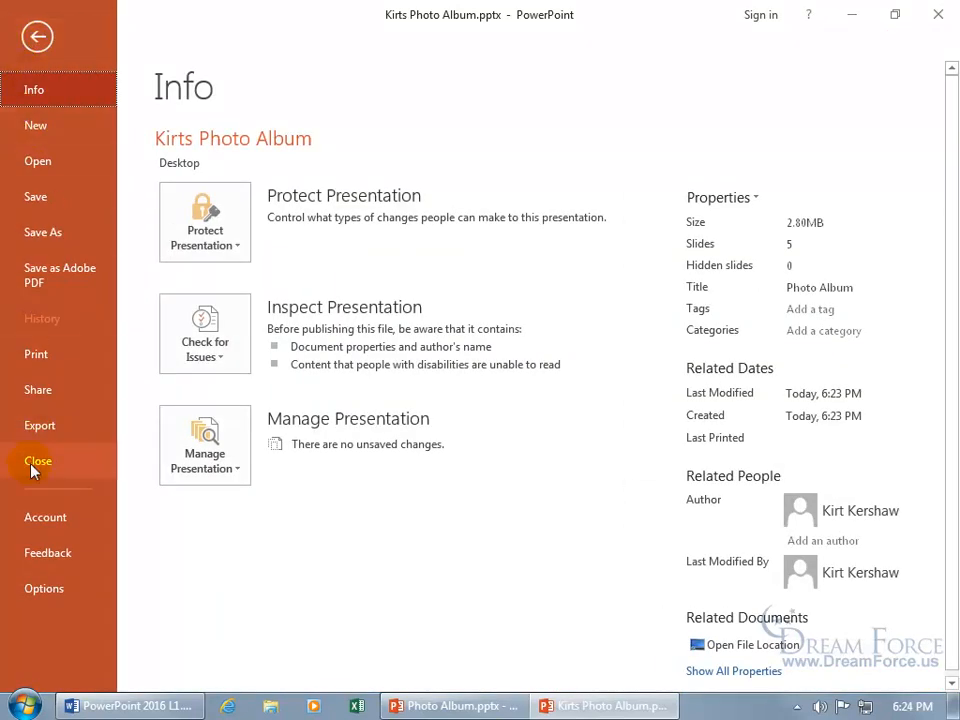
click(44, 588)
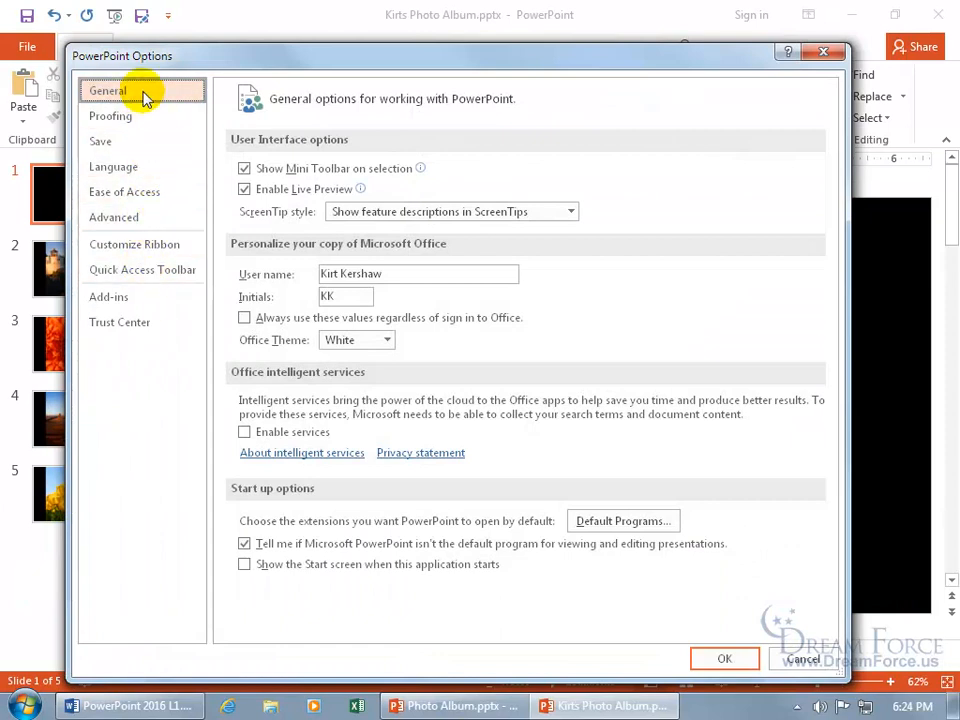
mouse_move(204, 118)
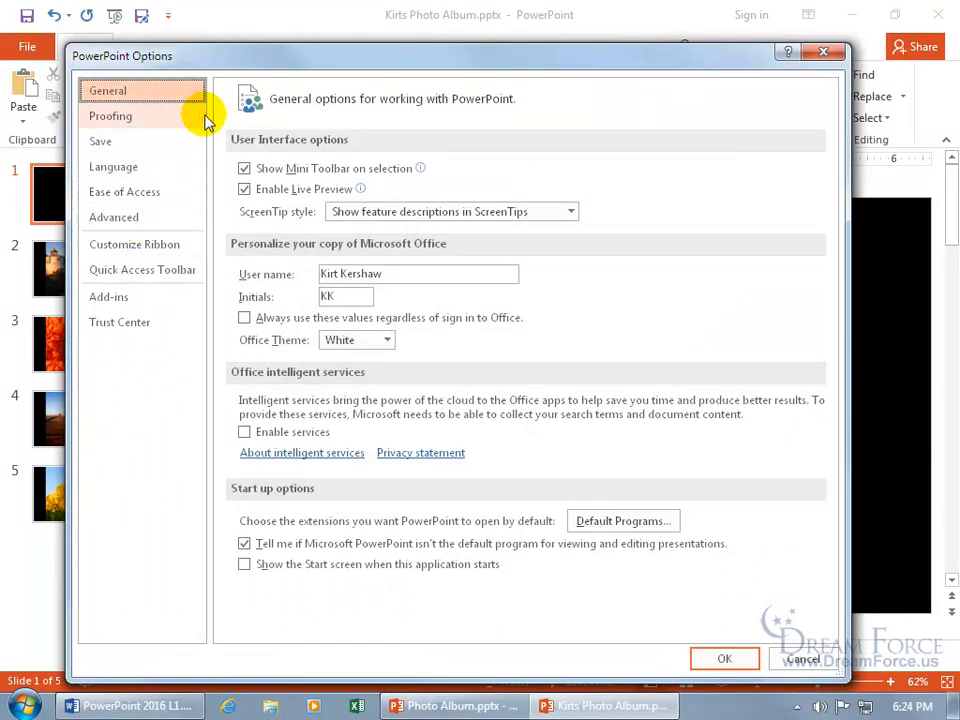
mouse_move(436, 260)
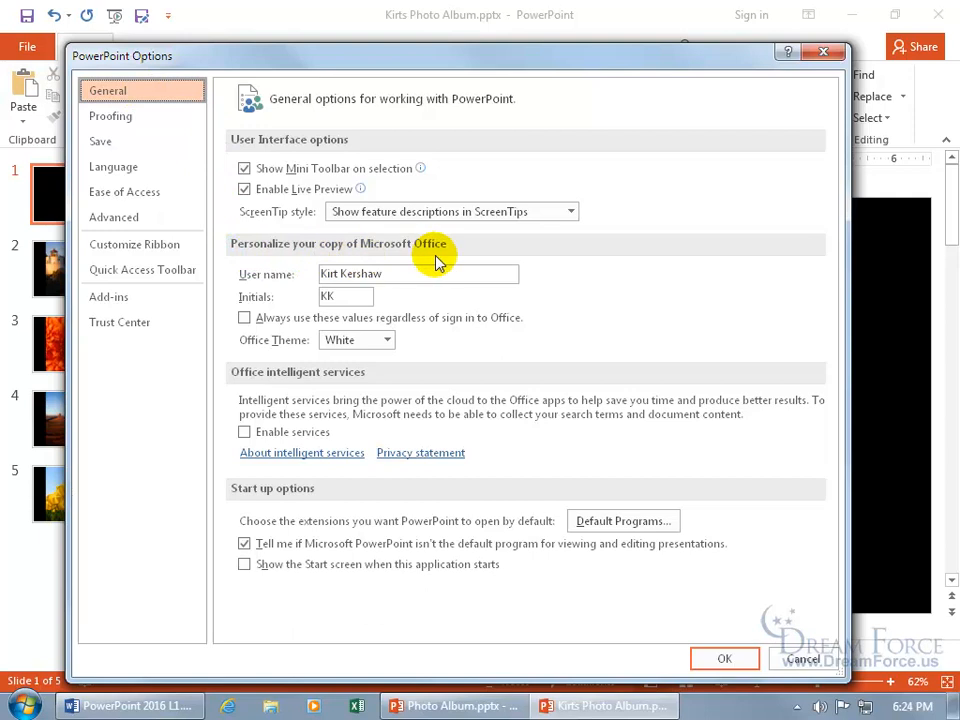
mouse_move(380, 260)
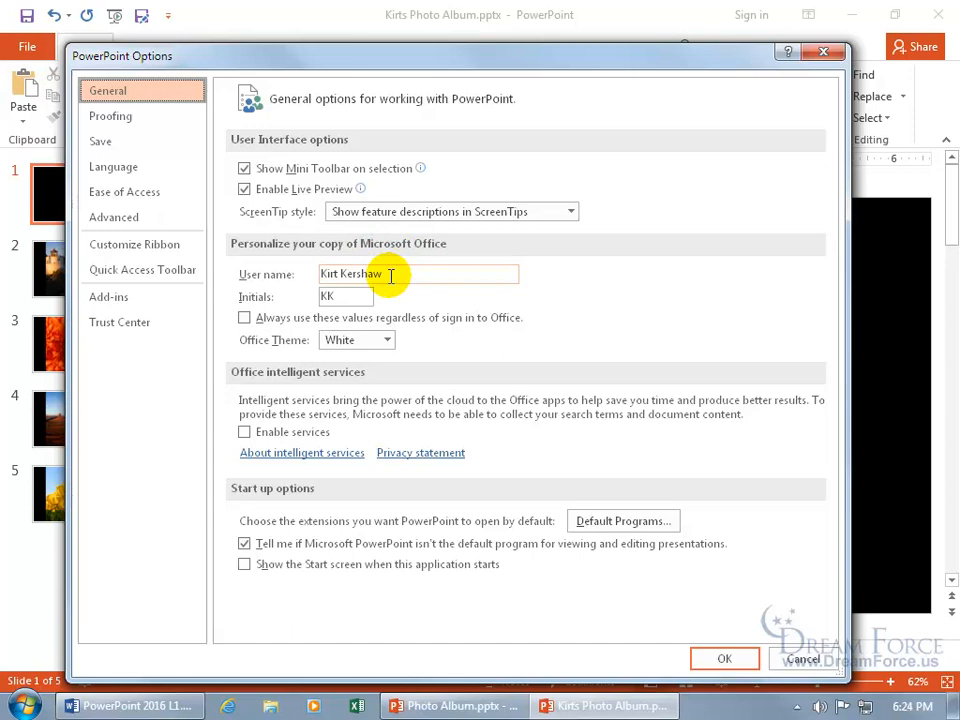
mouse_move(796, 272)
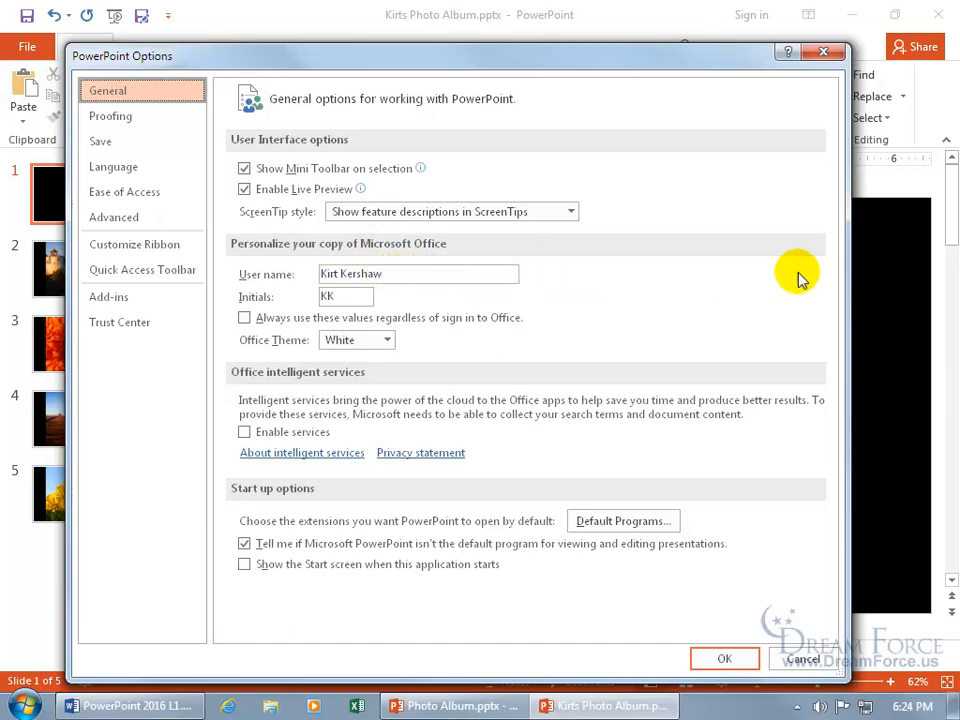
mouse_move(880, 330)
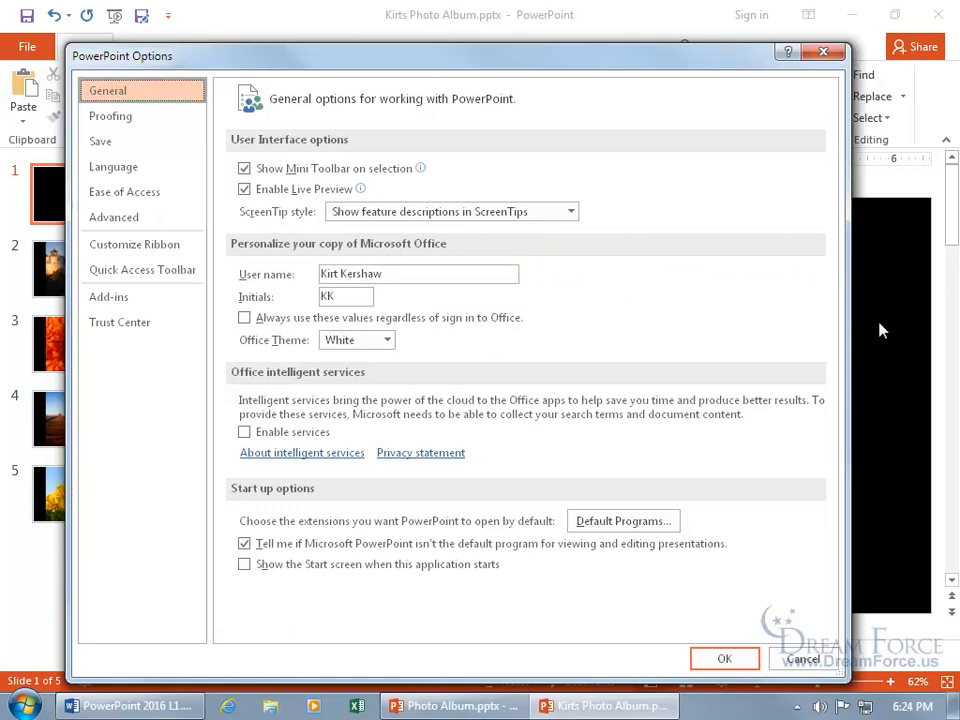
mouse_move(738, 496)
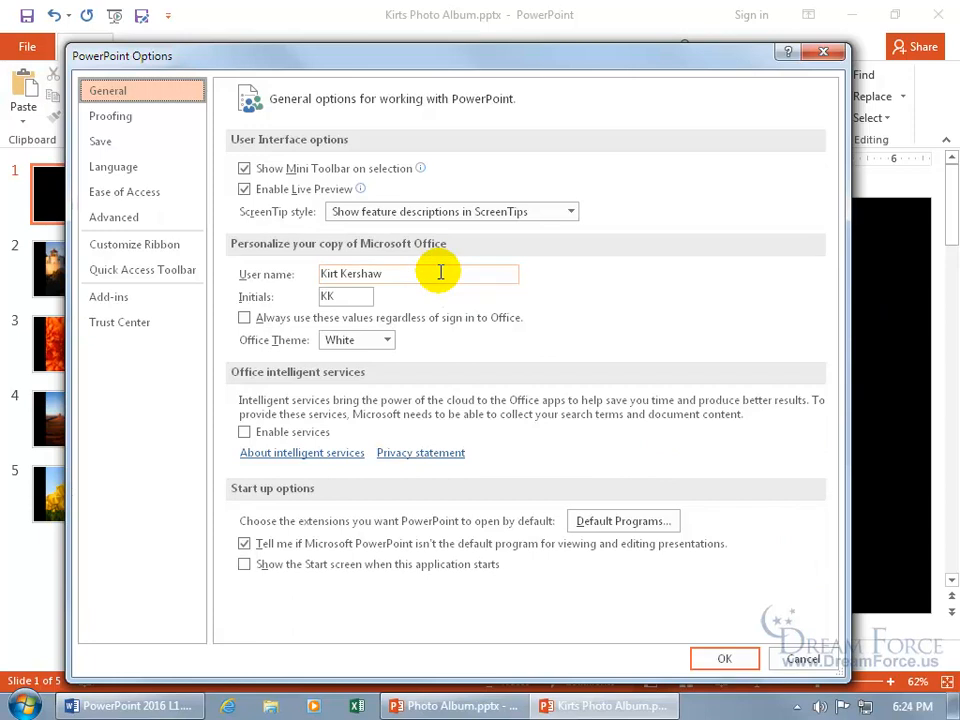
click(724, 658)
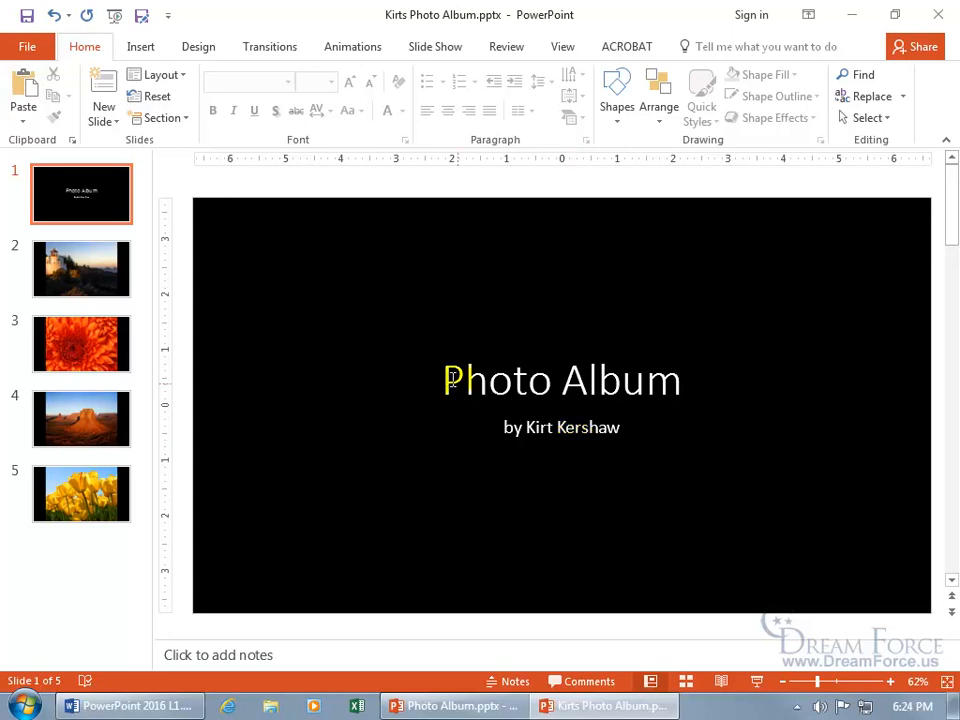
Change the title to 'Kirt's Photo Album' and accept the spelling suggestion for Kirt's
text(Kirt)
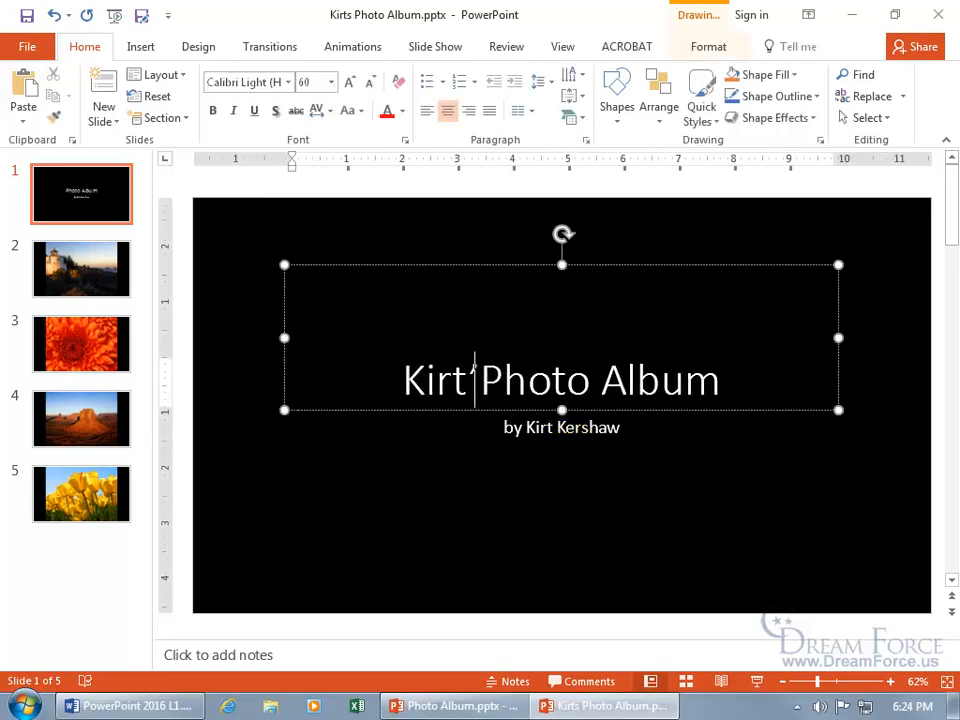
text('s)
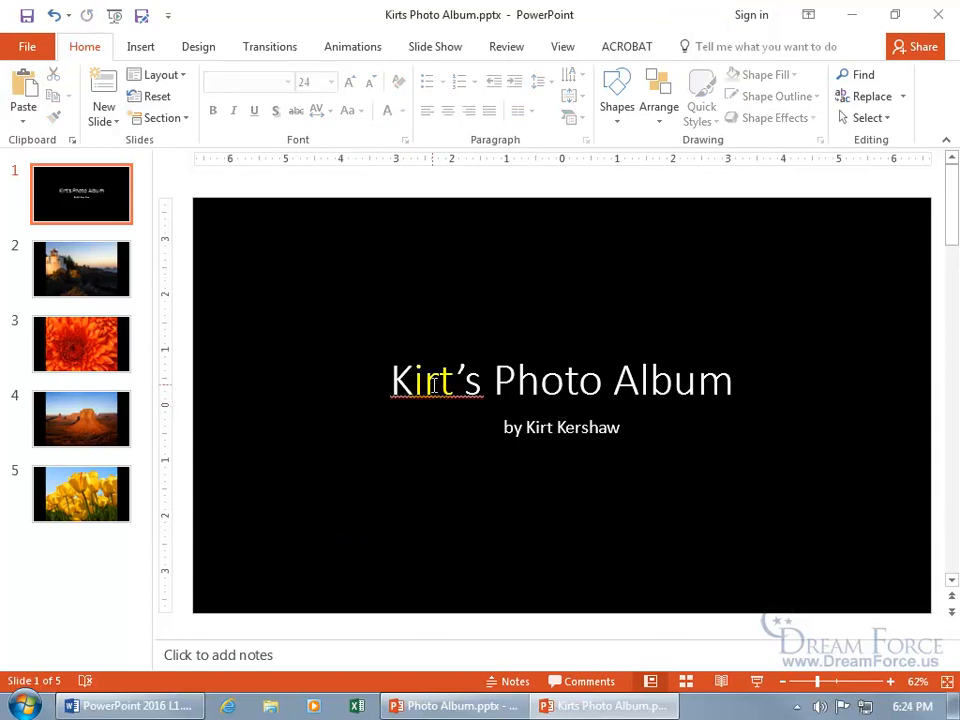
right_click(436, 380)
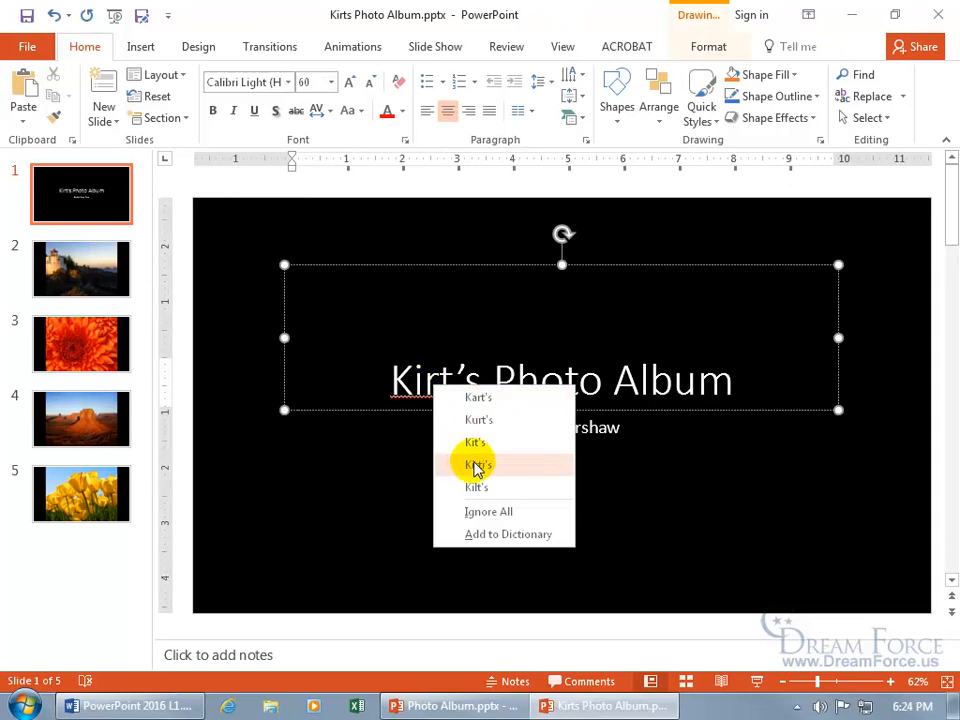
click(478, 464)
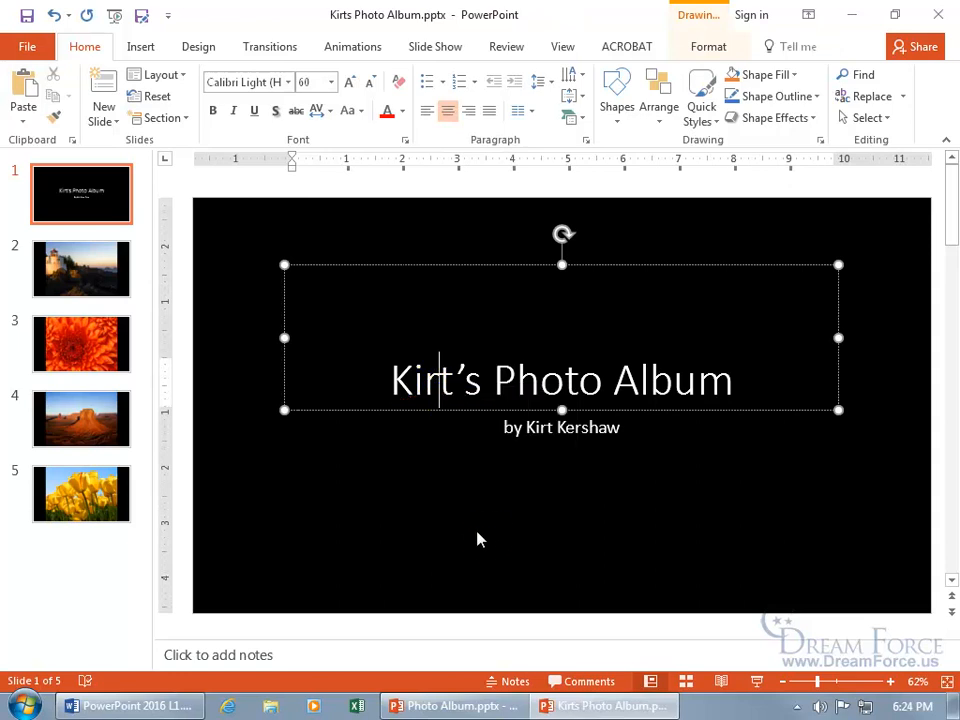
click(224, 360)
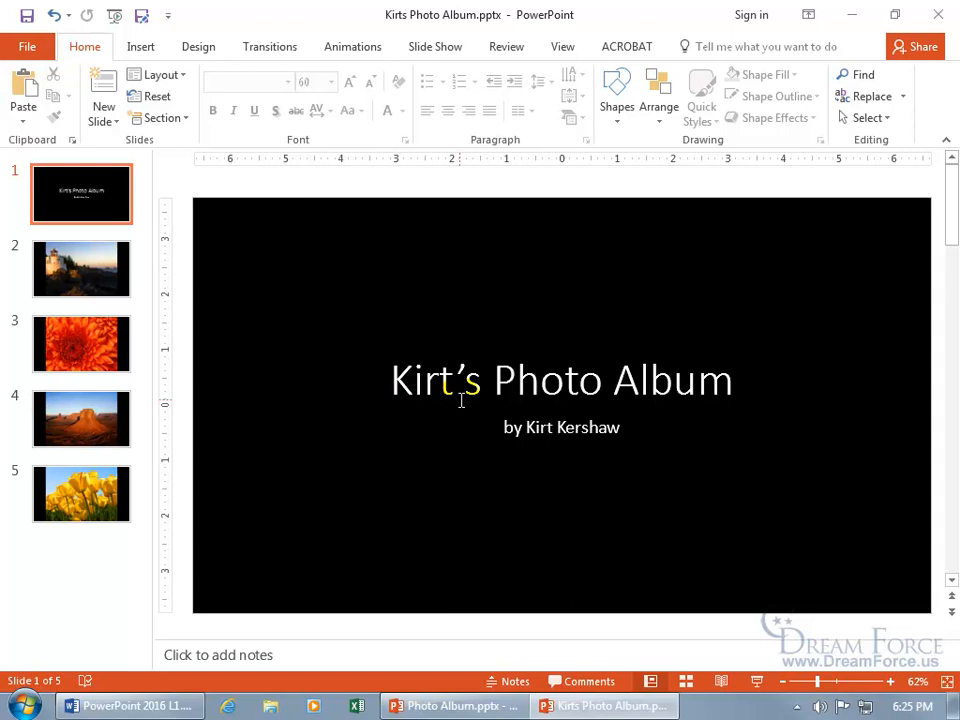
mouse_move(250, 340)
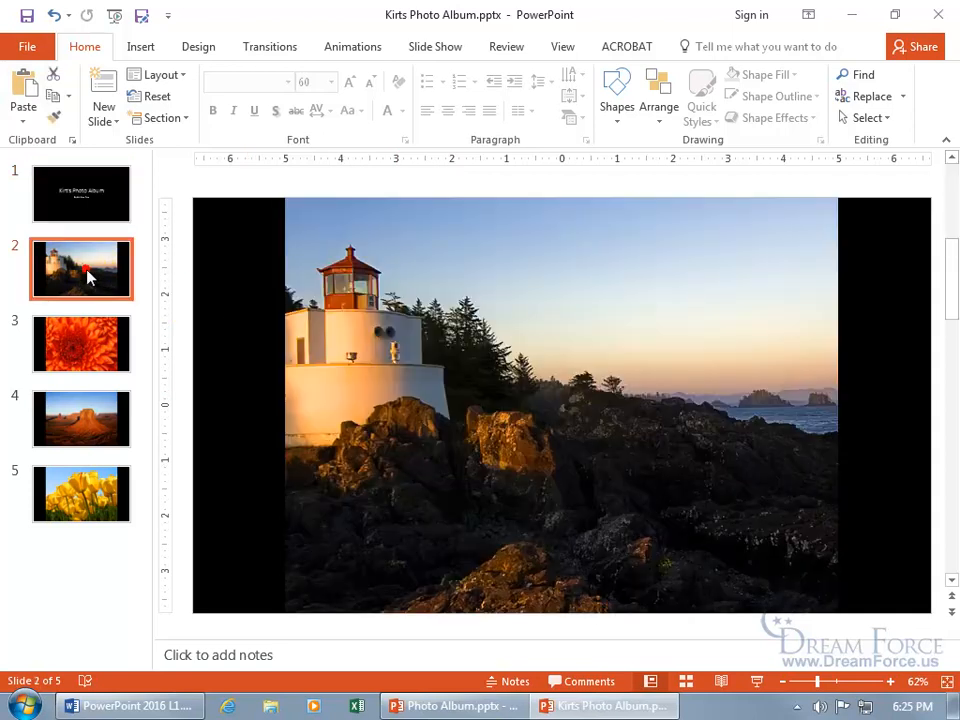
mouse_move(82, 344)
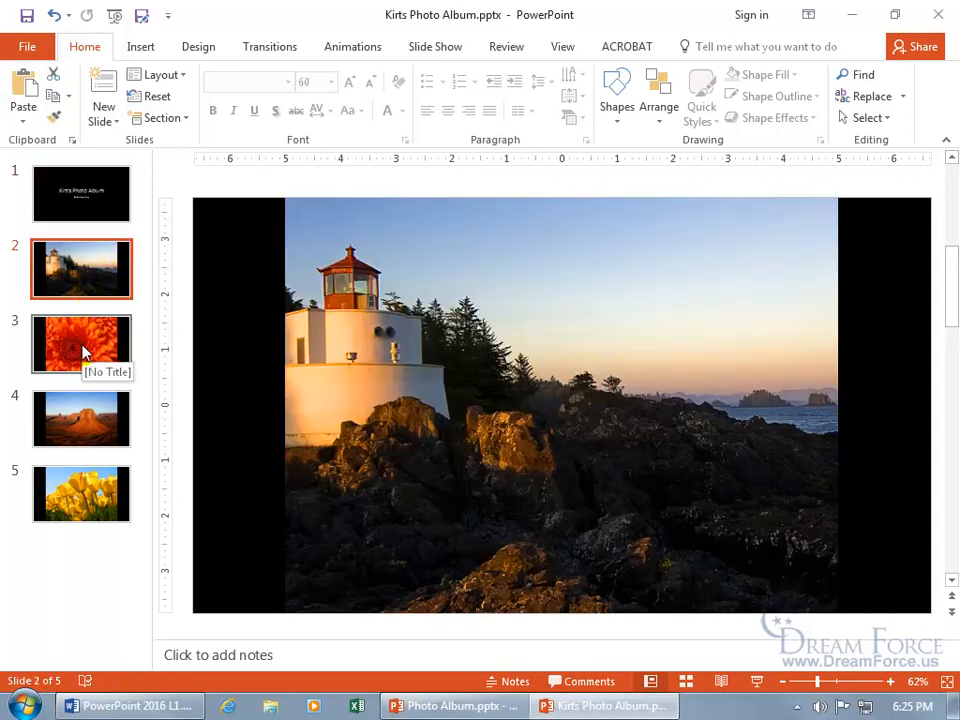
mouse_move(82, 494)
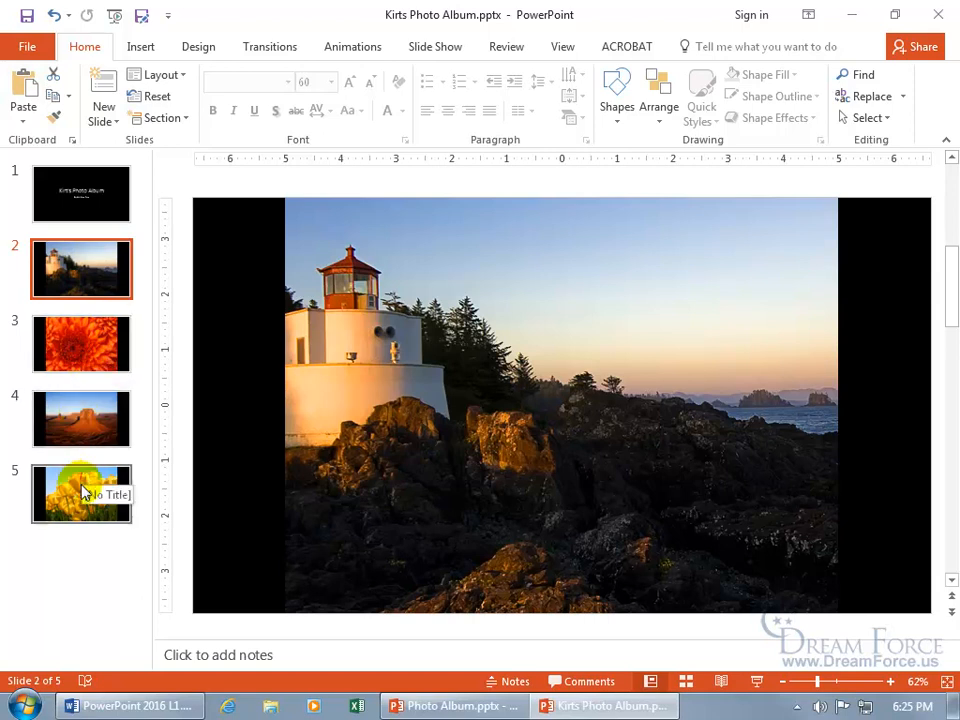
mouse_move(104, 330)
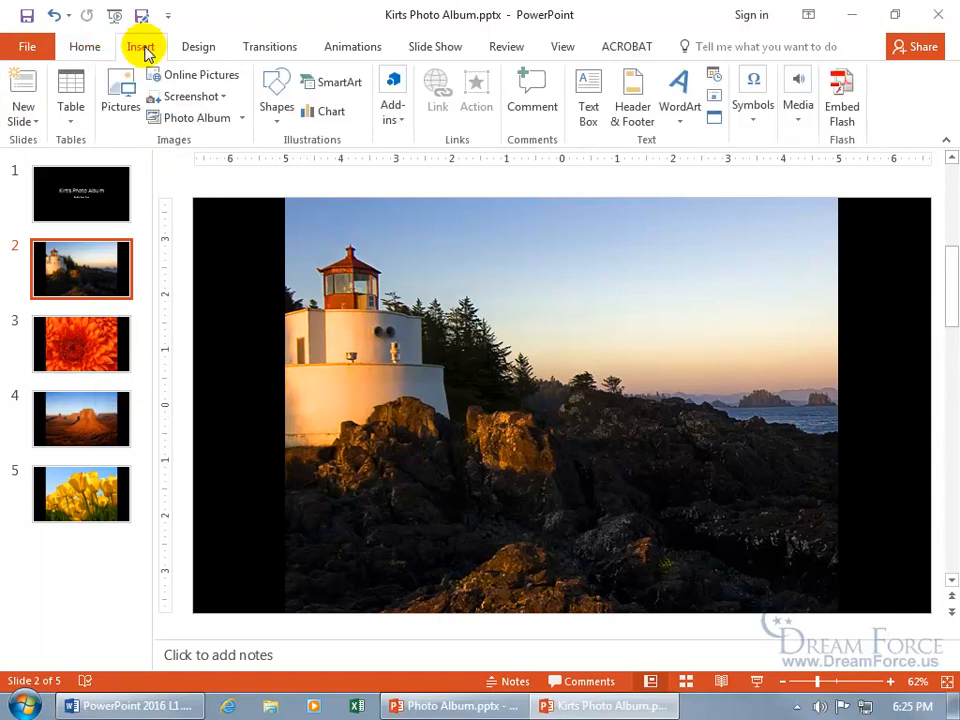
mouse_move(210, 144)
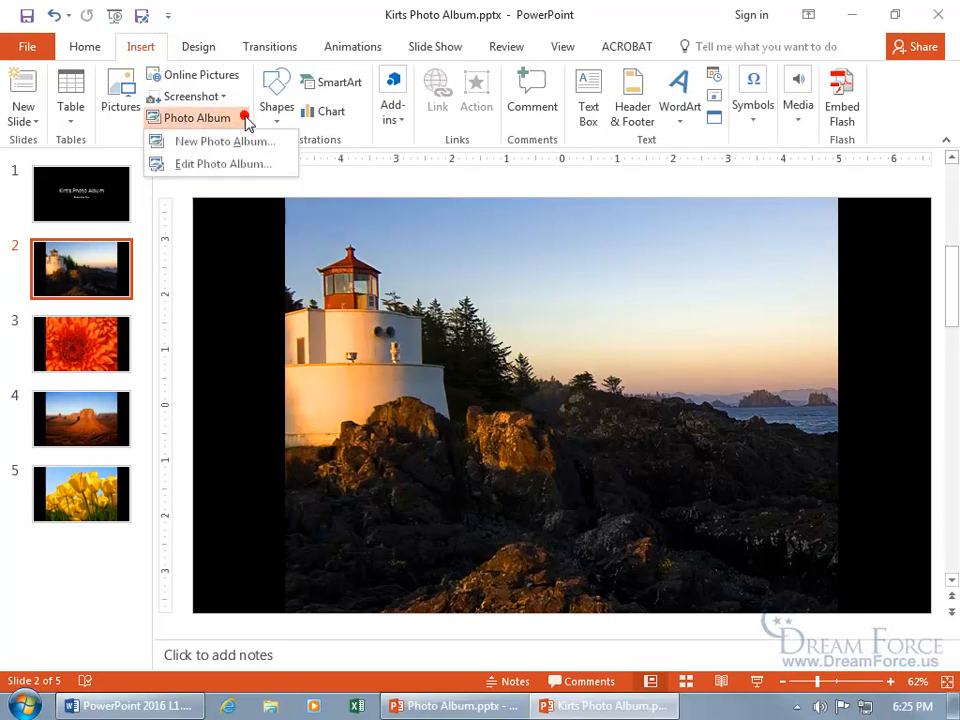
mouse_move(204, 164)
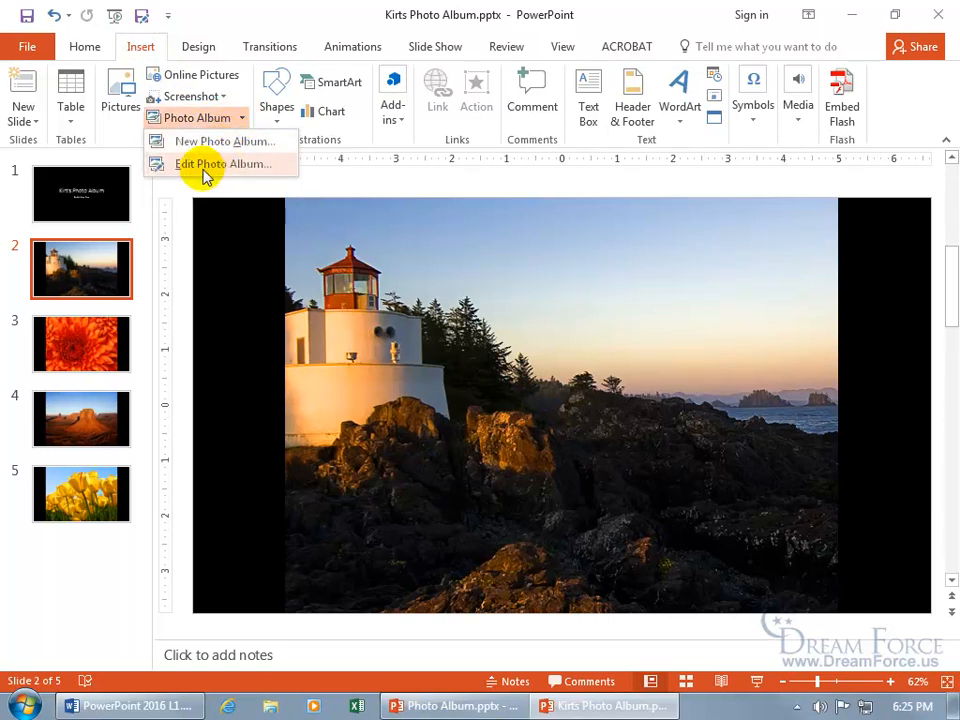
In Edit Photo Album, check Chrysanthemum so it is marked along with Lighthouse
click(224, 164)
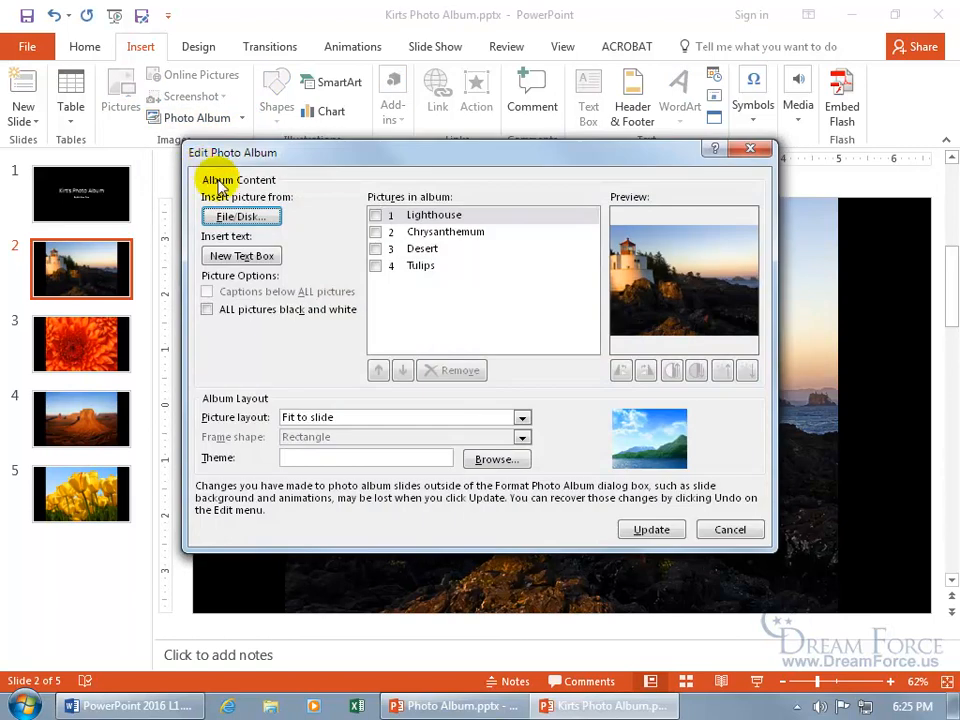
click(376, 232)
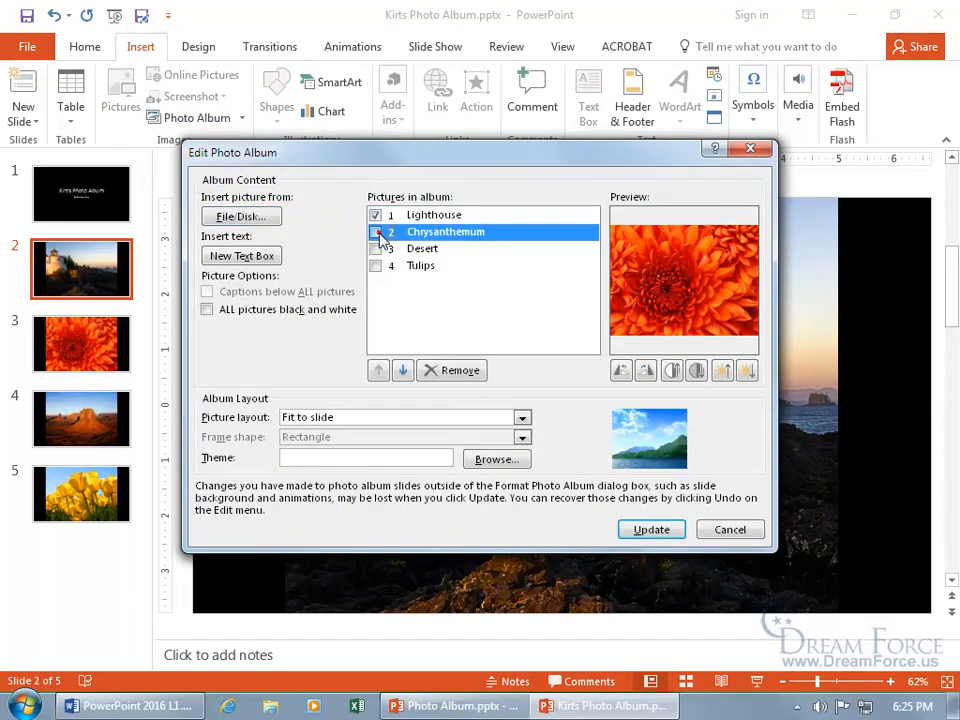
click(376, 232)
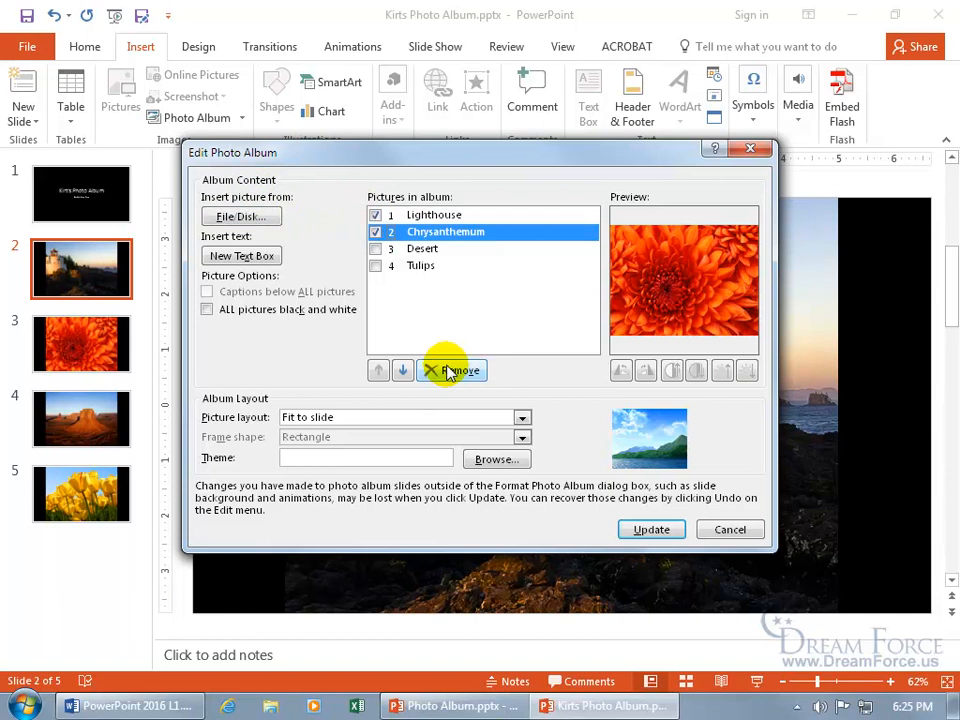
mouse_move(240, 216)
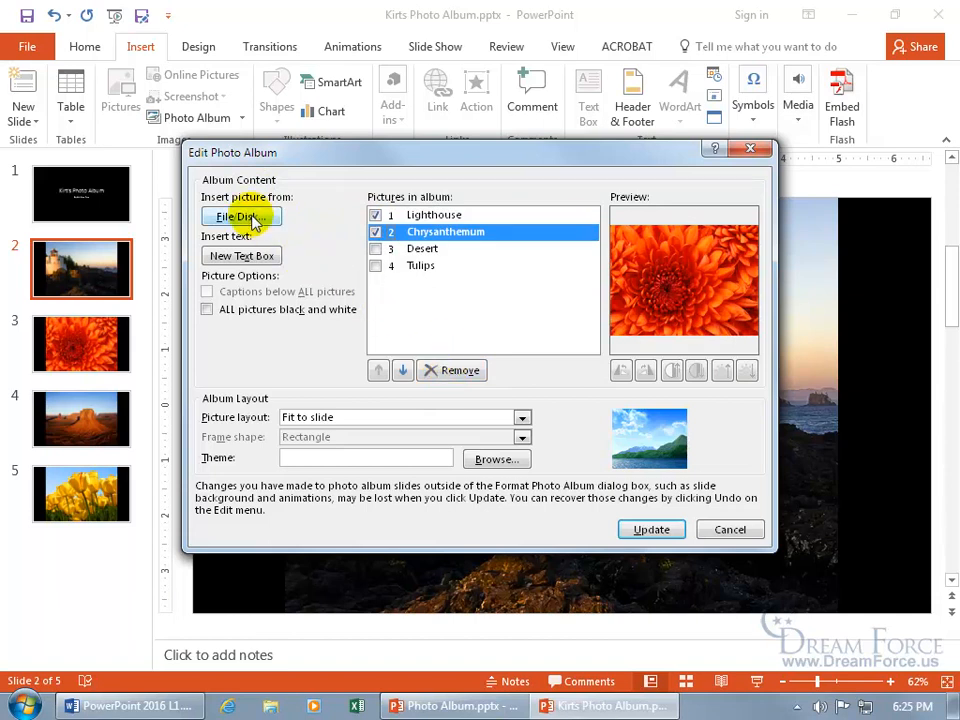
mouse_move(580, 358)
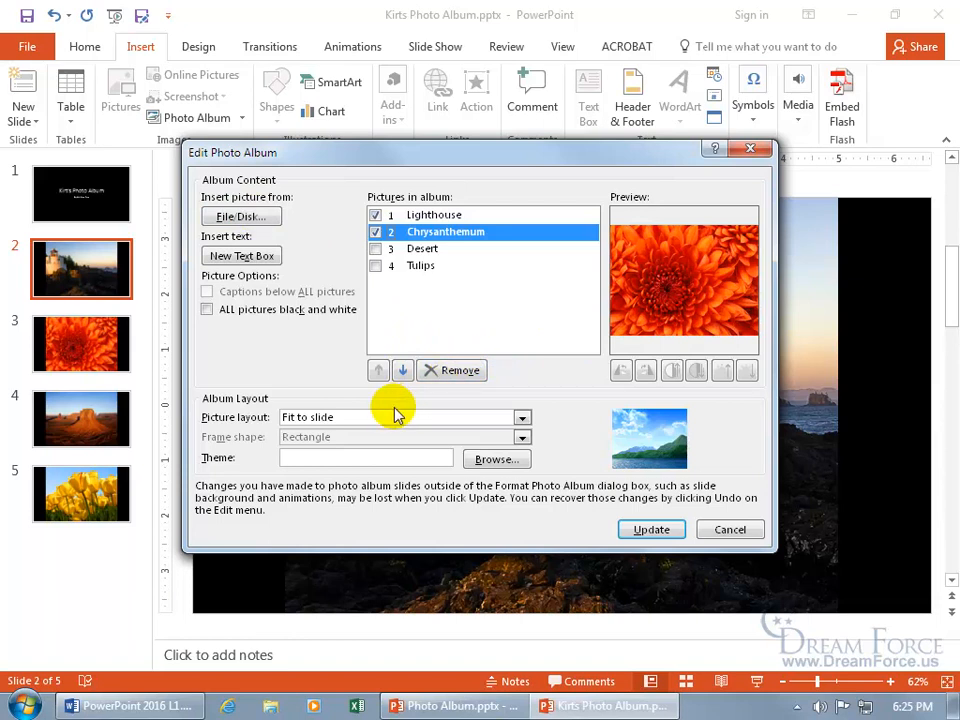
mouse_move(350, 418)
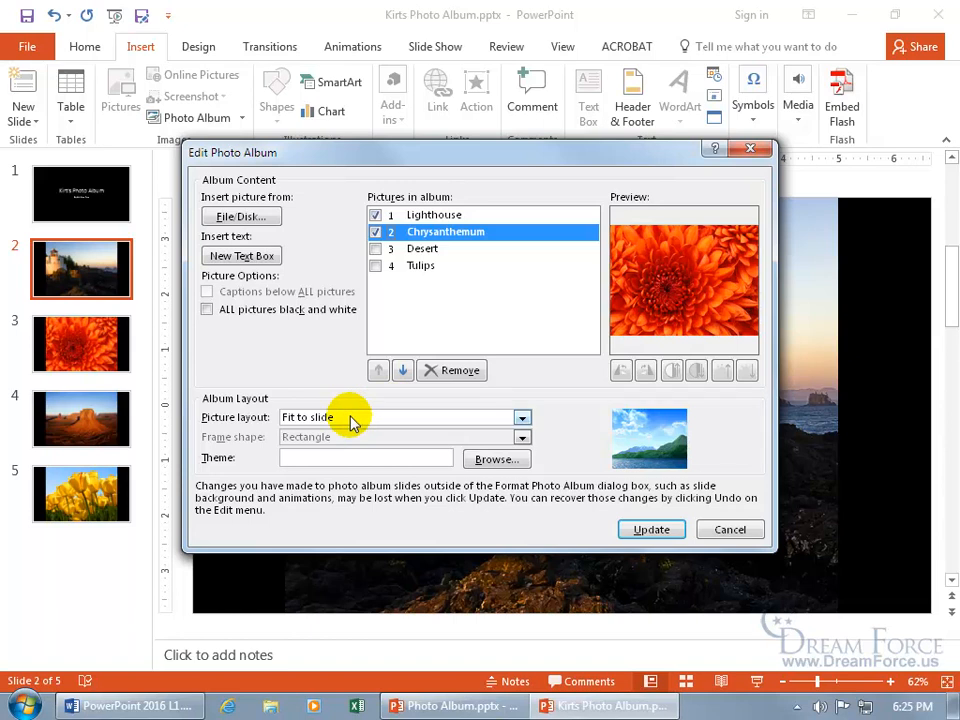
mouse_move(372, 420)
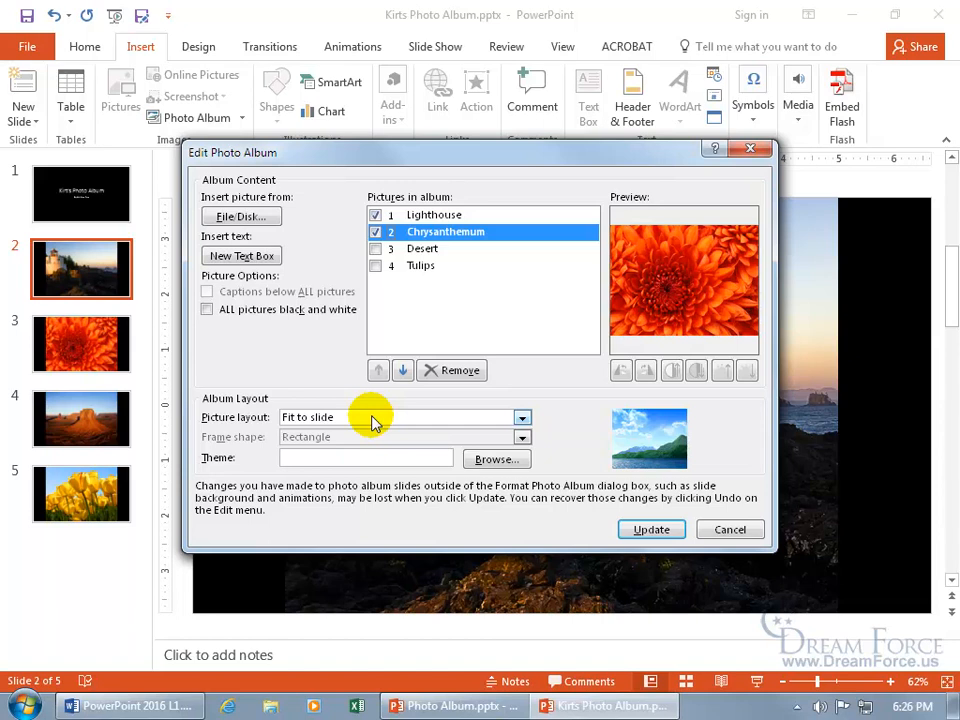
Try the 1 picture layout, then settle on 2 pictures per slide
click(520, 418)
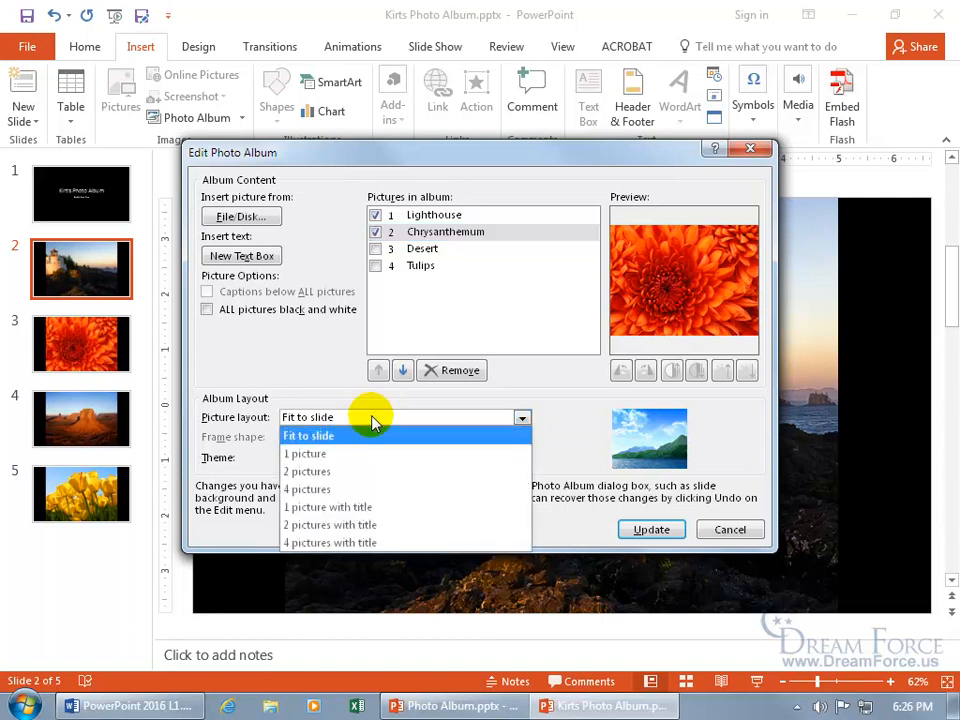
mouse_move(340, 460)
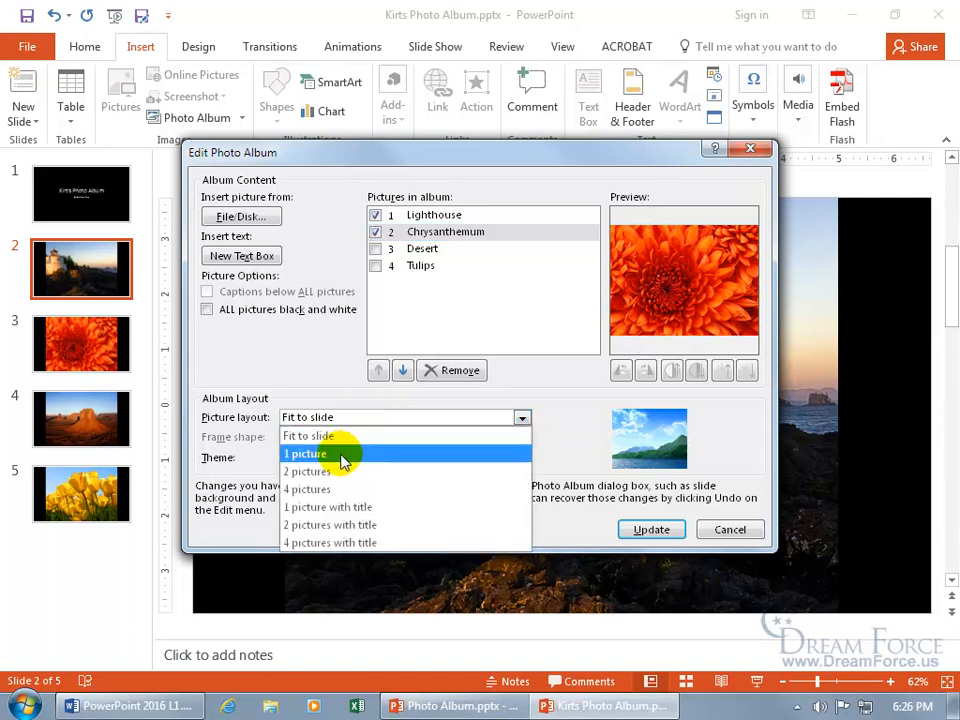
click(308, 452)
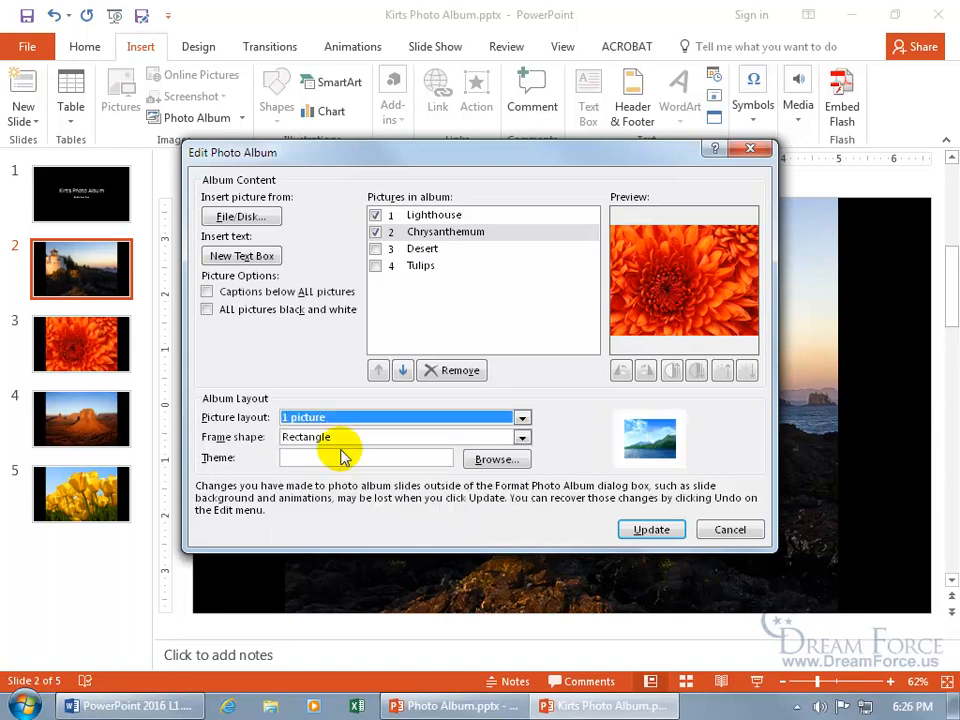
mouse_move(368, 442)
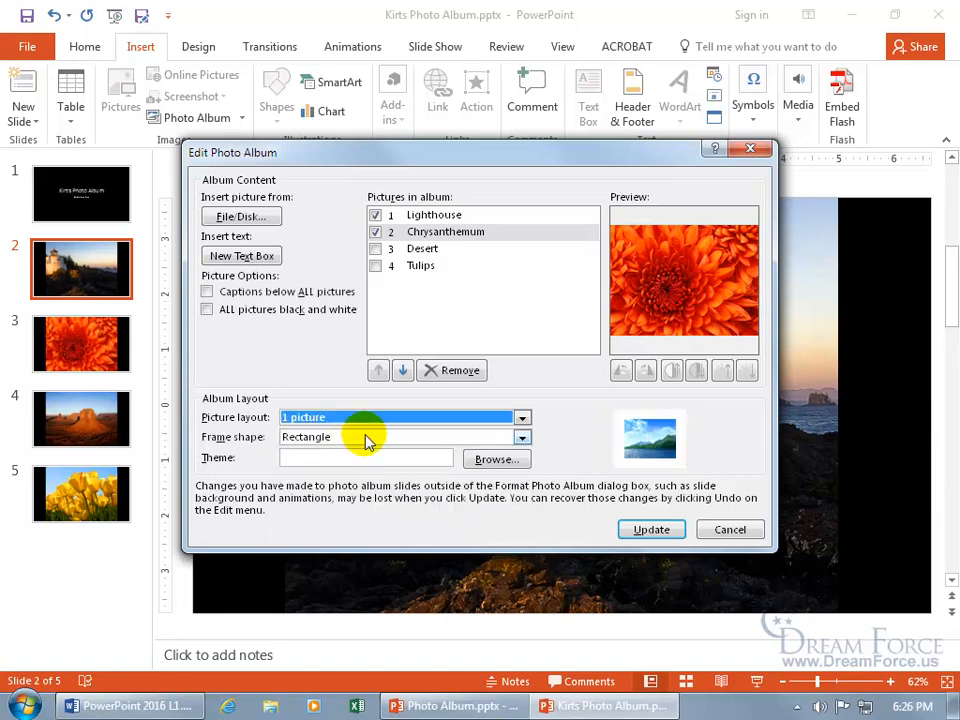
click(522, 418)
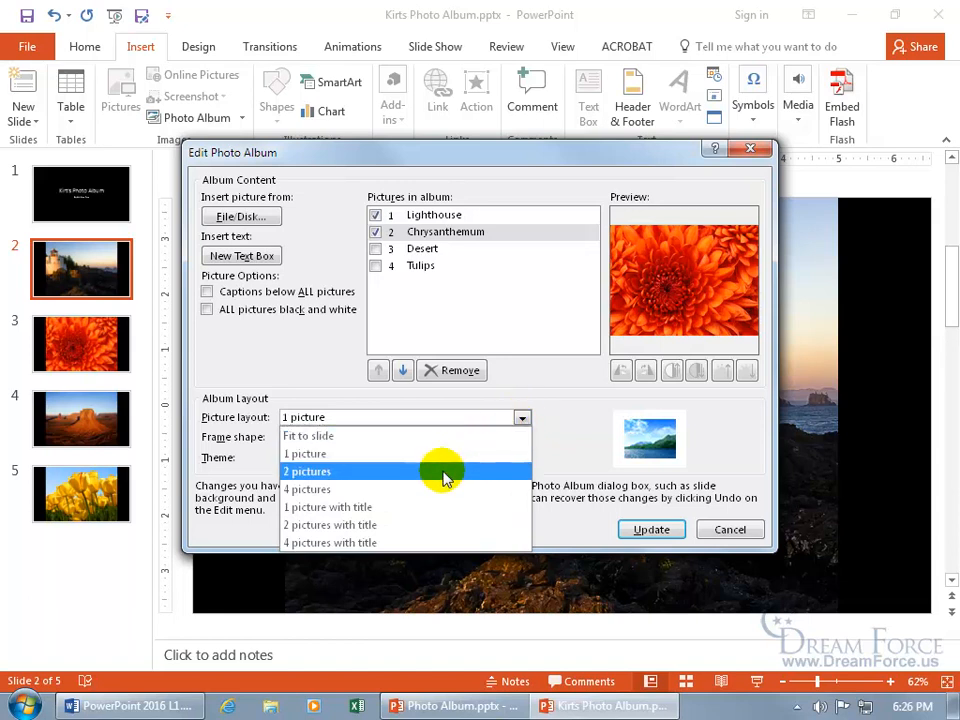
mouse_move(422, 524)
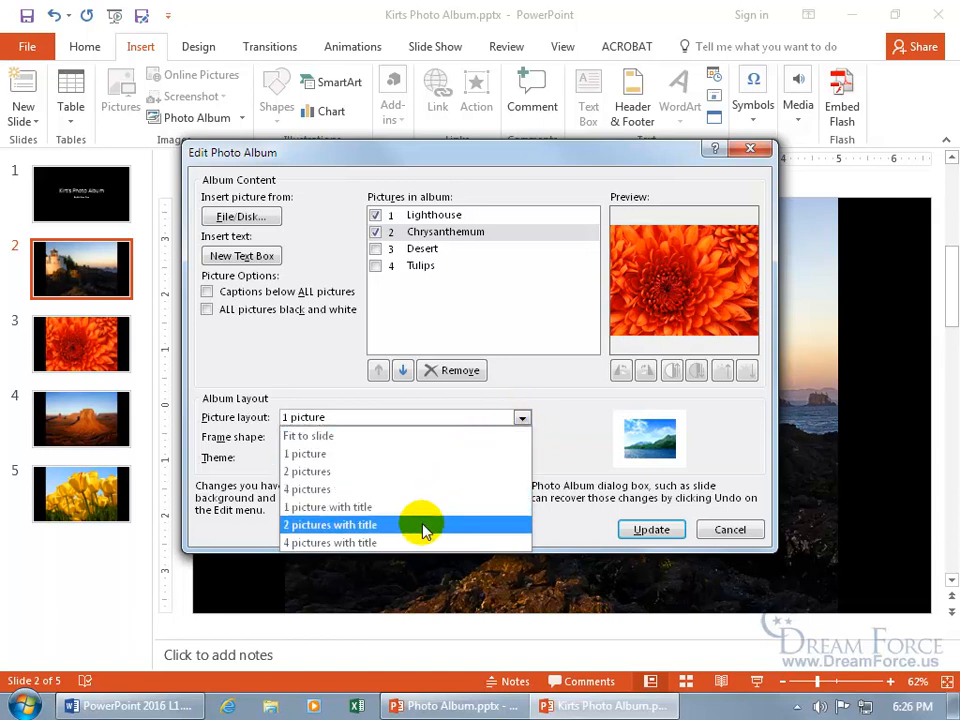
mouse_move(400, 472)
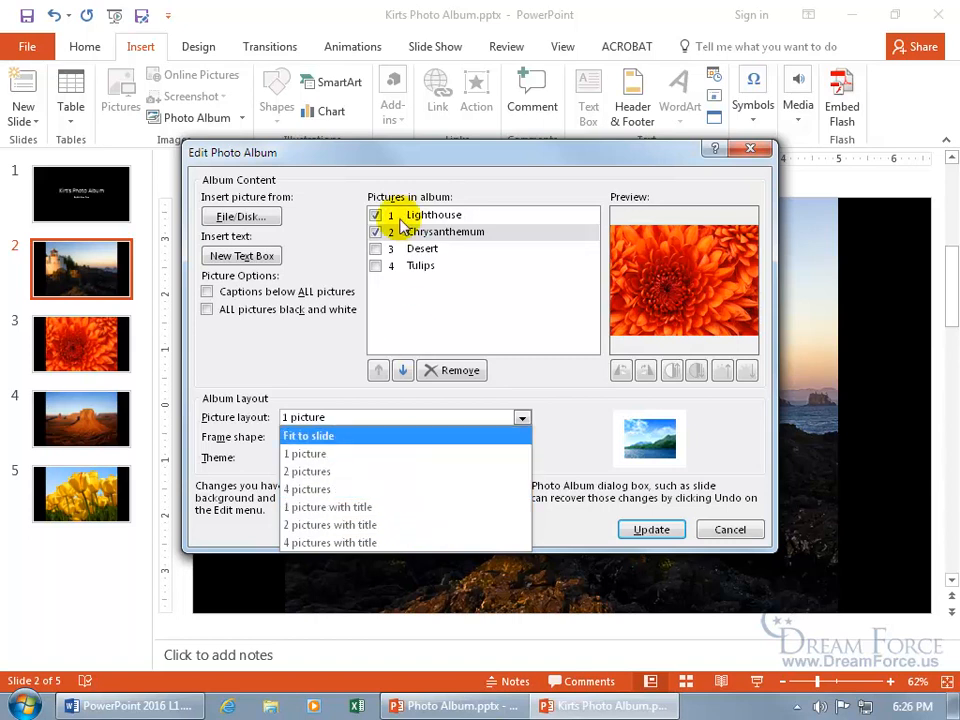
mouse_move(412, 232)
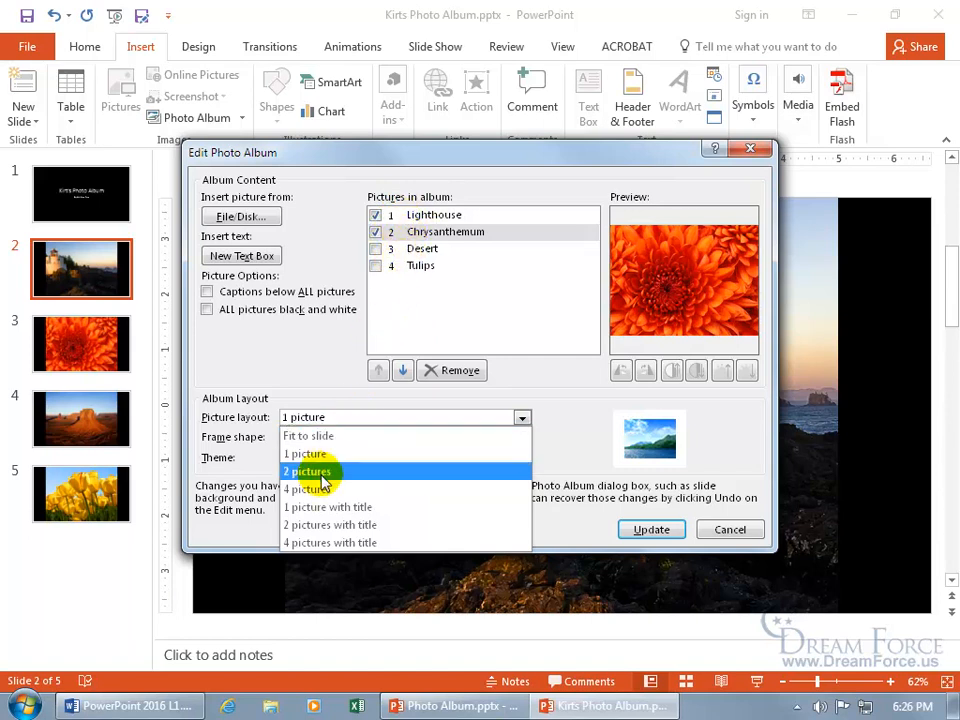
click(308, 472)
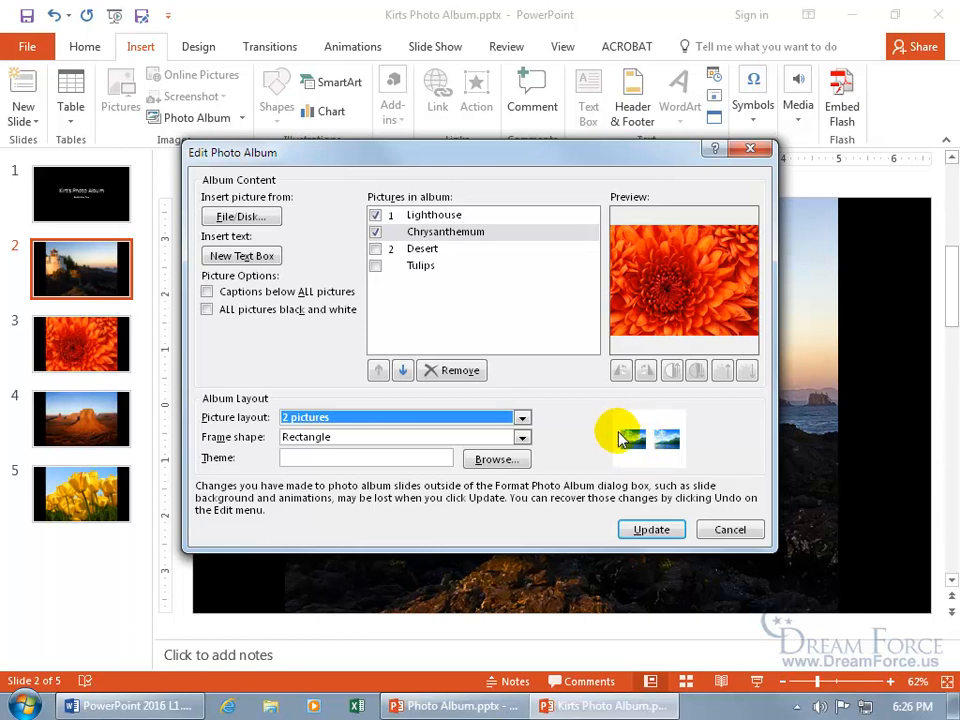
mouse_move(620, 456)
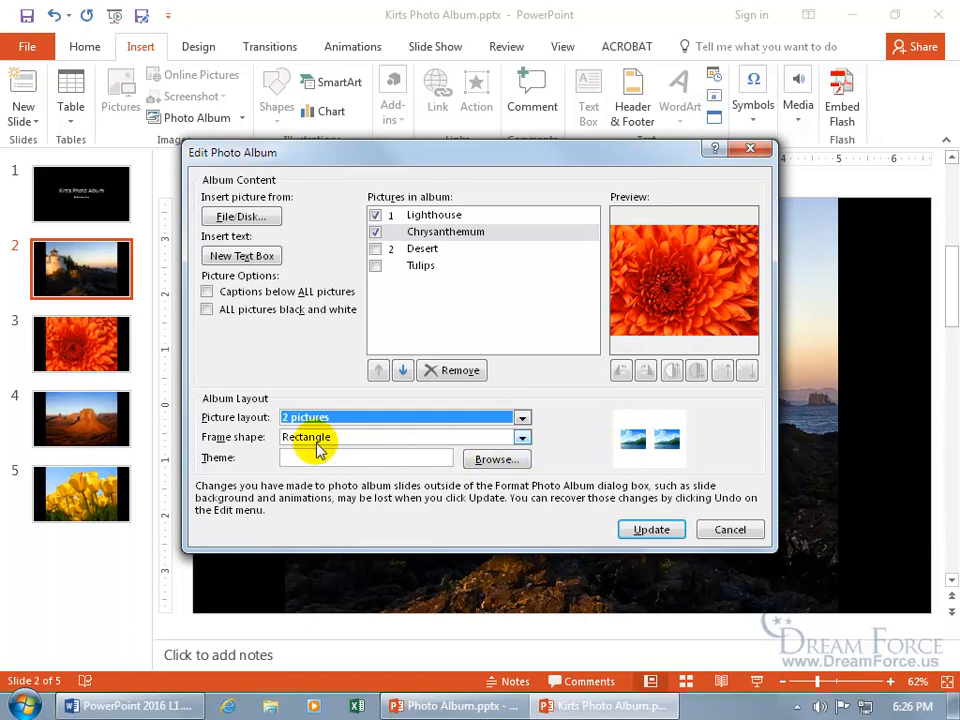
Choose Rounded Rectangle as the frame shape for the album pictures
click(520, 436)
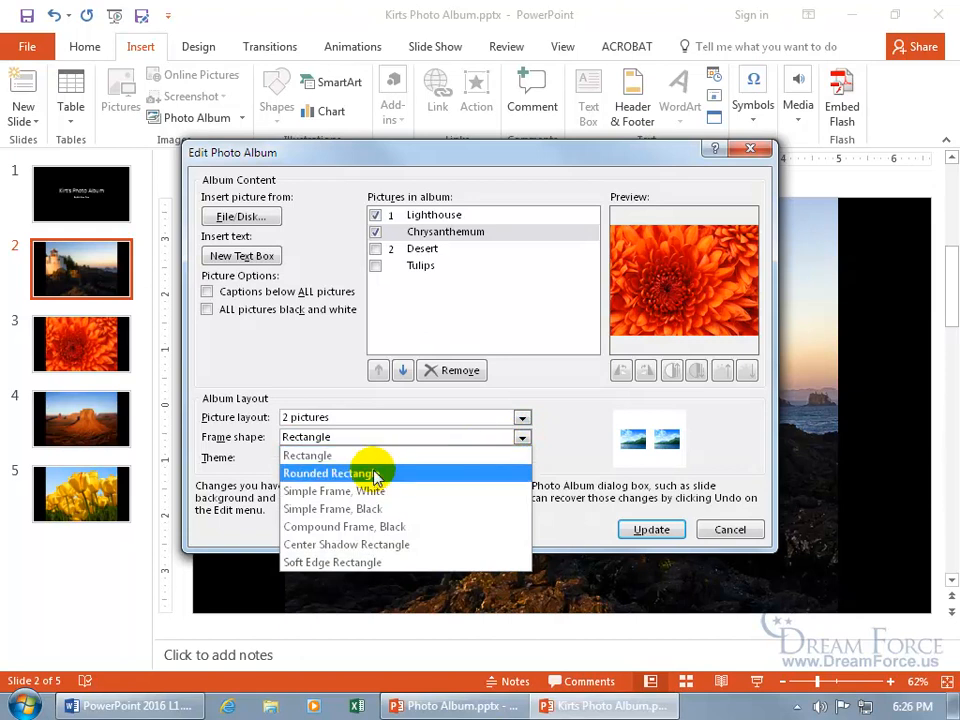
click(328, 472)
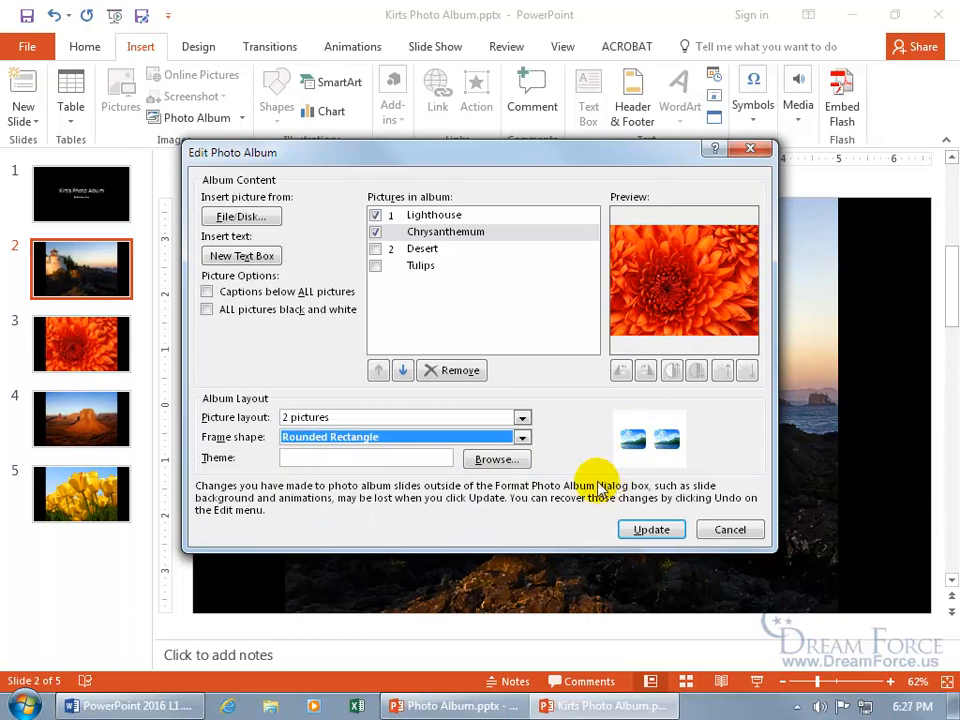
mouse_move(850, 398)
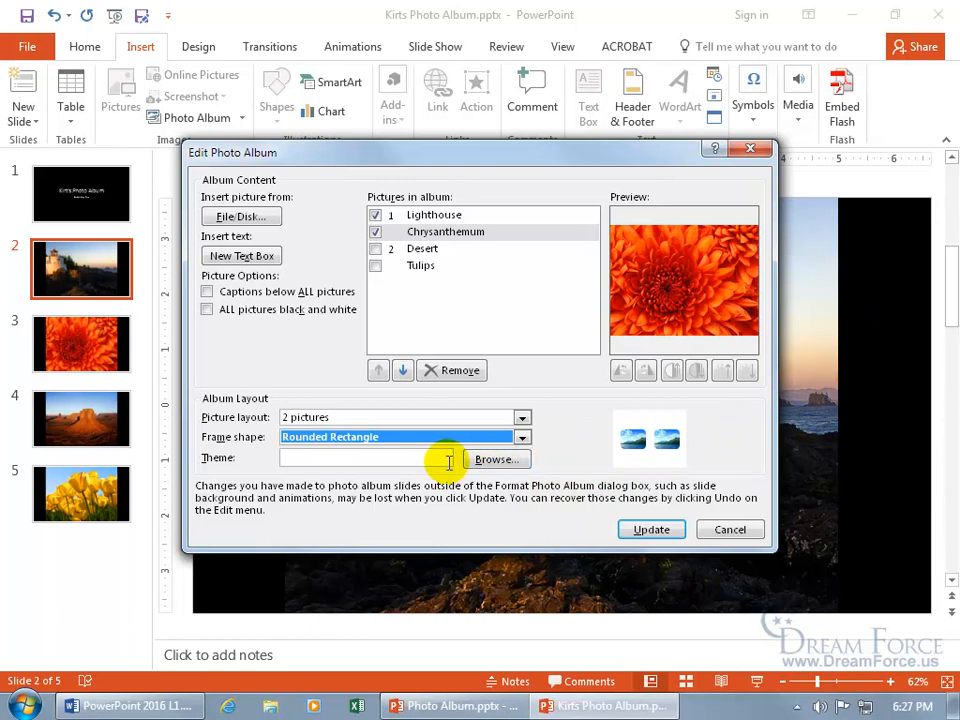
Browse the Document Themes, toggling list and thumbnail views, and pick Office Theme.thmx
click(496, 458)
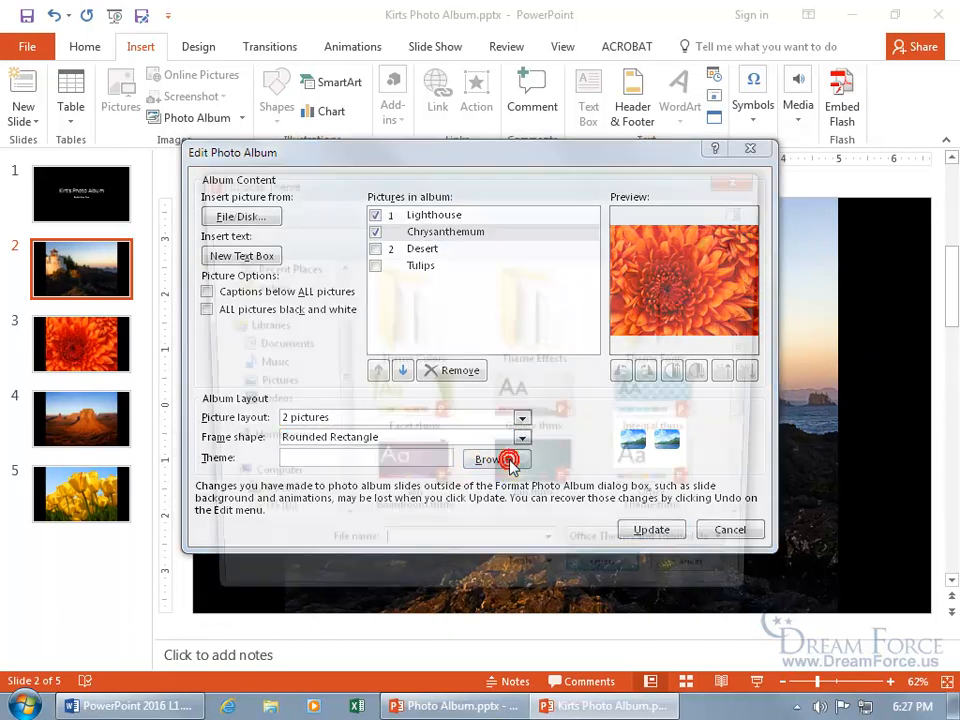
click(490, 458)
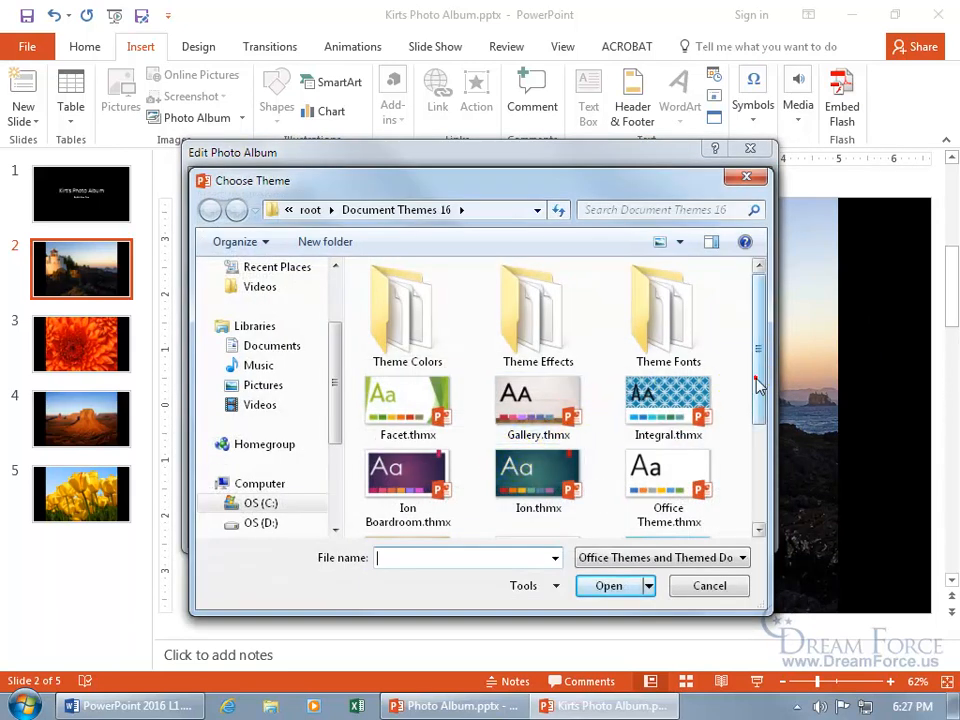
scroll(down, 3)
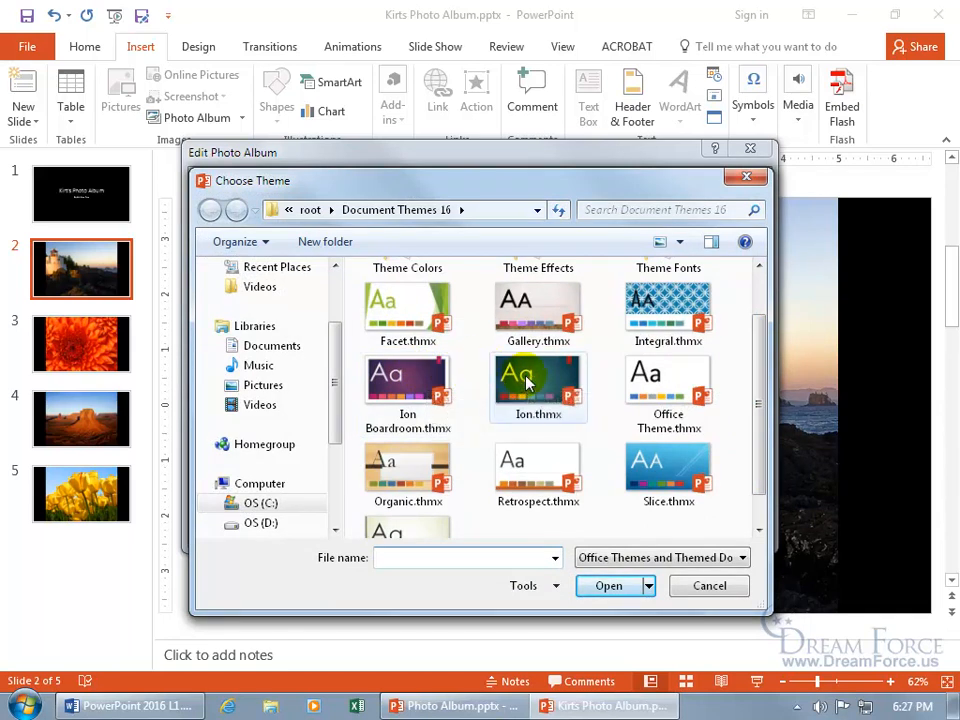
mouse_move(668, 378)
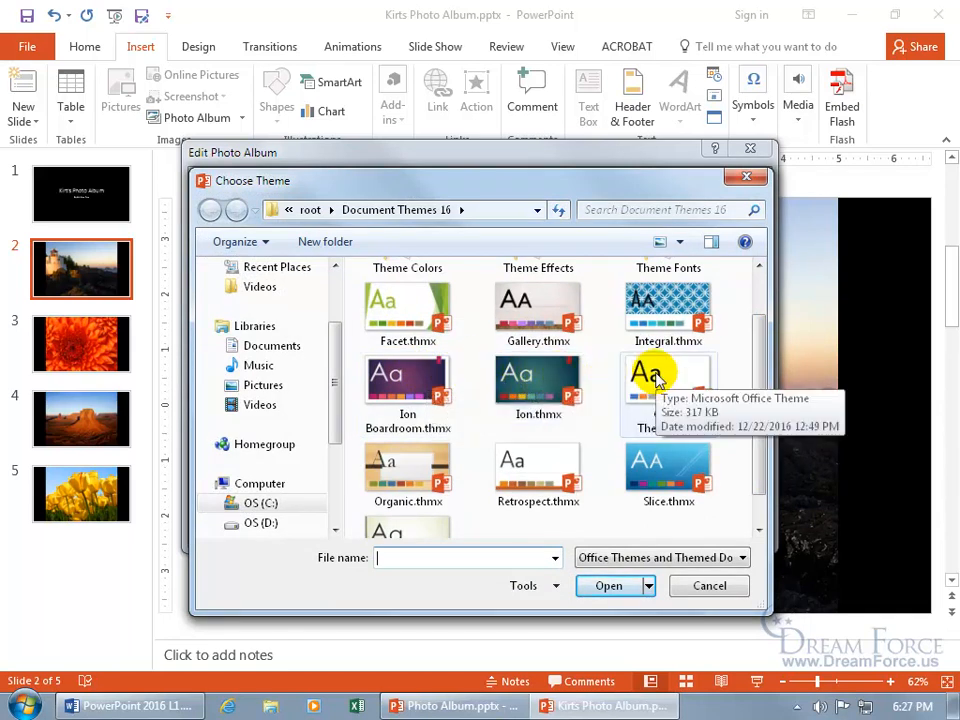
mouse_move(616, 356)
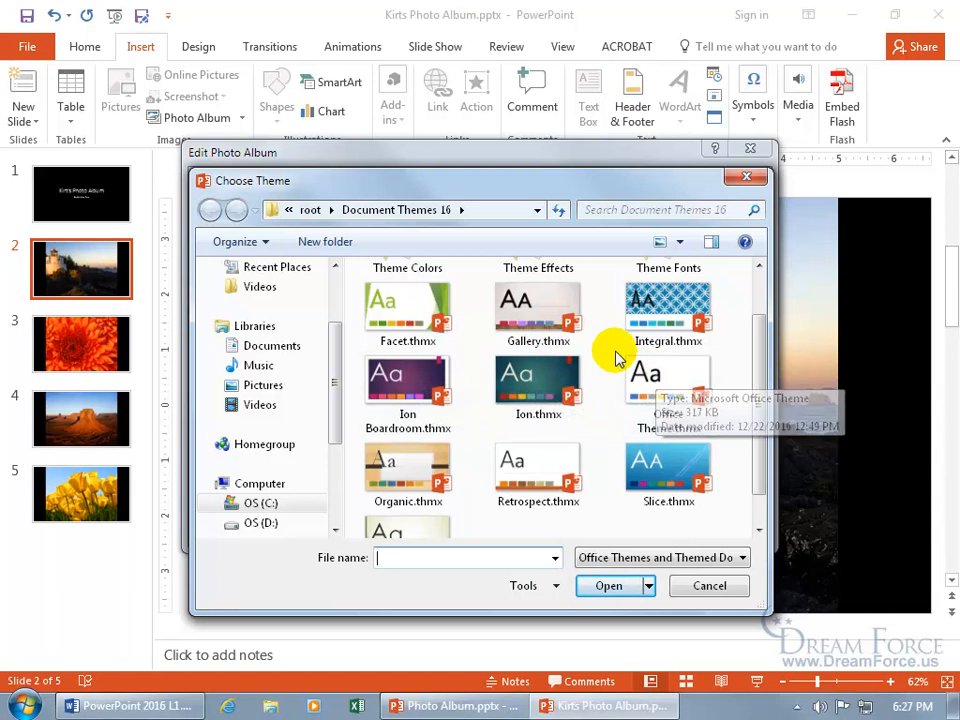
click(680, 242)
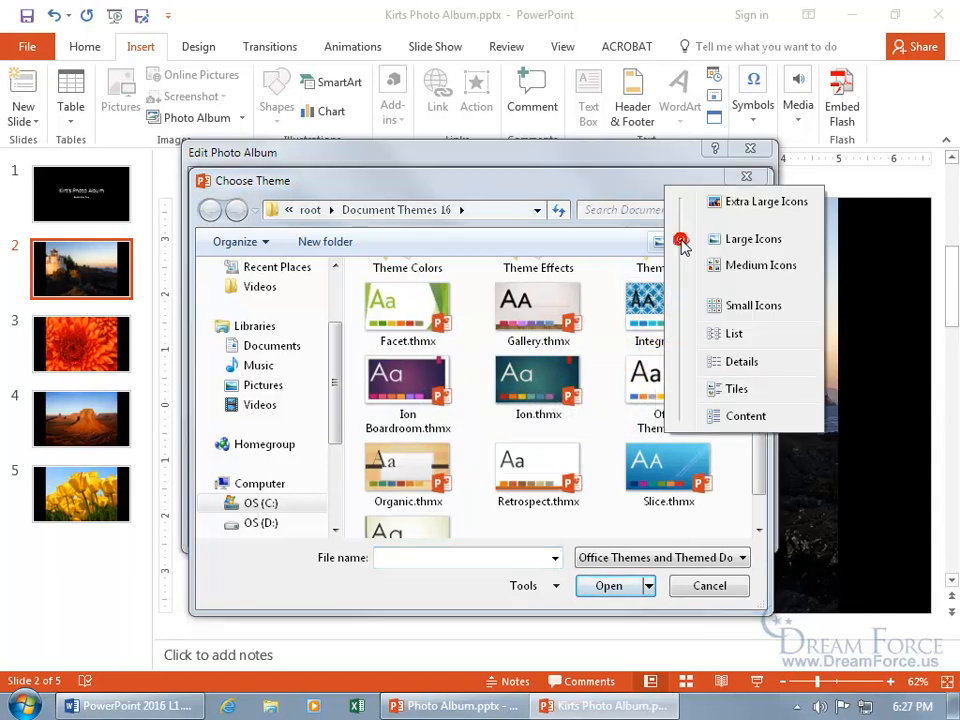
click(734, 332)
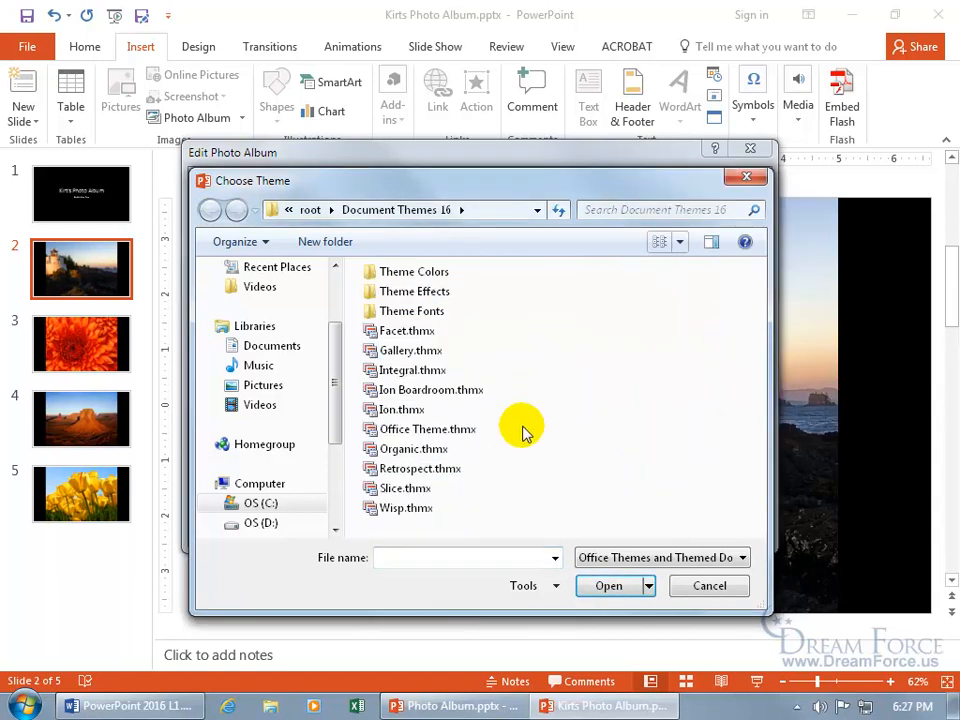
mouse_move(584, 356)
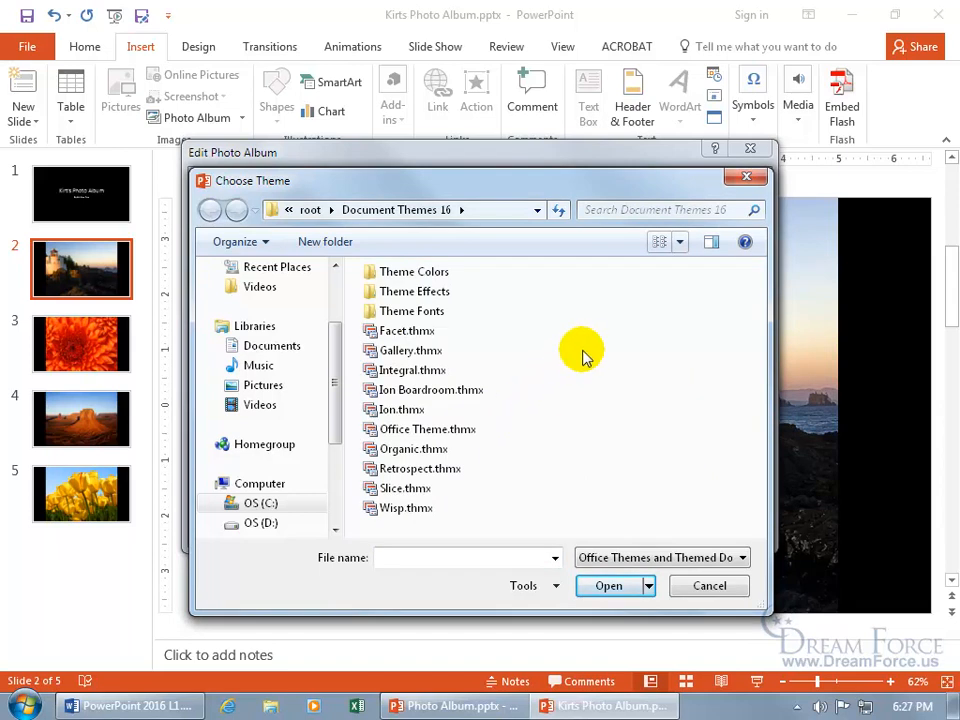
click(664, 240)
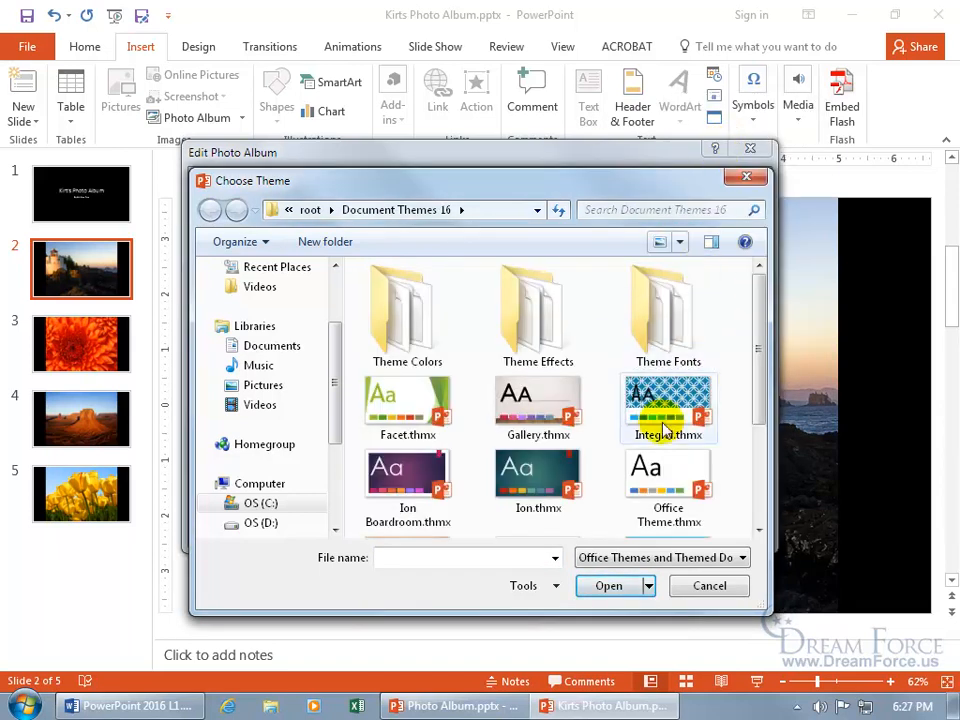
mouse_move(668, 408)
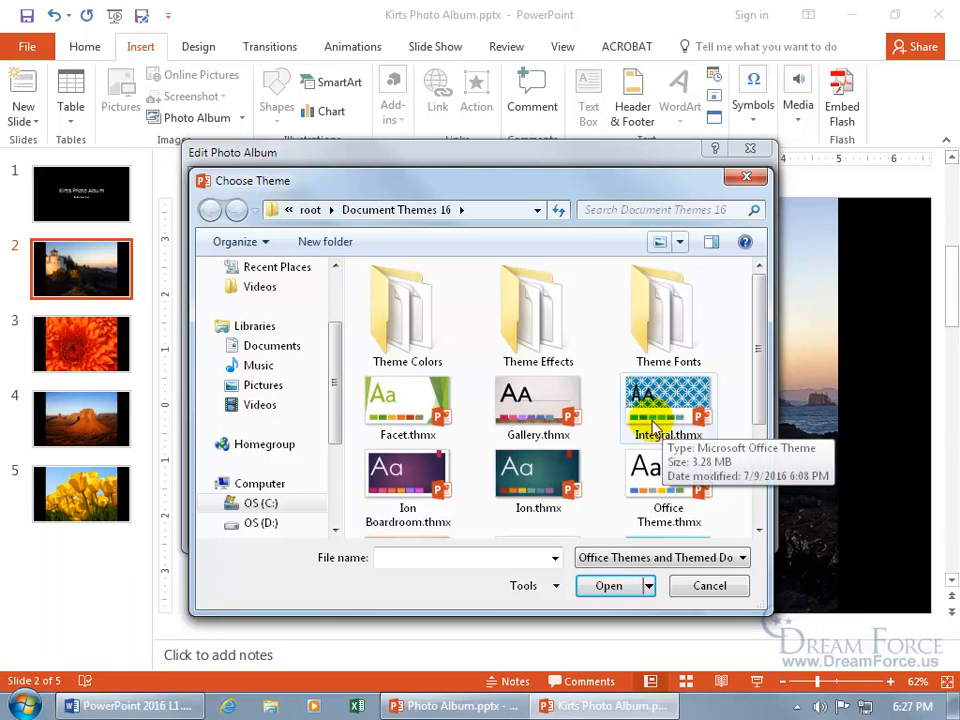
click(668, 490)
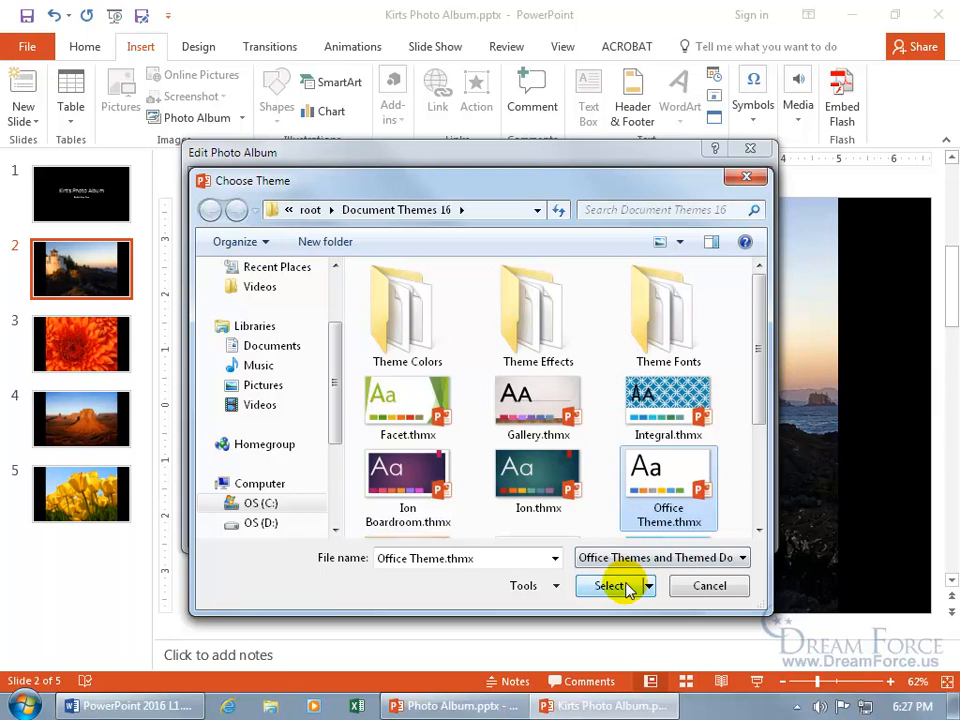
click(610, 584)
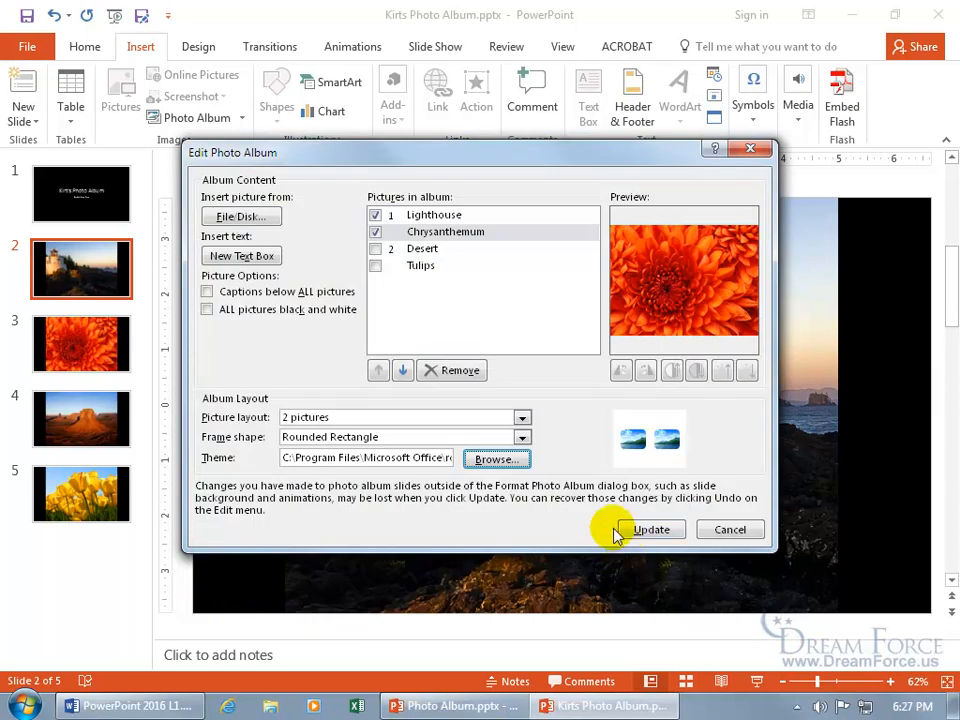
mouse_move(480, 220)
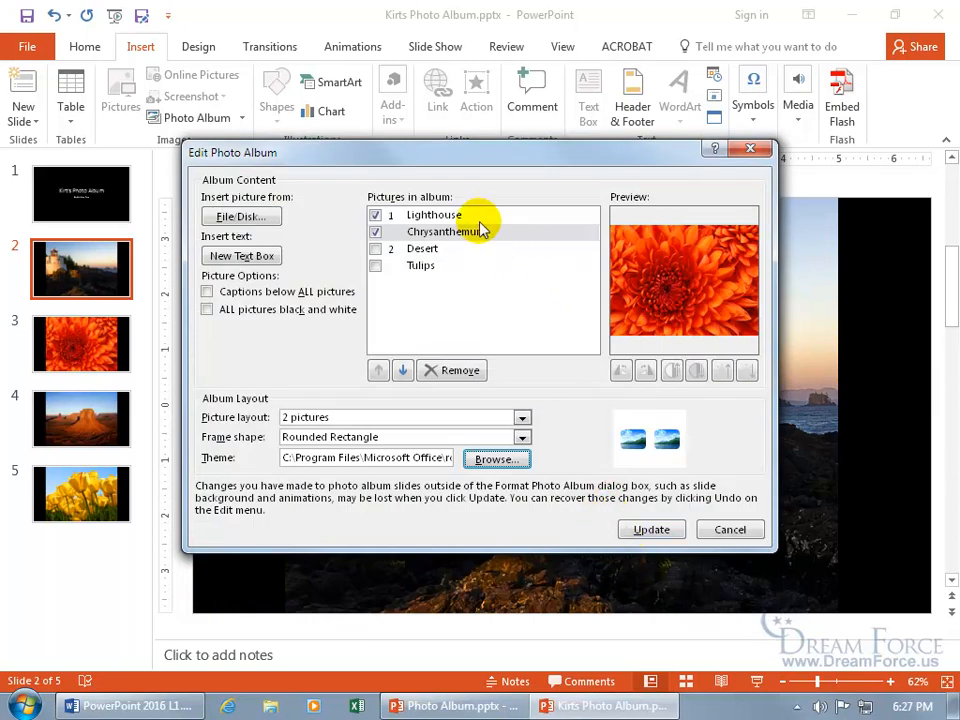
mouse_move(416, 290)
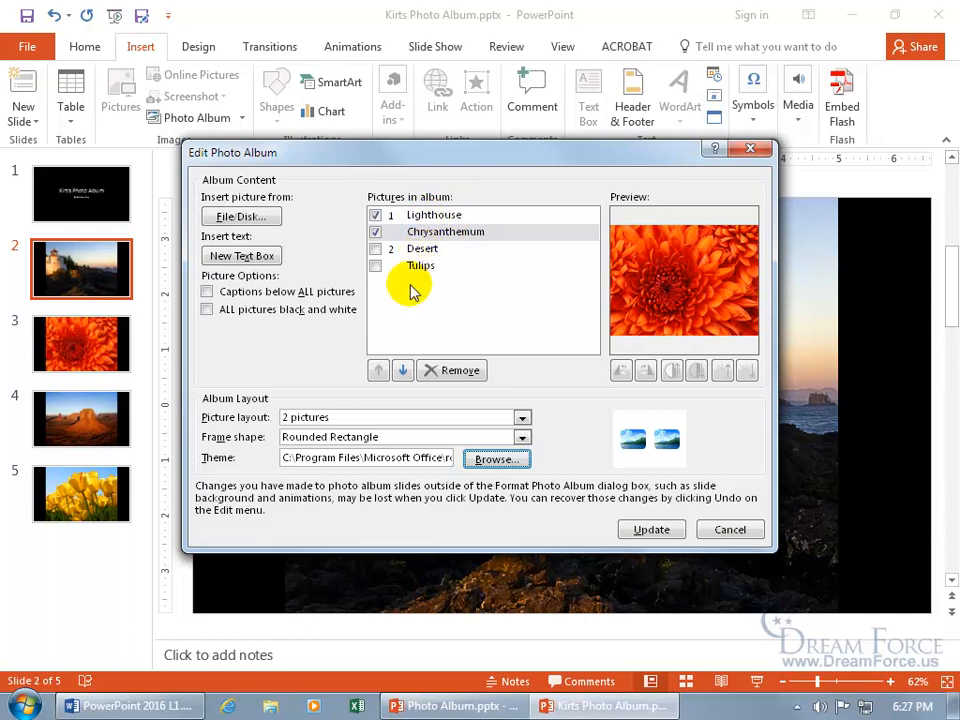
mouse_move(608, 440)
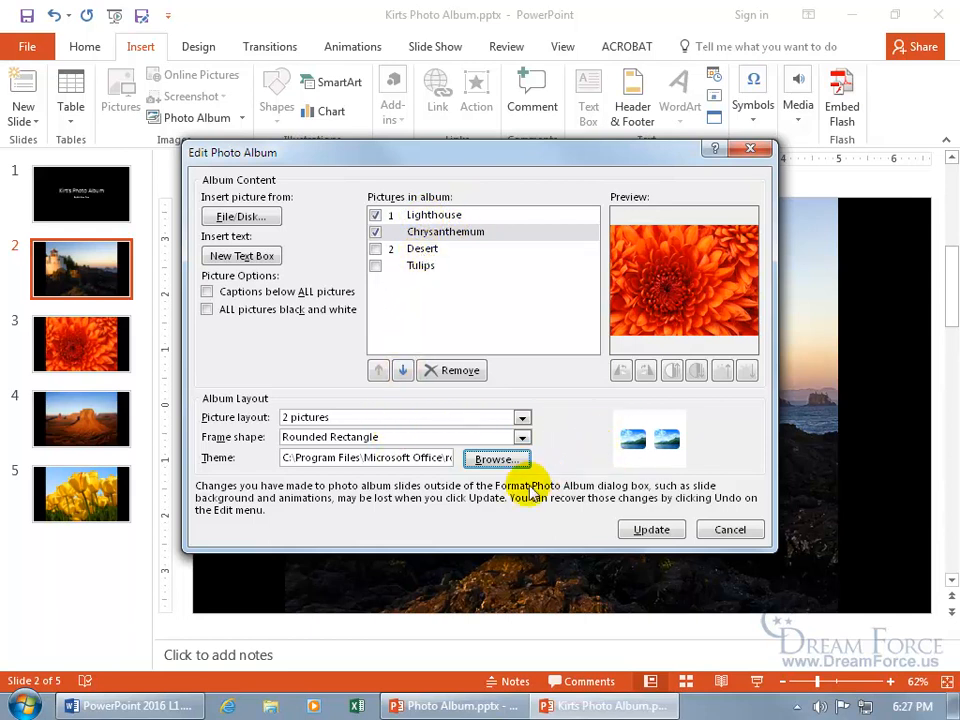
mouse_move(908, 452)
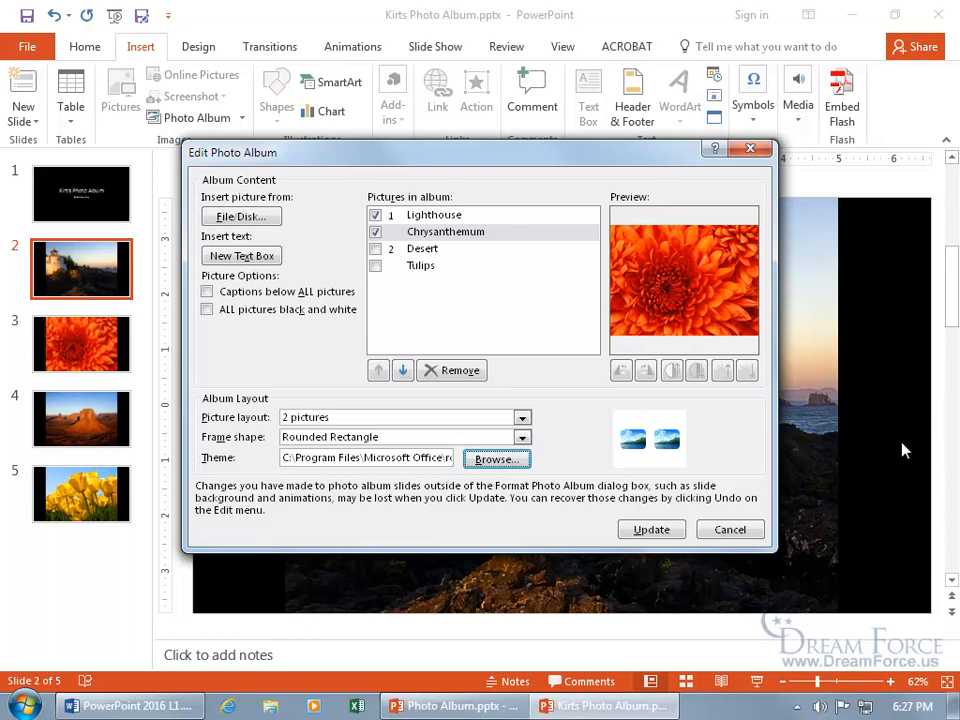
mouse_move(784, 504)
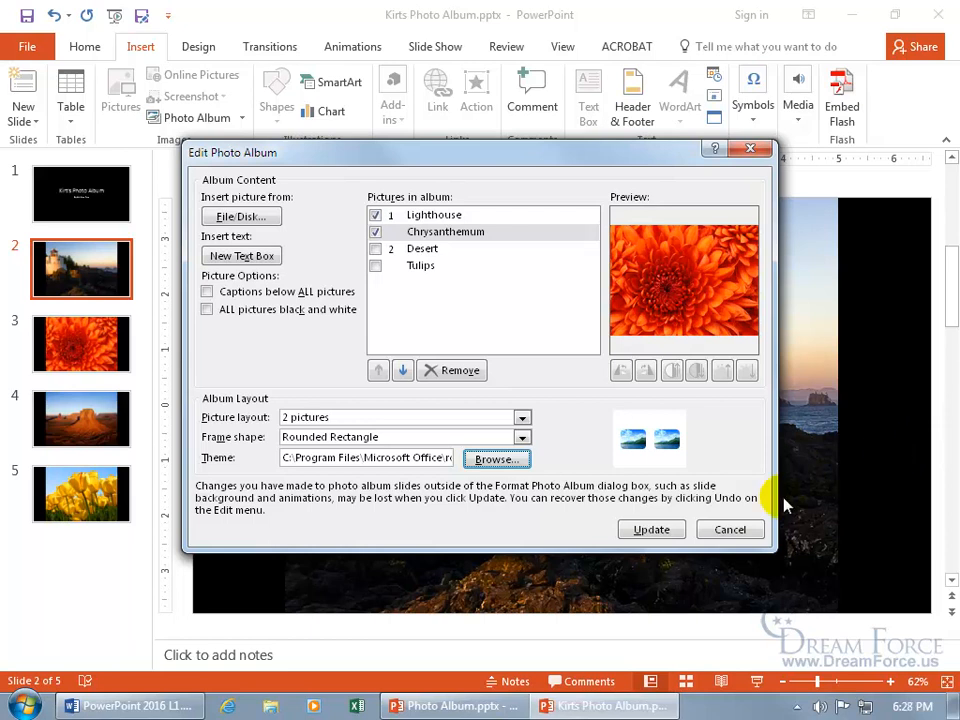
Update the album and view slide 2 with the Lighthouse and Chrysanthemum pictures
click(650, 528)
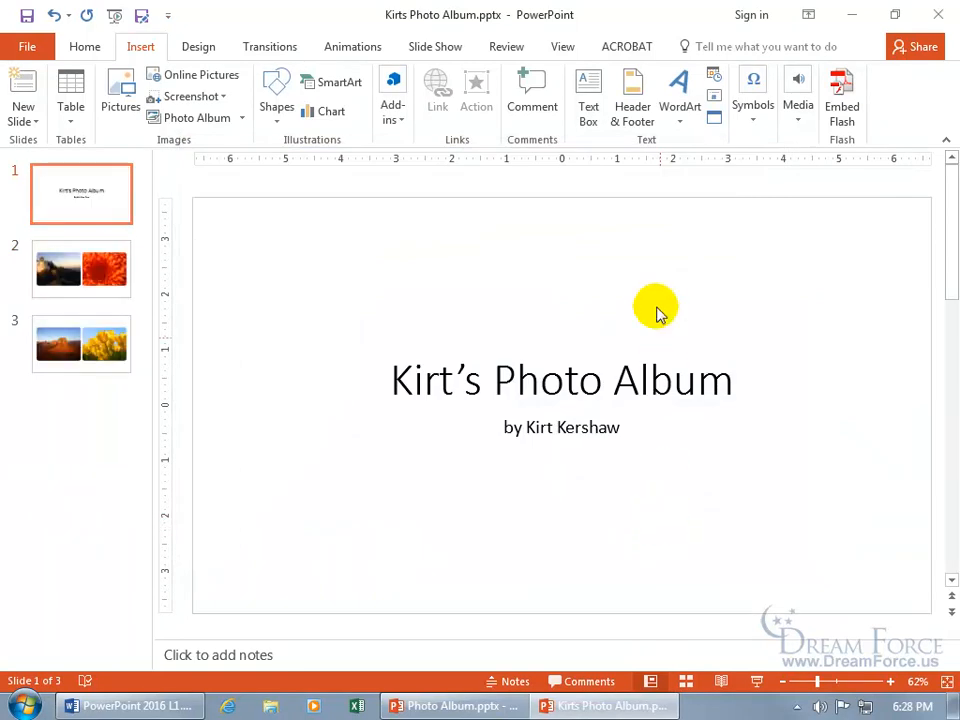
mouse_move(264, 284)
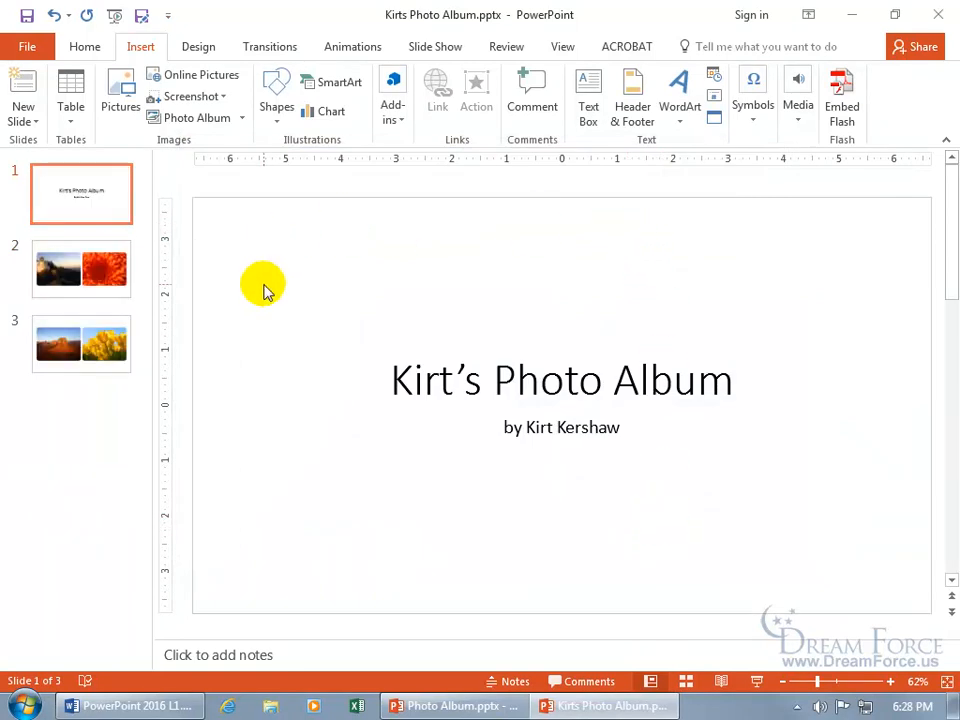
click(80, 268)
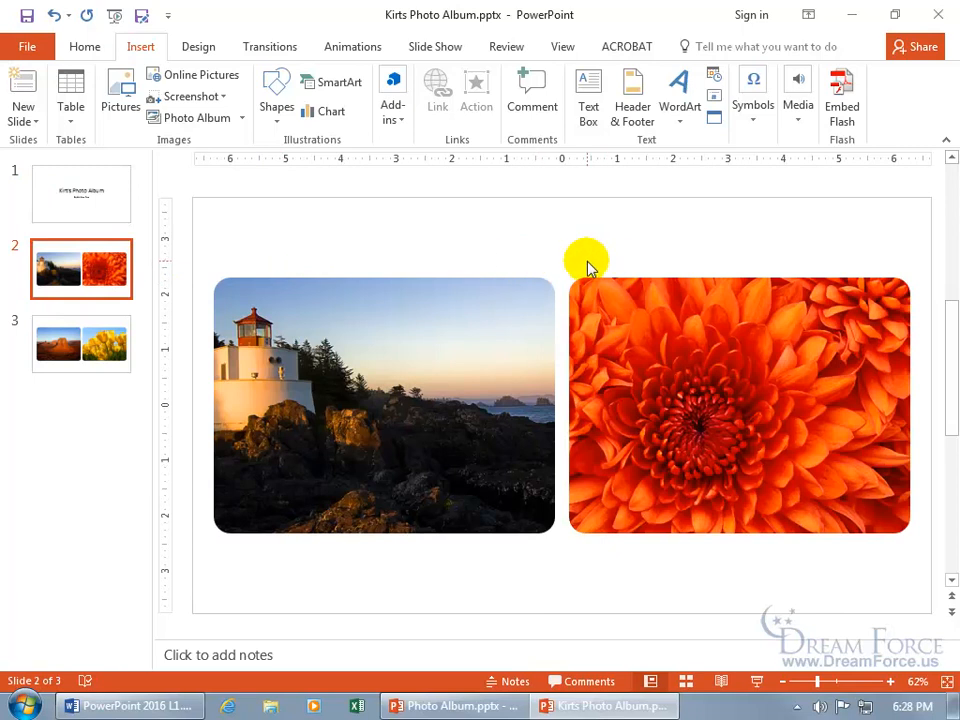
mouse_move(560, 260)
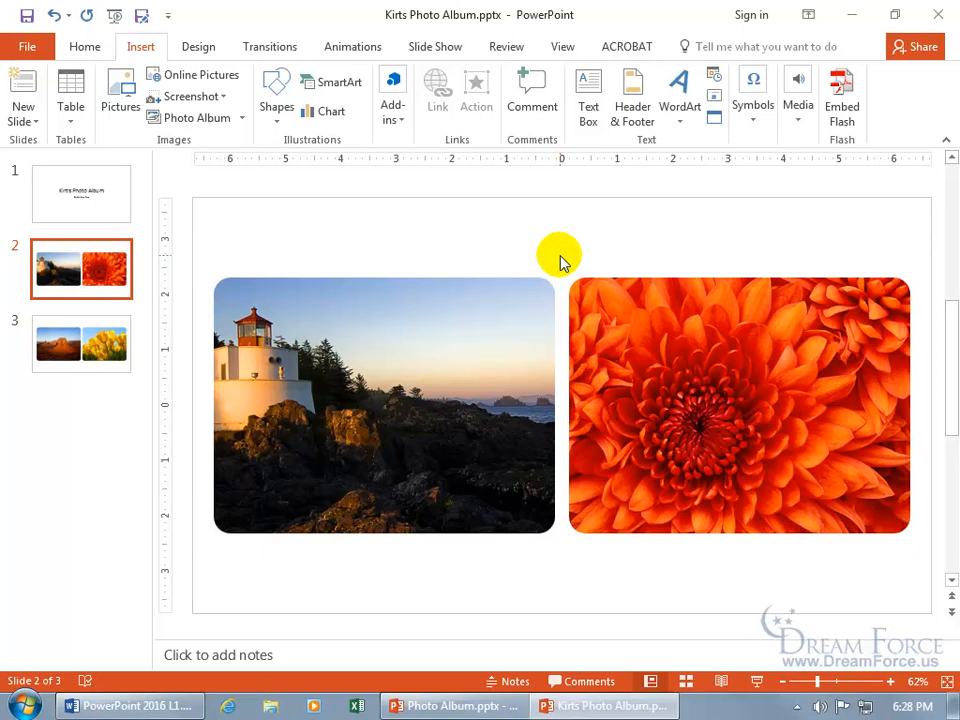
mouse_move(244, 120)
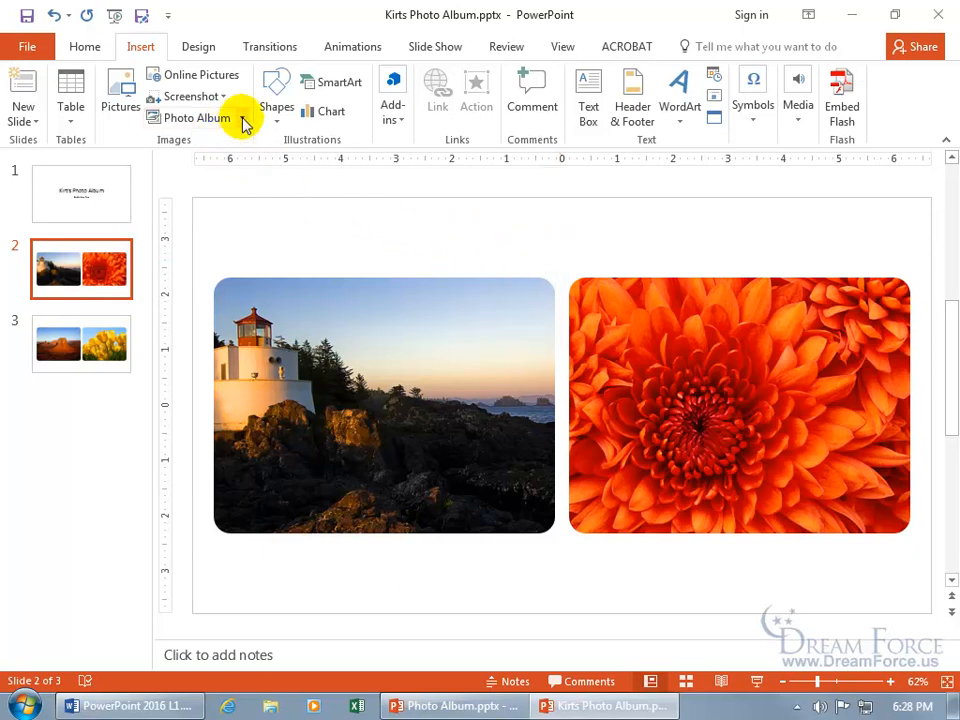
Reopen Edit Photo Album and enable Captions below ALL pictures
click(196, 116)
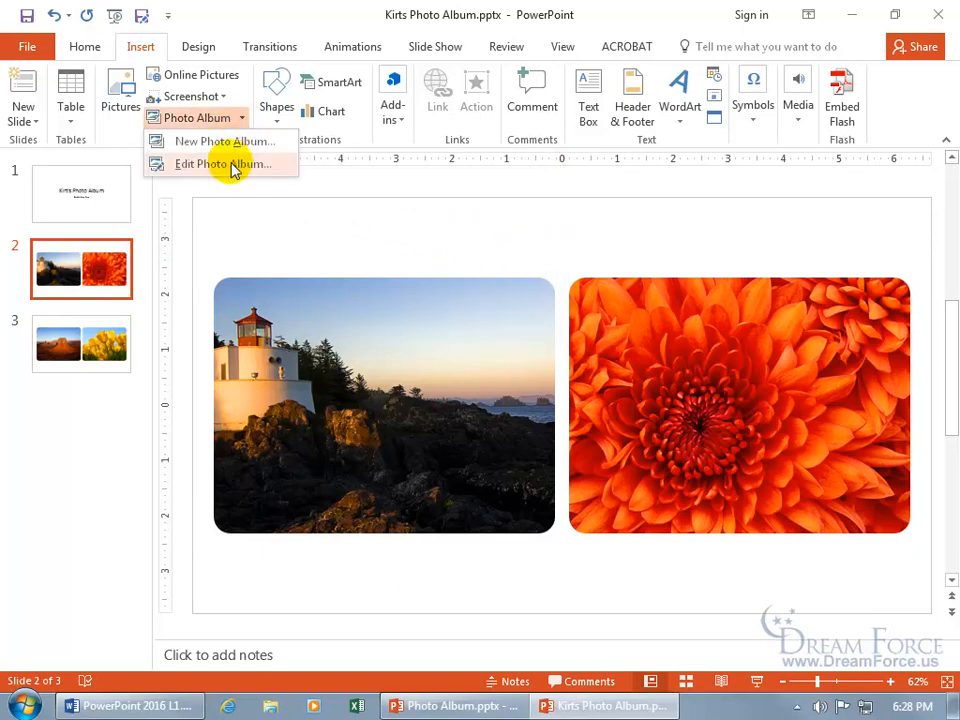
click(224, 164)
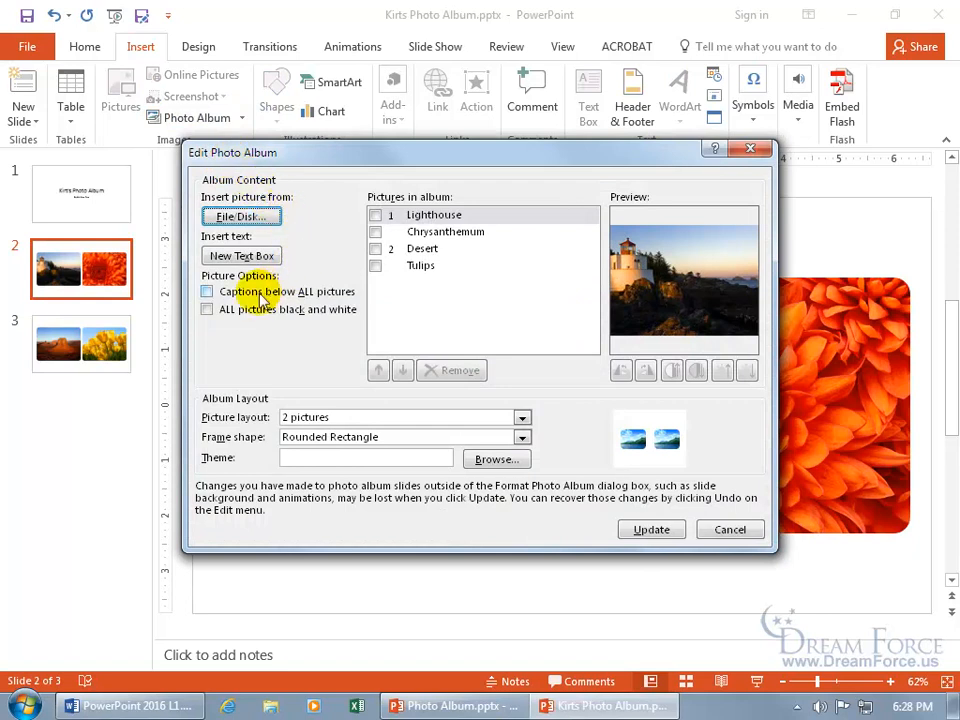
mouse_move(356, 232)
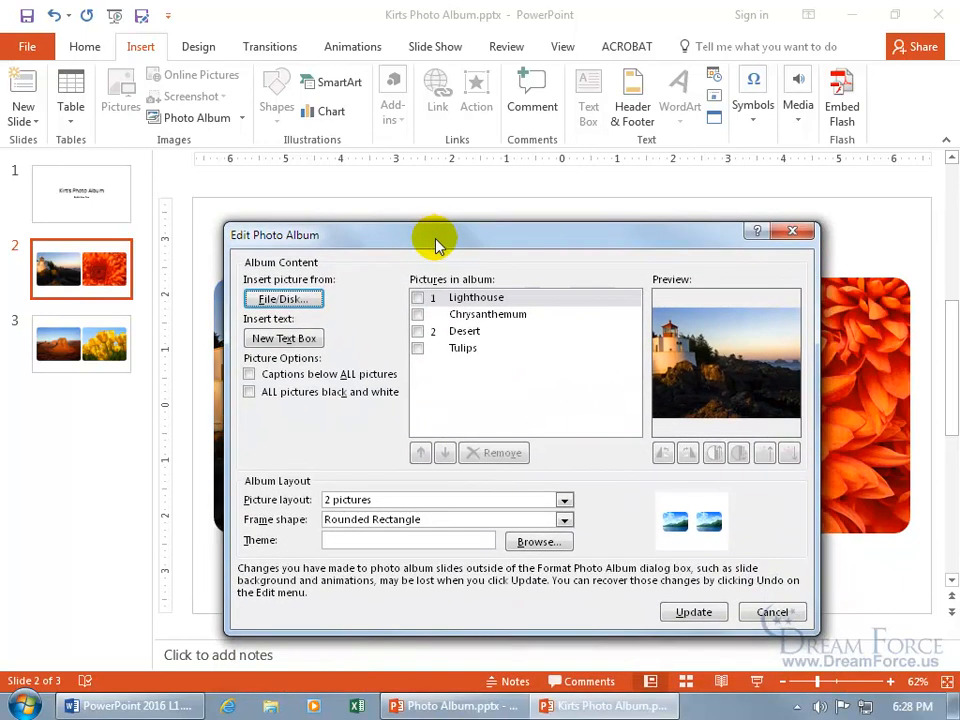
click(250, 374)
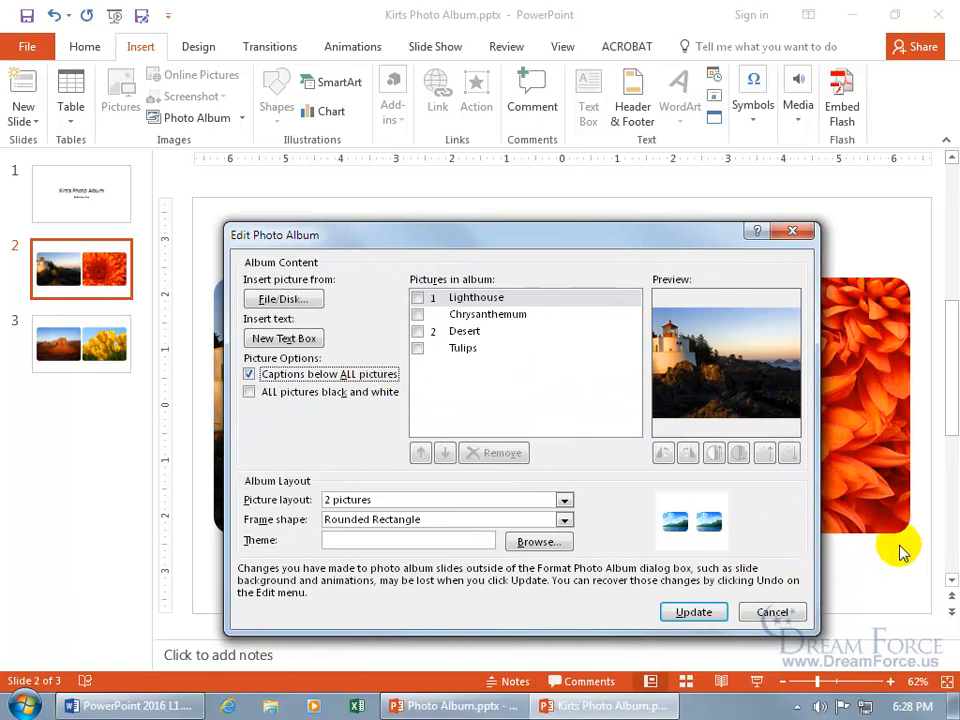
mouse_move(868, 560)
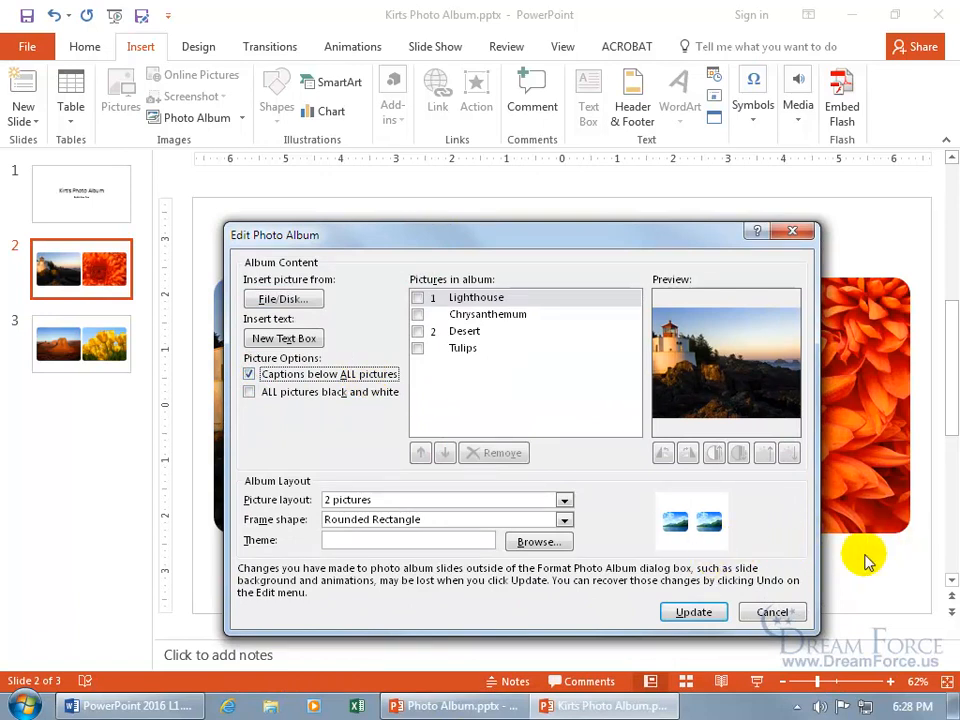
mouse_move(824, 556)
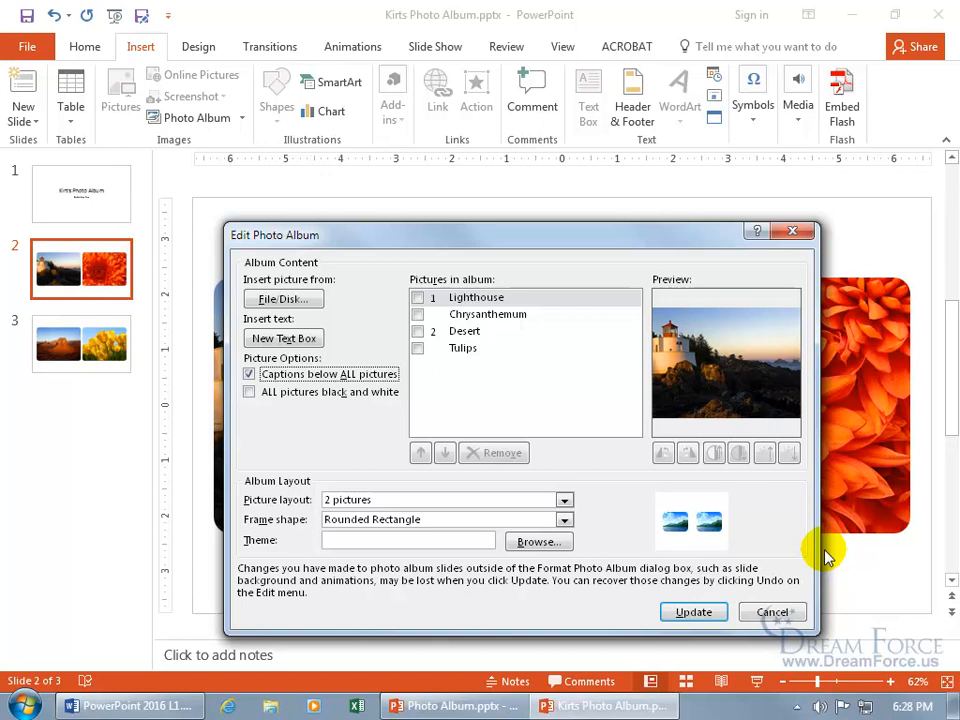
mouse_move(820, 552)
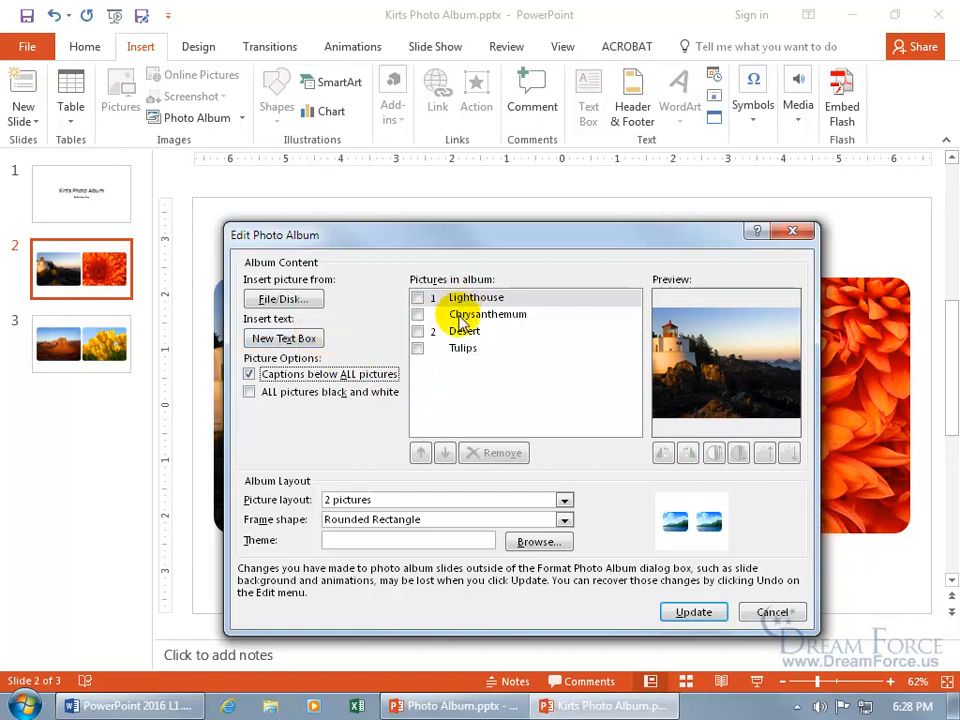
Add a new text box after the Lighthouse and Chrysanthemum pictures and update the album
click(476, 296)
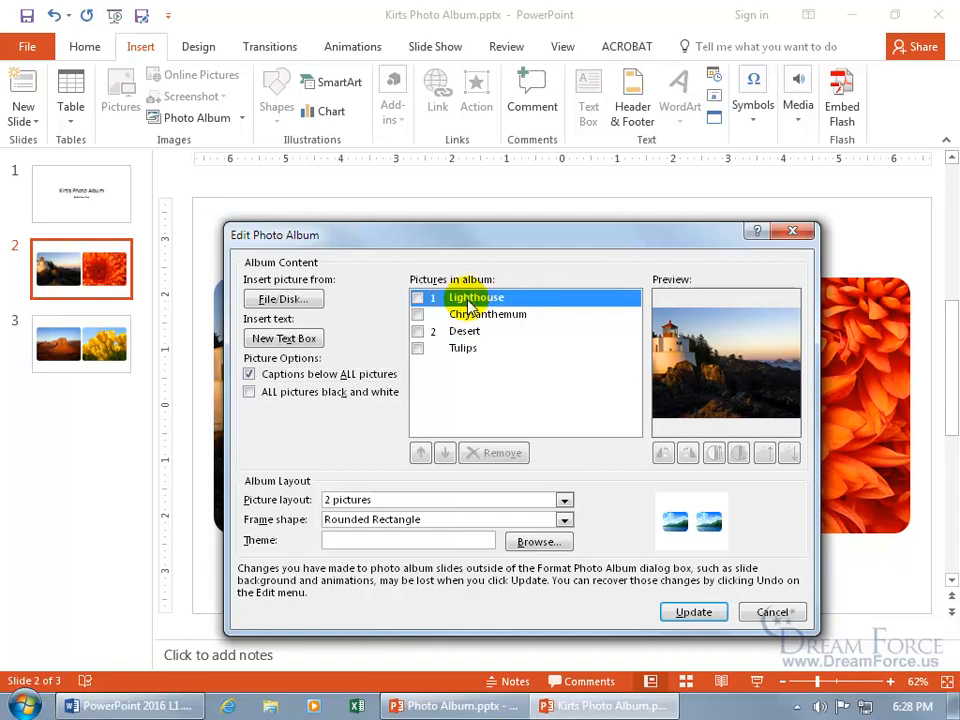
click(284, 338)
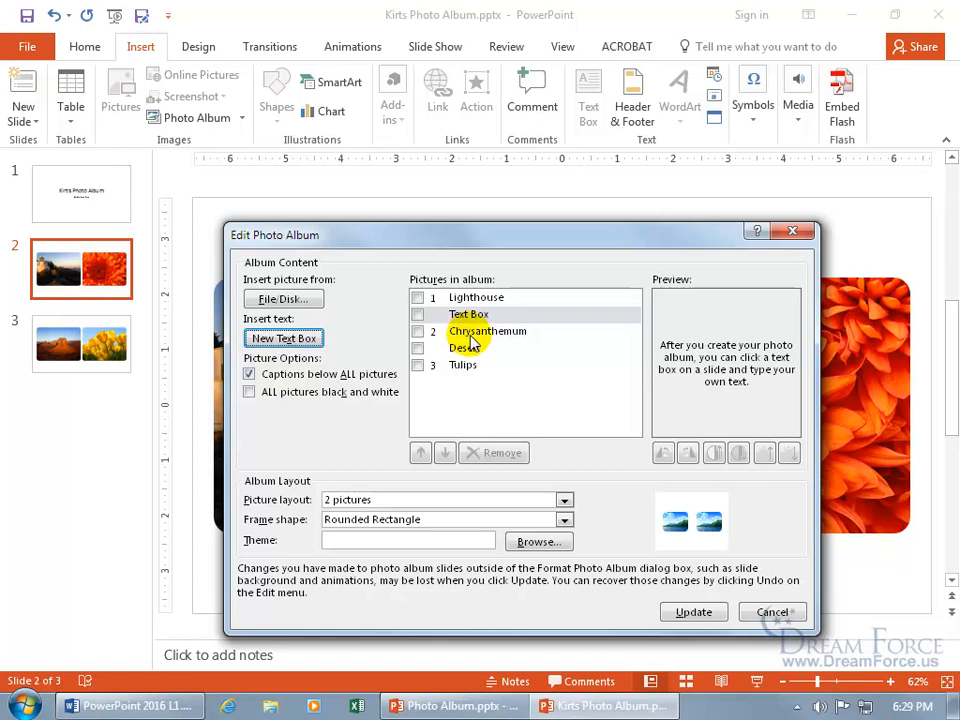
mouse_move(264, 320)
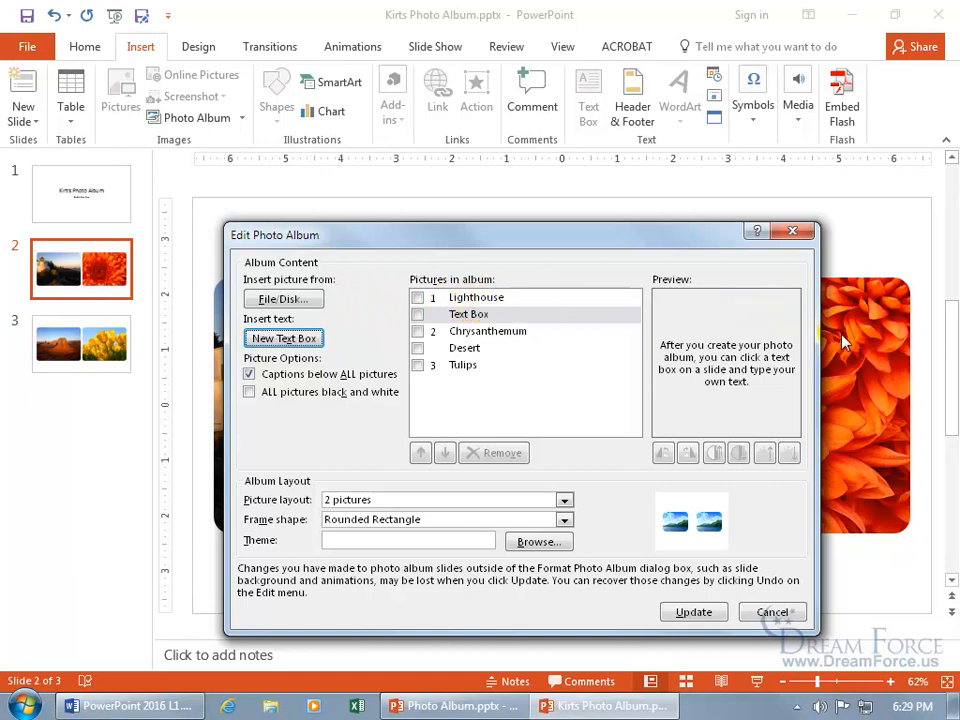
mouse_move(396, 376)
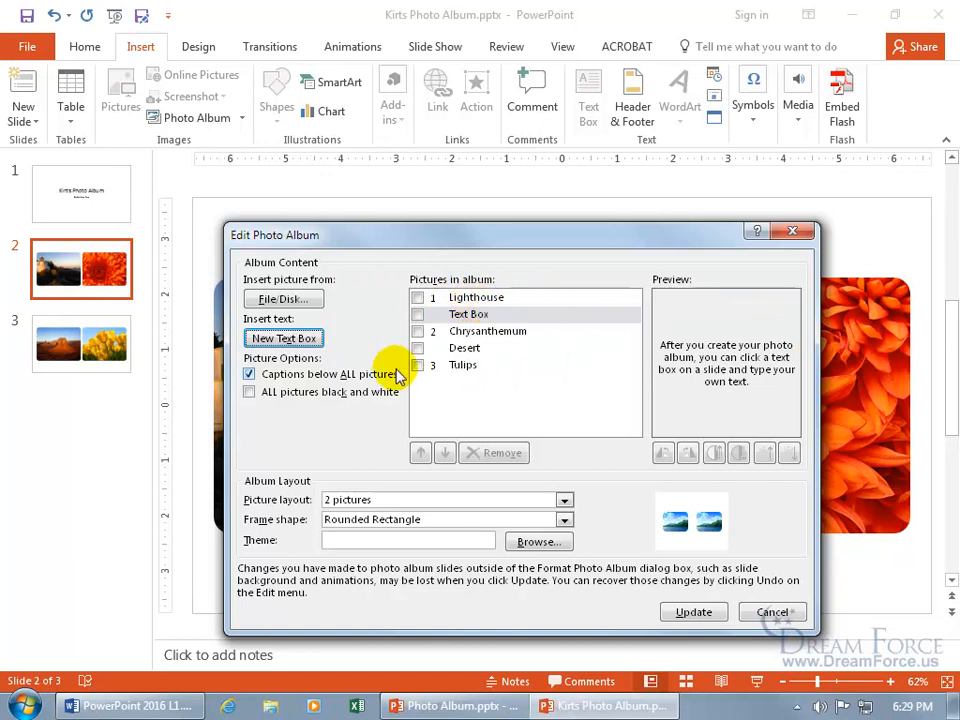
mouse_move(488, 320)
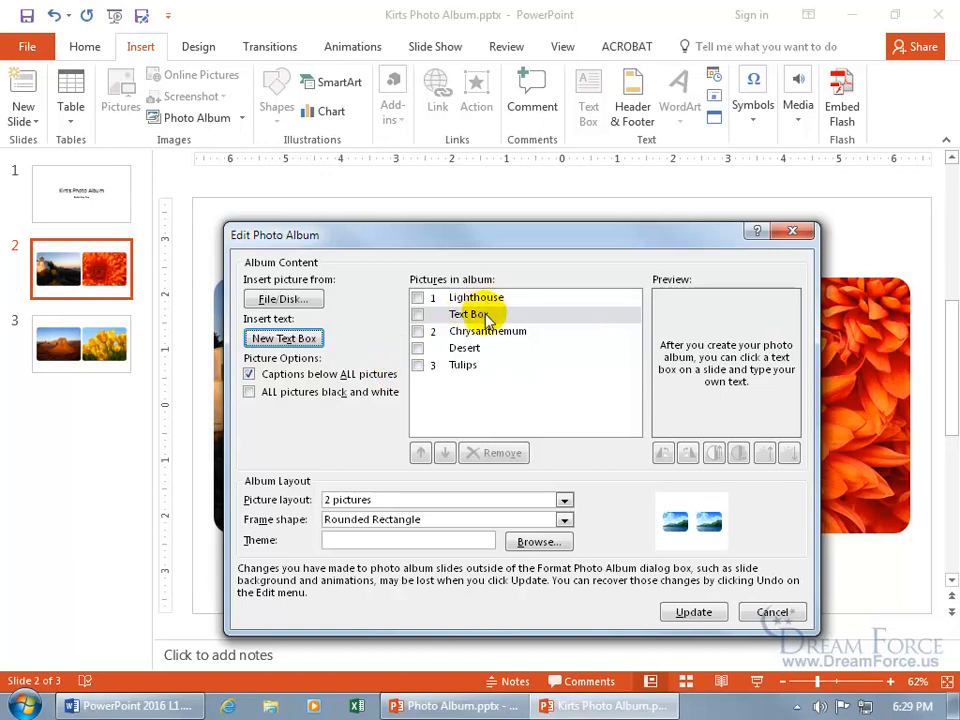
mouse_move(544, 330)
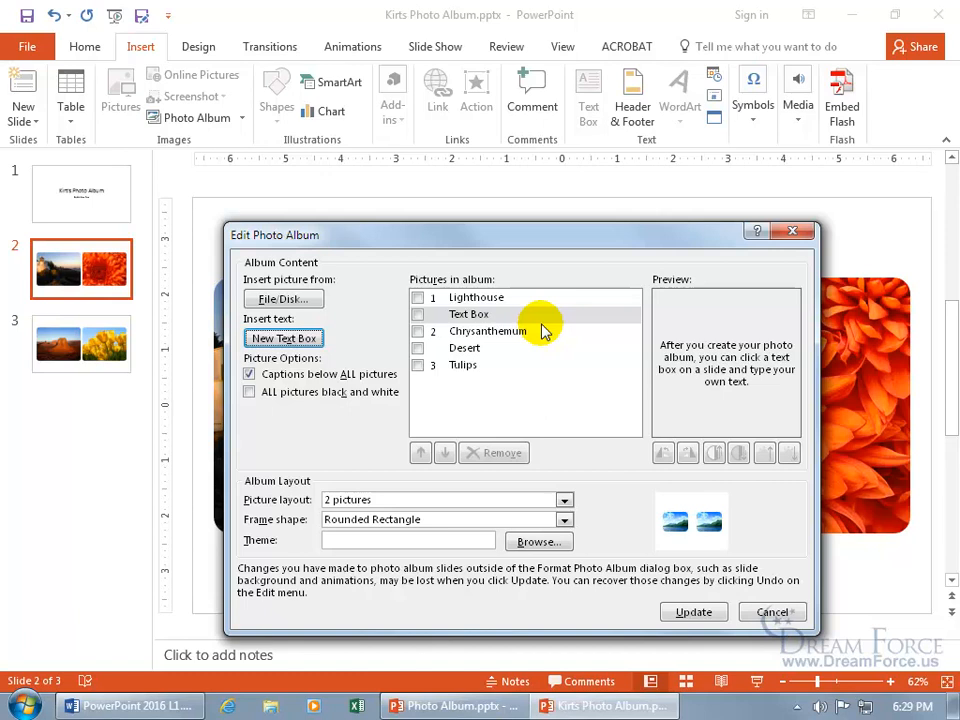
mouse_move(552, 330)
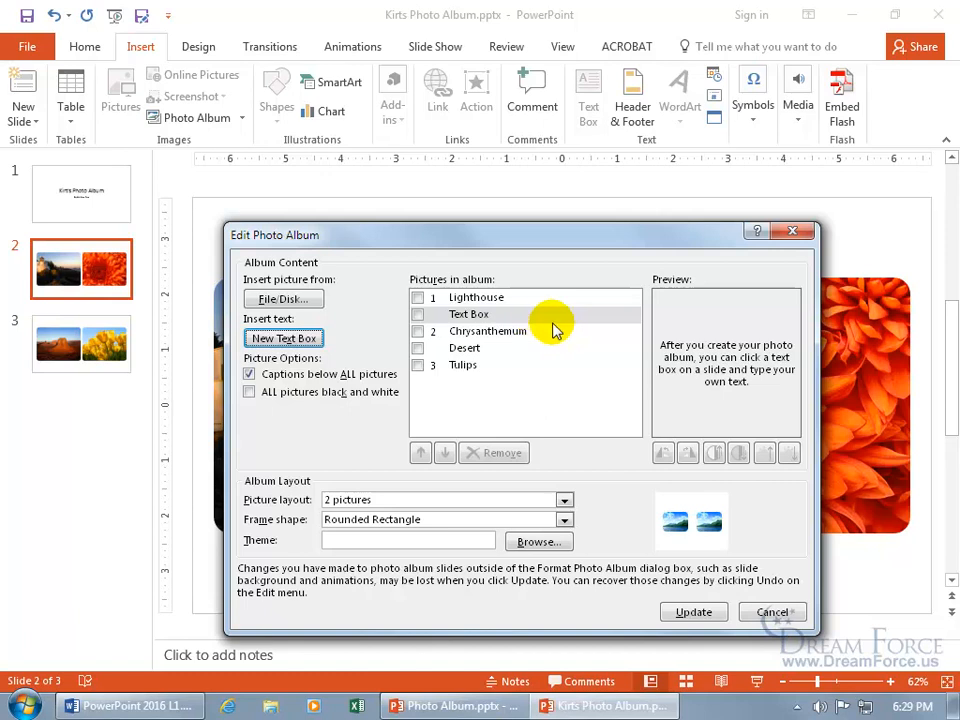
mouse_move(850, 396)
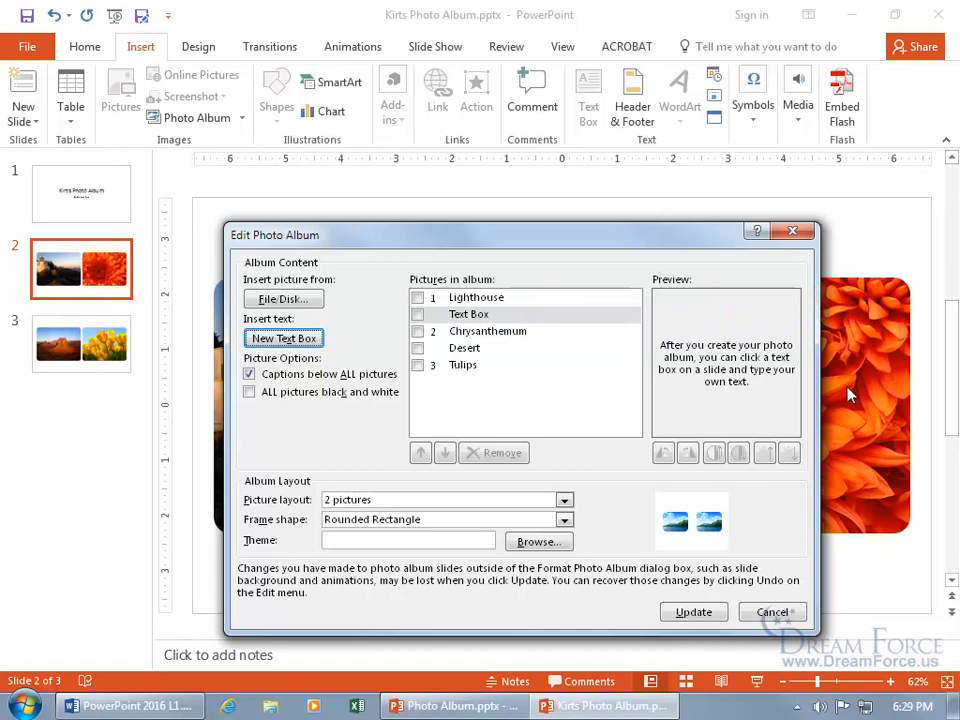
click(488, 332)
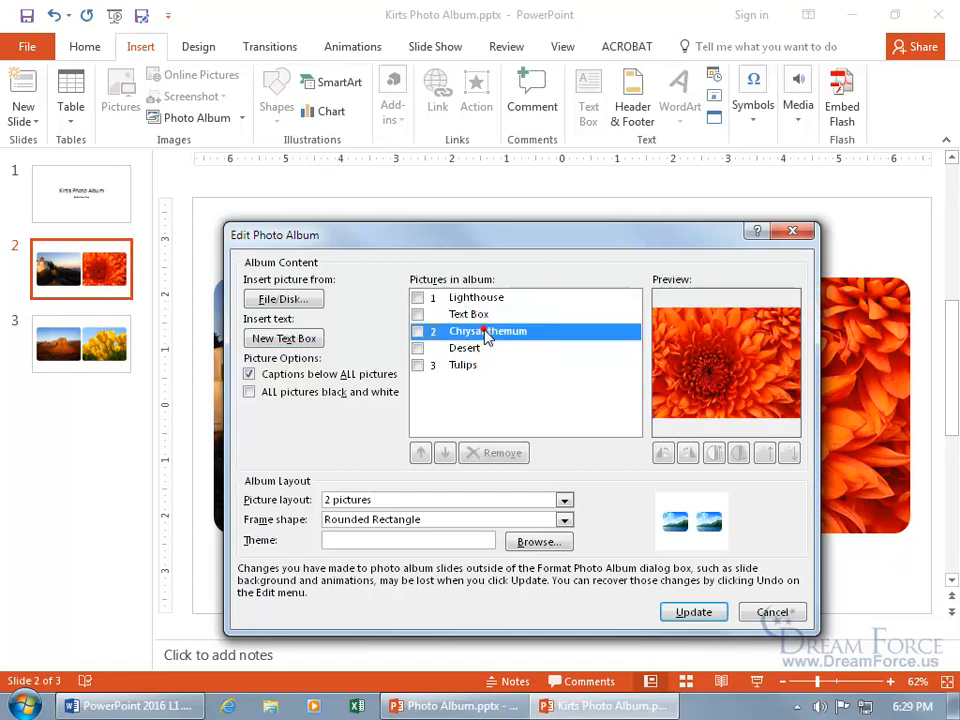
mouse_move(284, 338)
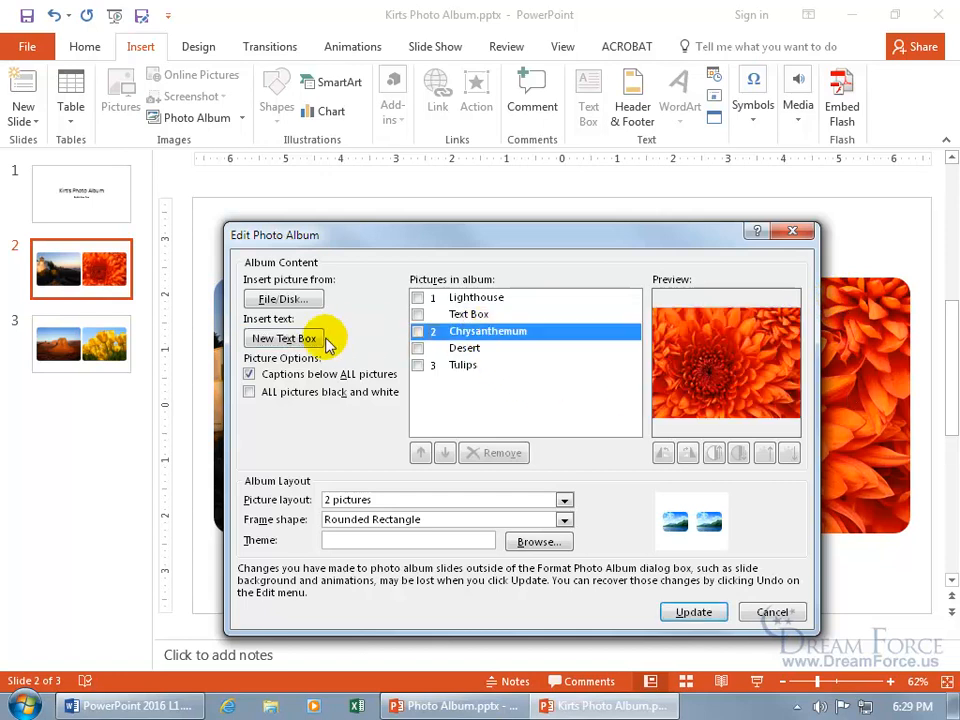
click(284, 338)
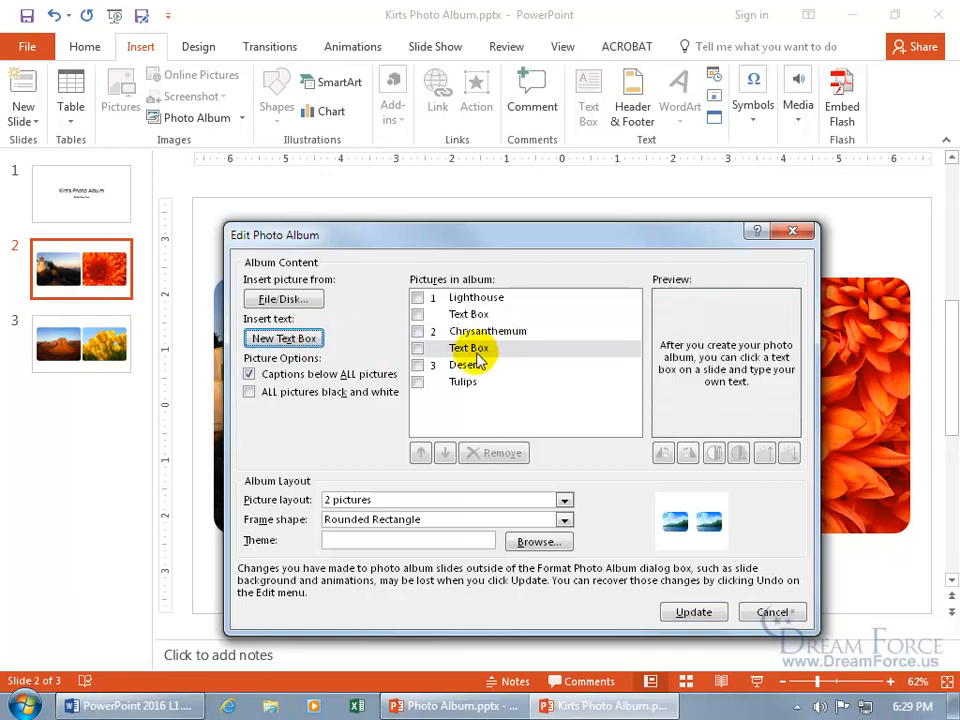
click(464, 364)
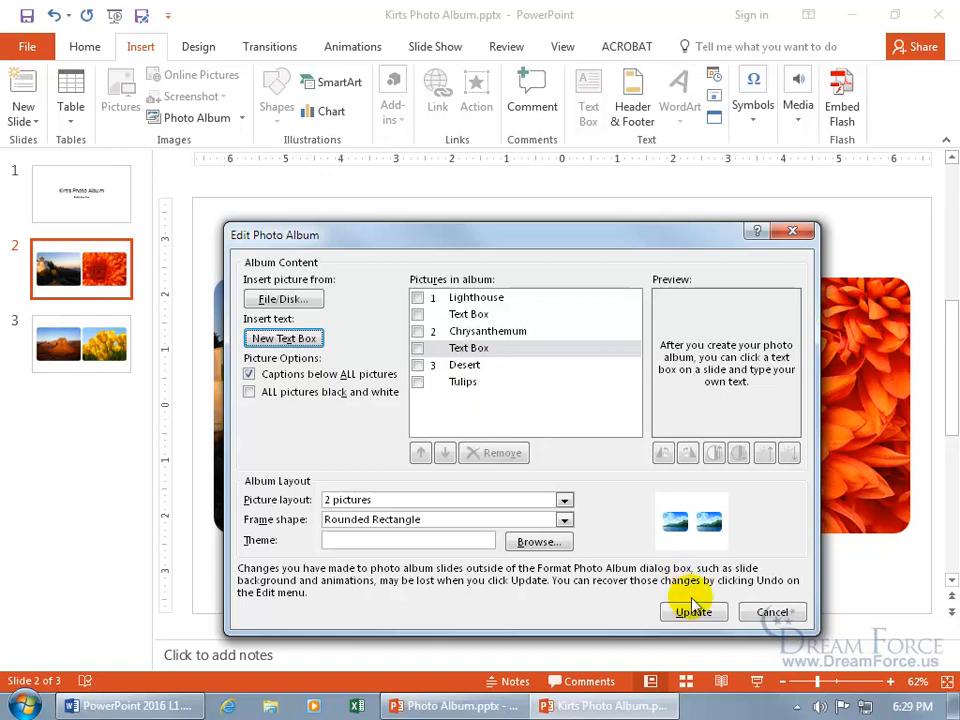
click(692, 612)
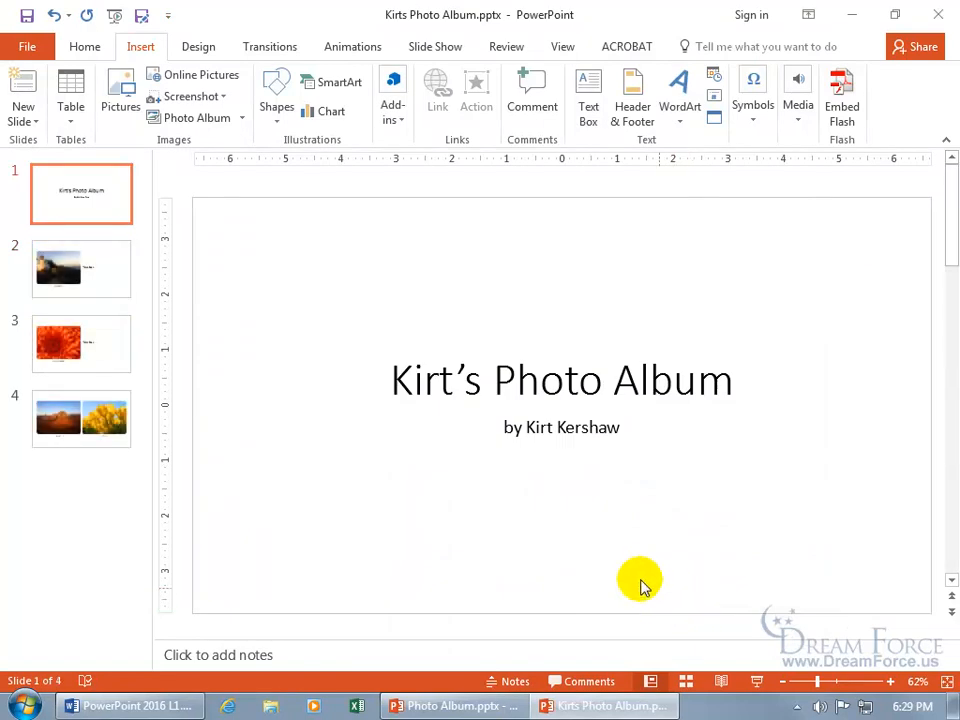
mouse_move(100, 258)
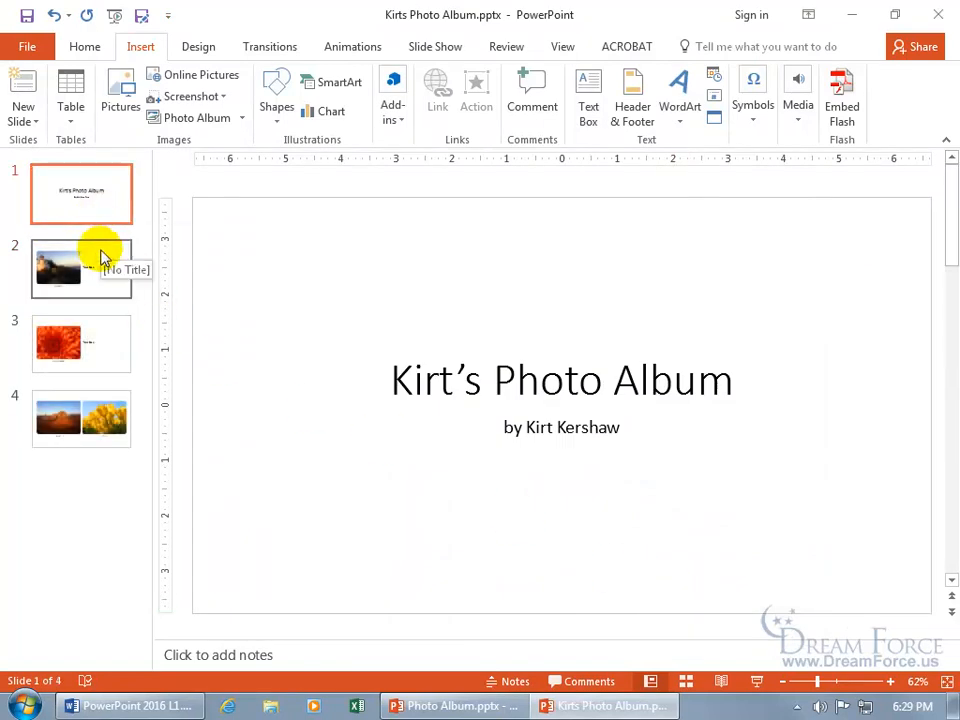
Finish the caption as 'Lighthouse – where got bit by a NASTY snake!' and move to the side text box
click(80, 268)
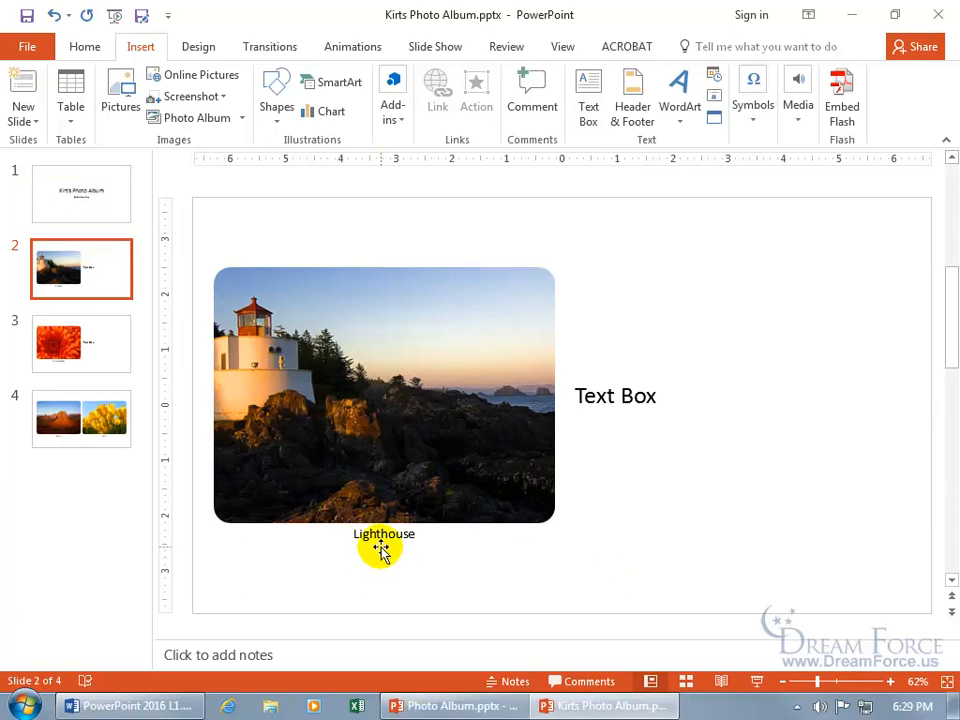
mouse_move(612, 420)
text( – where got bit by a NASTY snake)
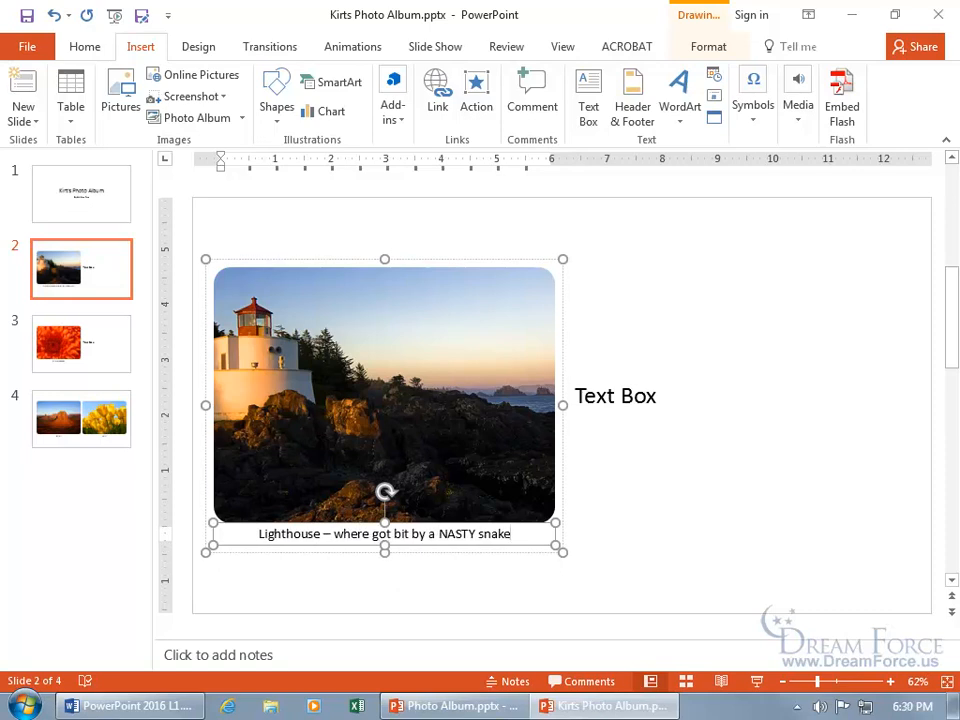
text(!)
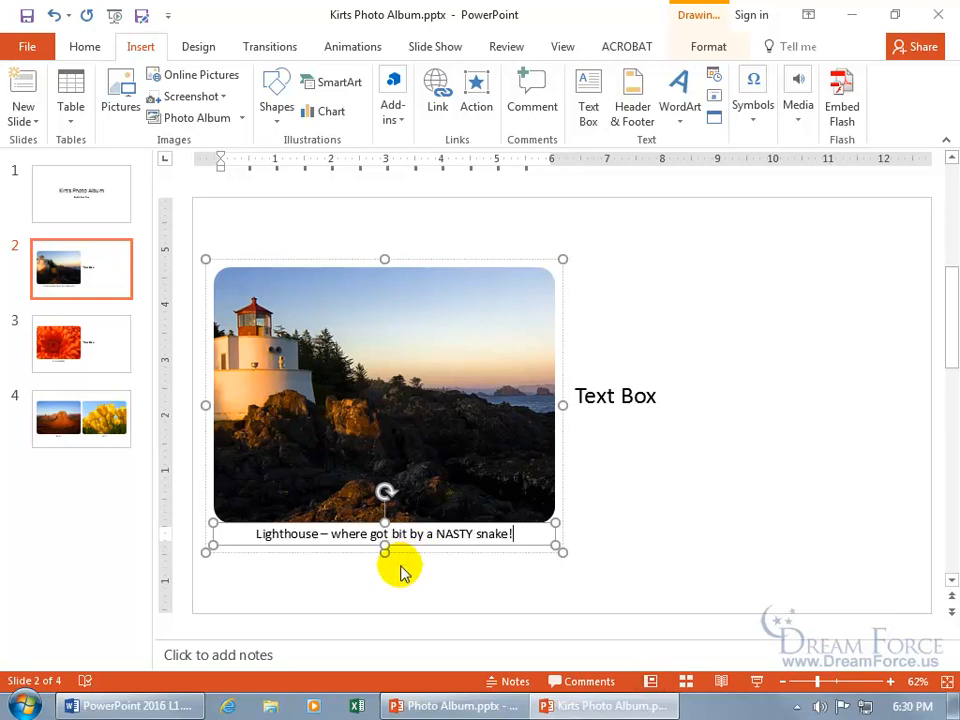
mouse_move(472, 562)
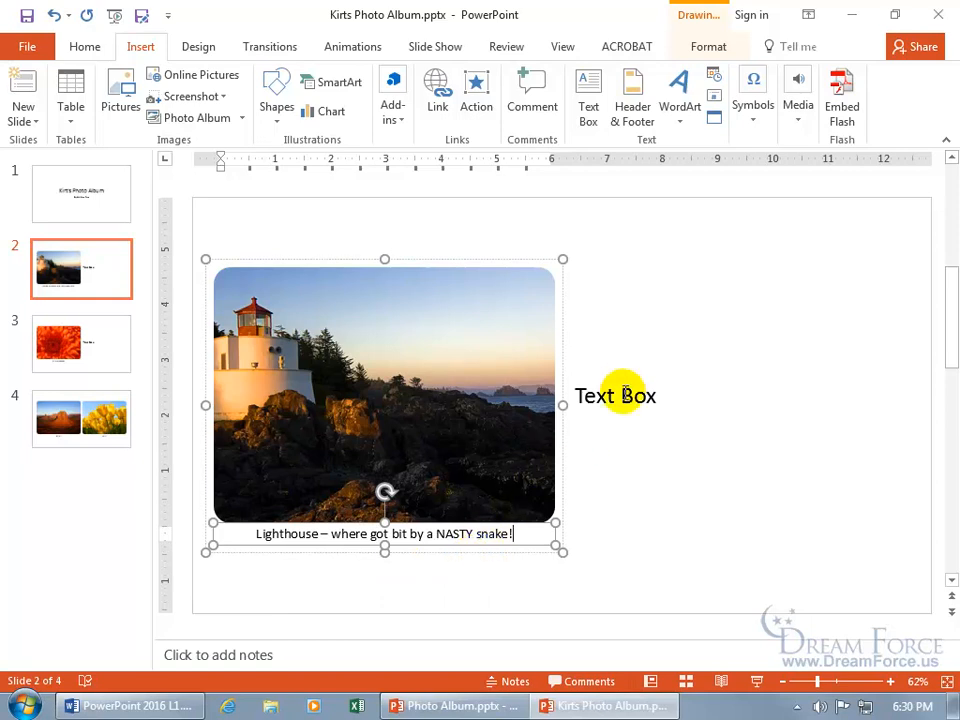
click(616, 396)
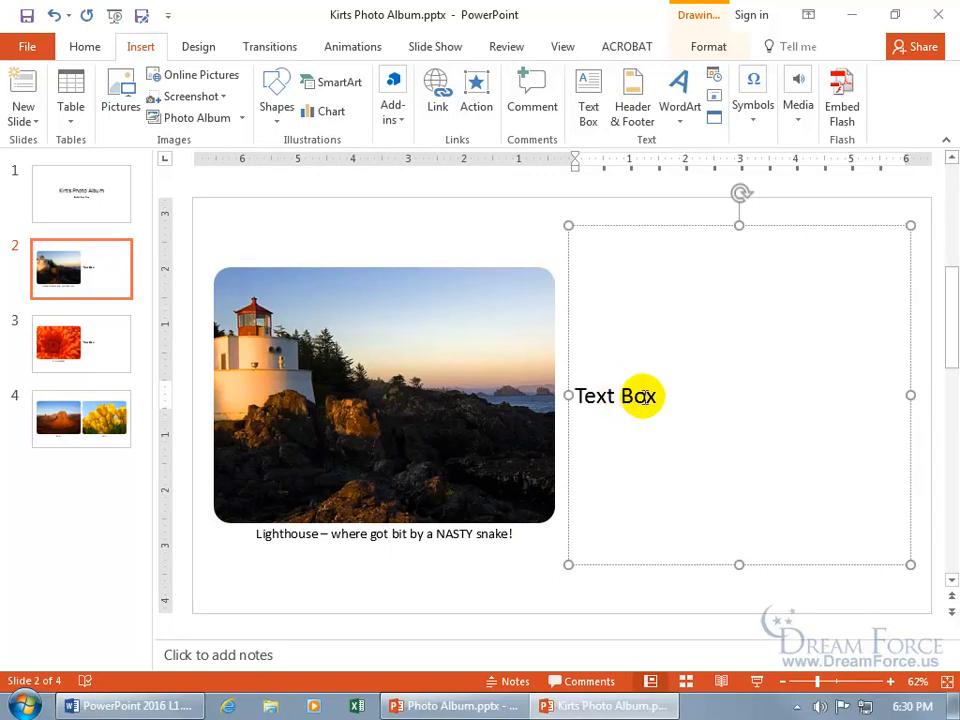
Replace the placeholder with the story of nearly stepping on a snake that bit, correcting 'feel' to 'flee'
key(Backspace)
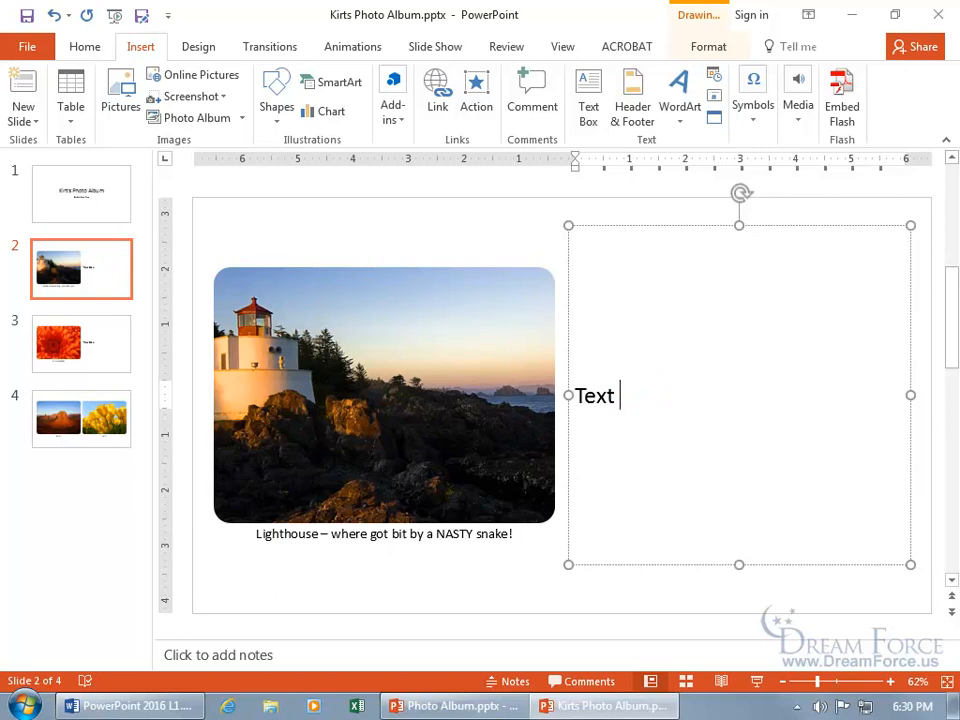
text(It)
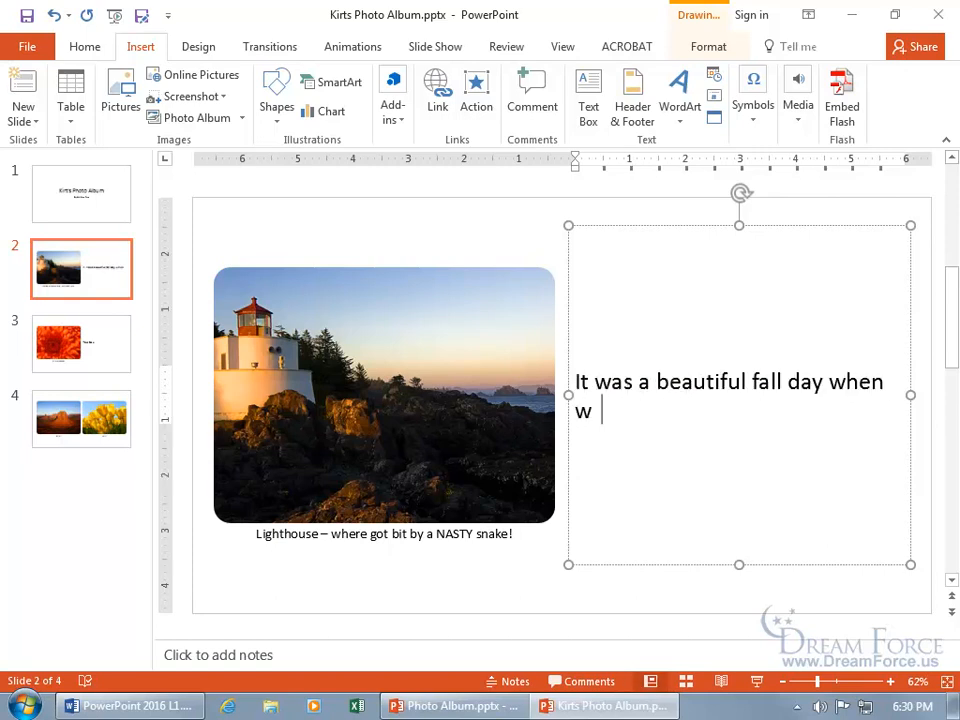
text(e visited the lighthouse and I about stepped on a snake, and)
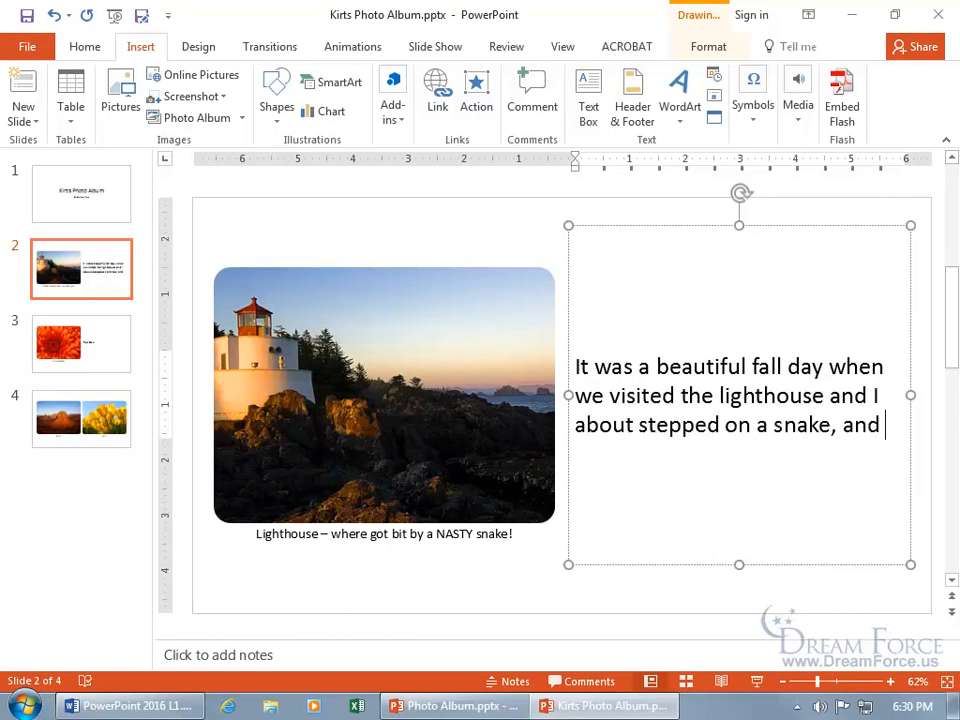
text(was about to feel when it bit me!)
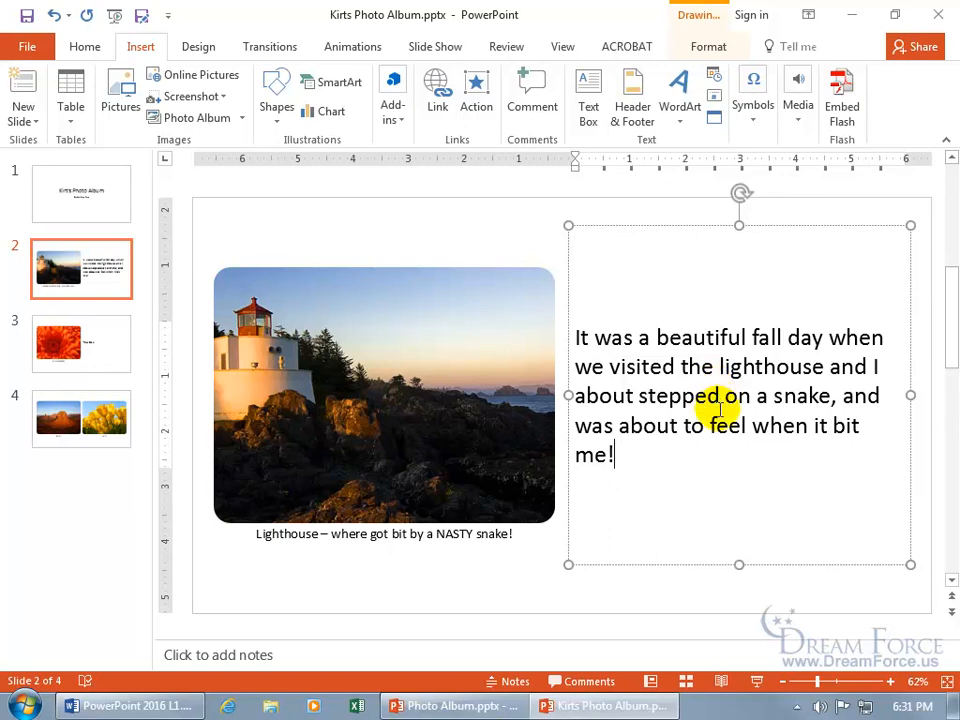
double_click(728, 424)
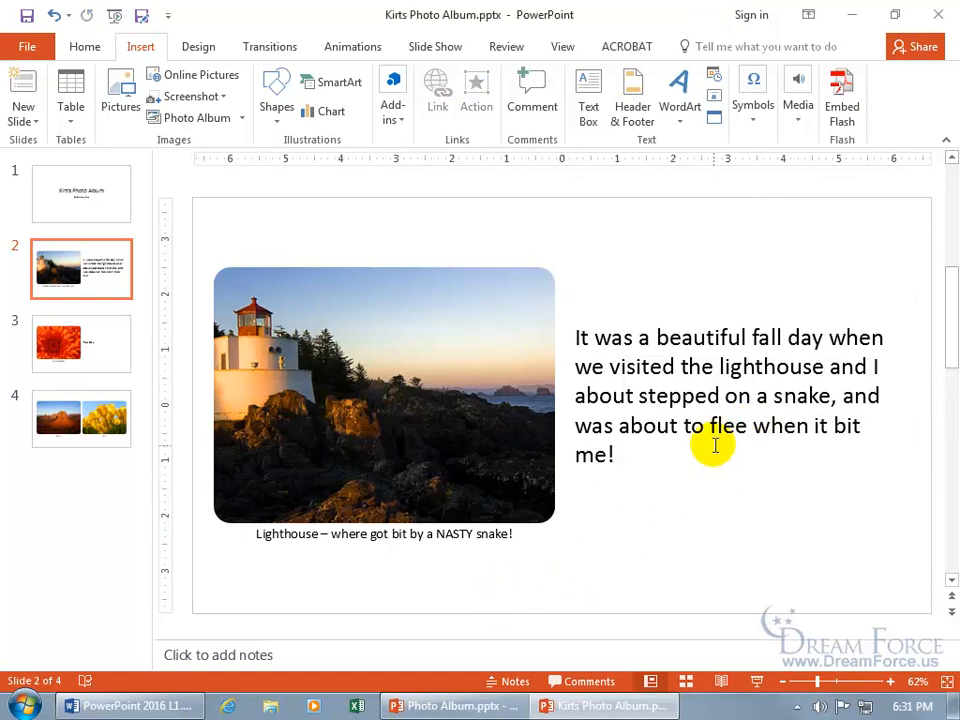
mouse_move(664, 344)
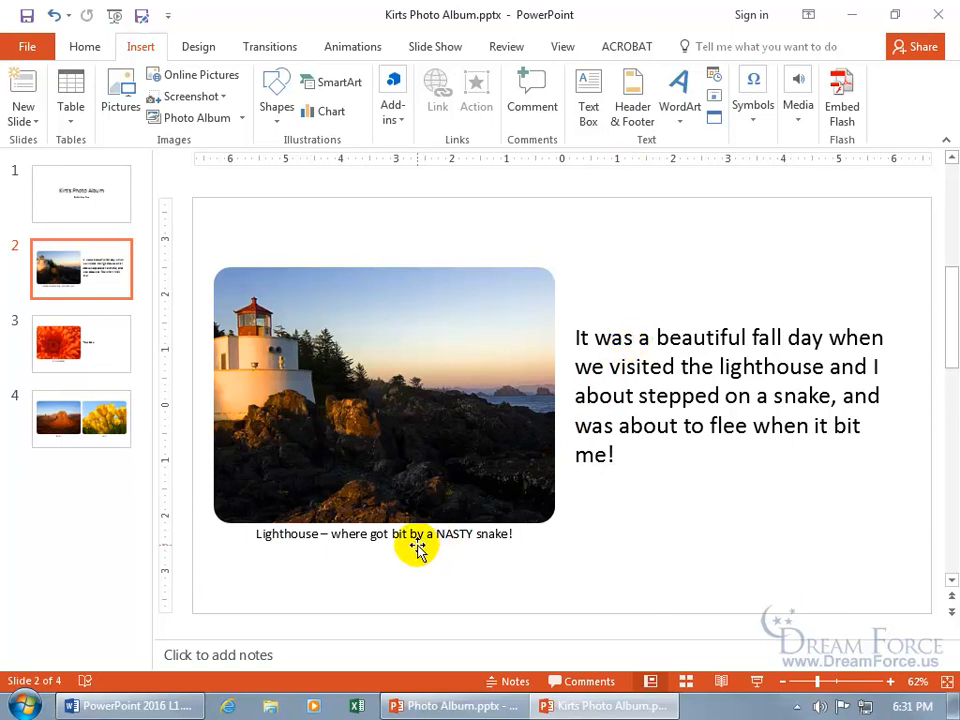
mouse_move(748, 356)
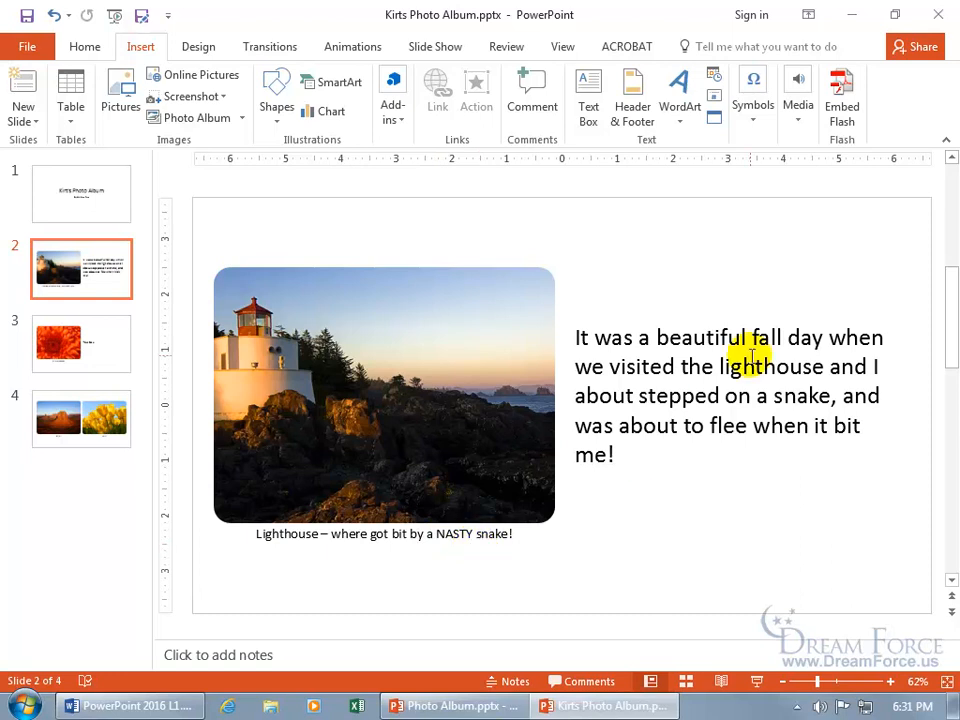
Look at slide 3's Chrysanthemum caption, then go to slide 4 and select the Desert caption
click(80, 344)
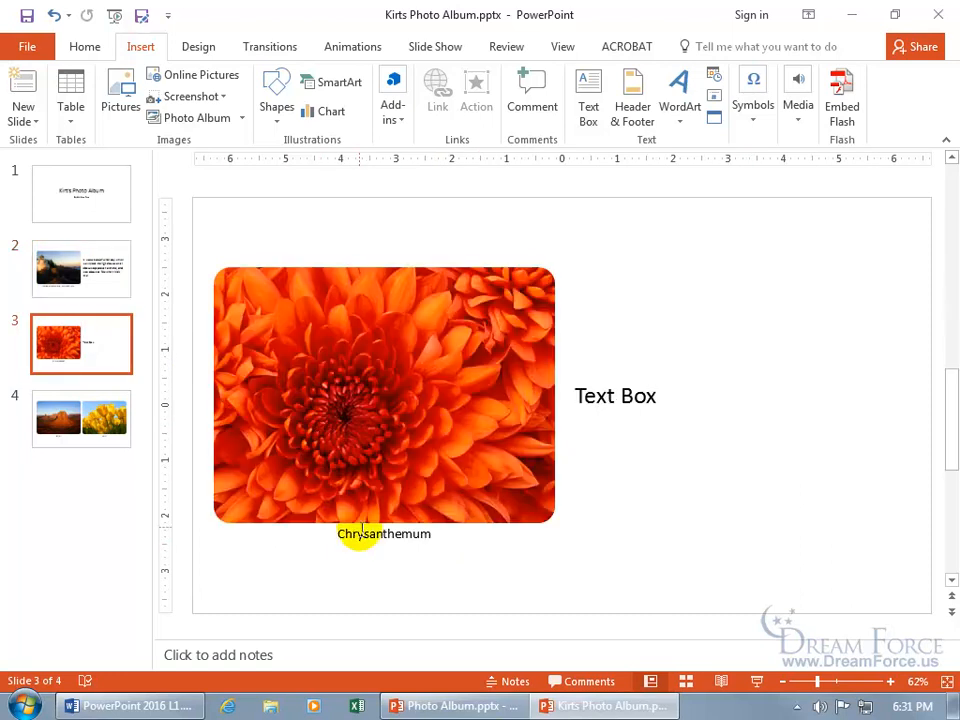
click(384, 396)
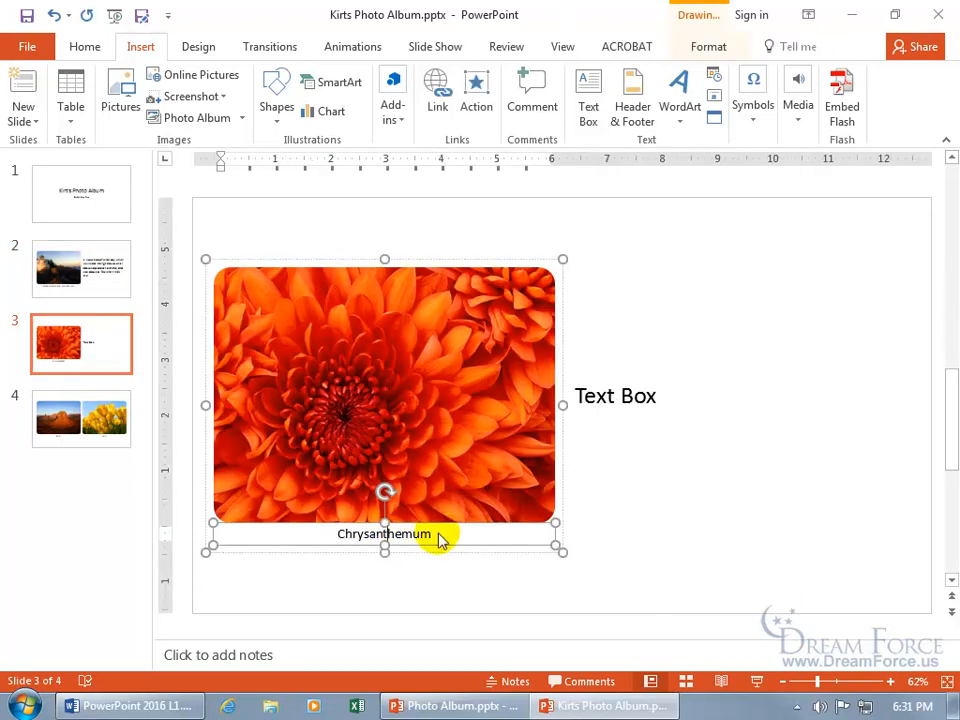
click(80, 420)
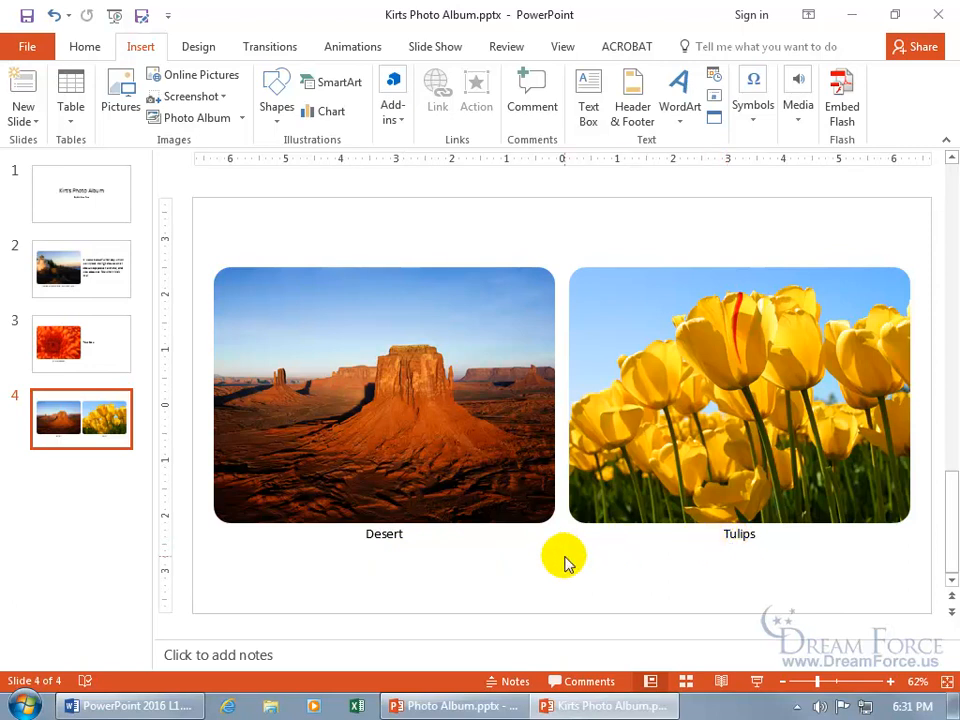
mouse_move(538, 560)
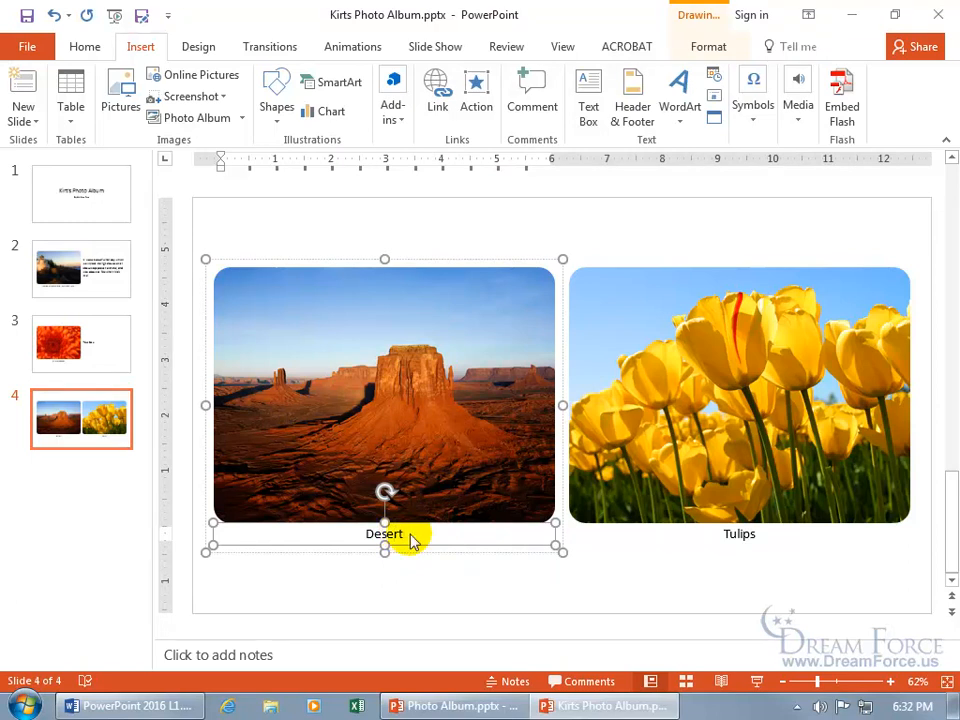
click(438, 576)
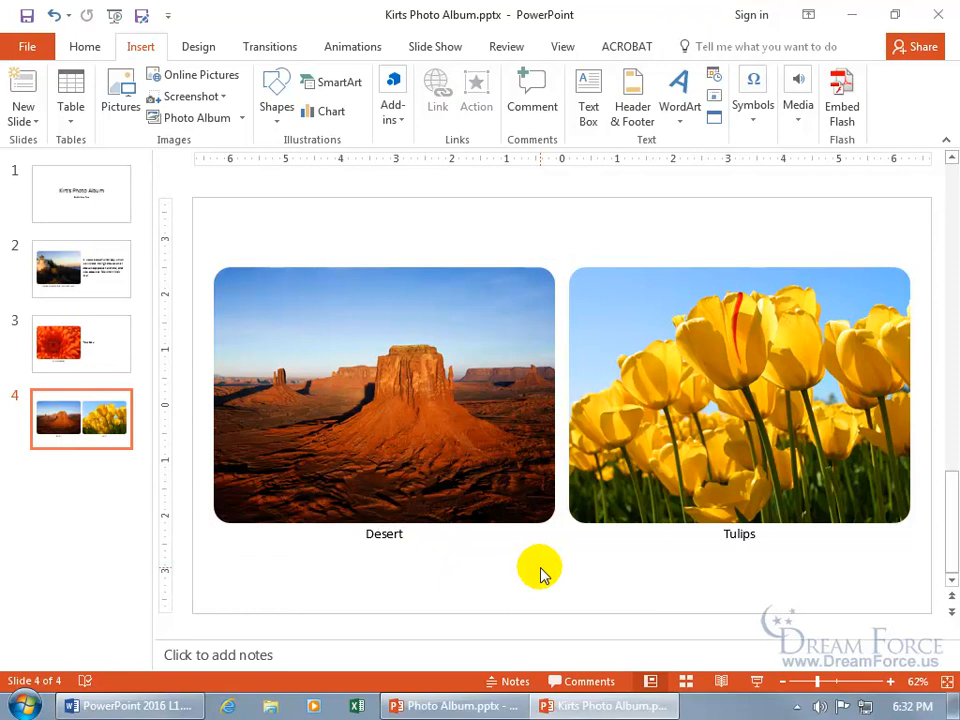
mouse_move(256, 204)
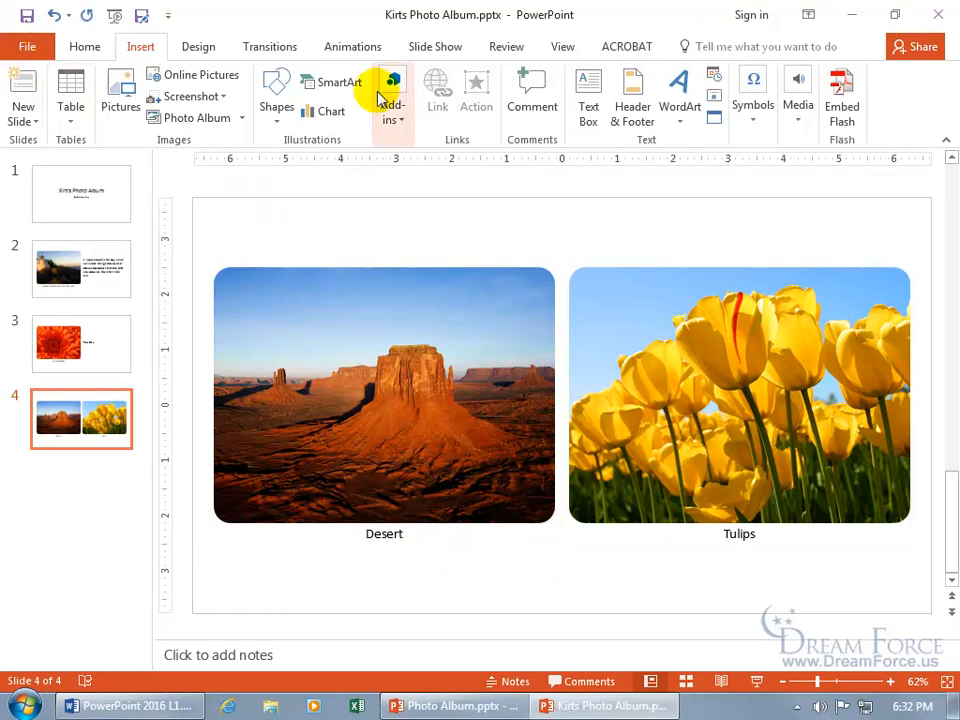
mouse_move(392, 96)
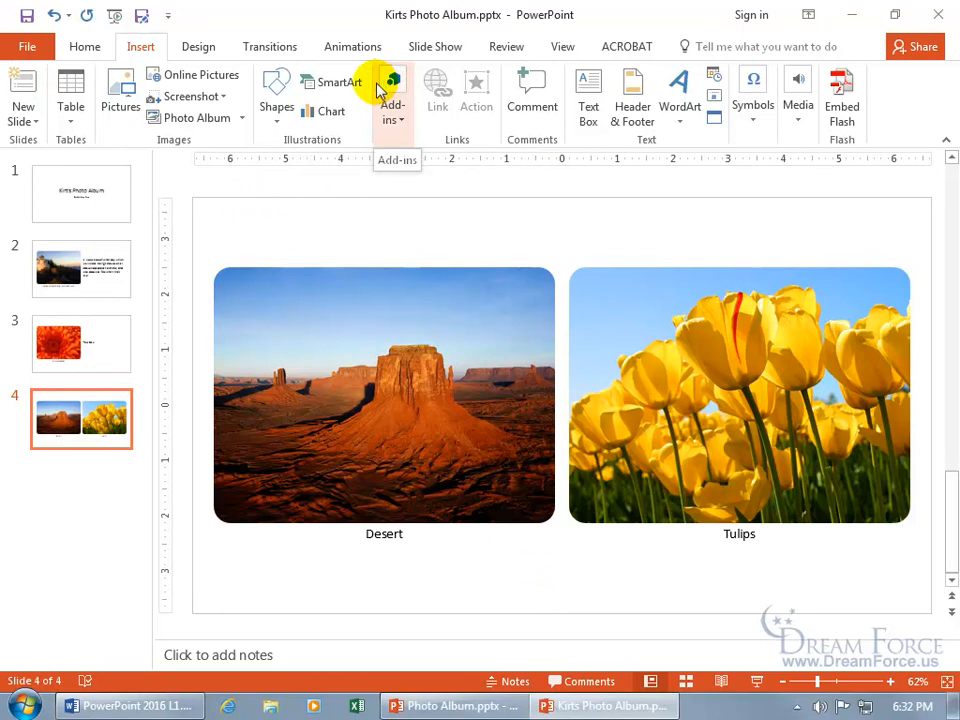
mouse_move(194, 118)
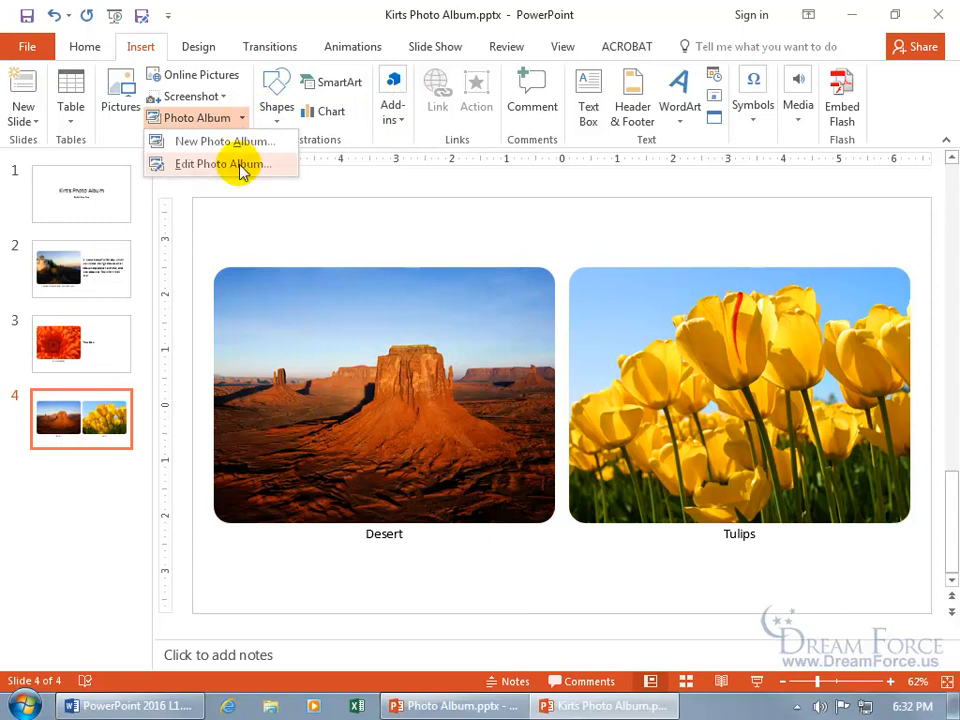
Briefly reopen Edit Photo Album, then return to the lighthouse slide 2
click(222, 164)
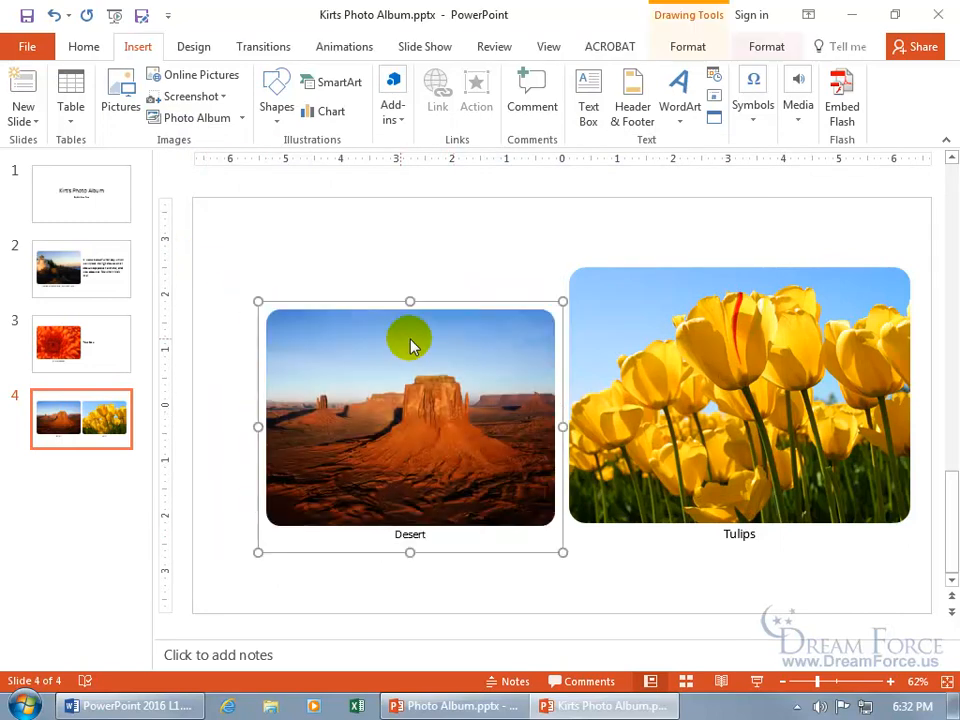
click(80, 268)
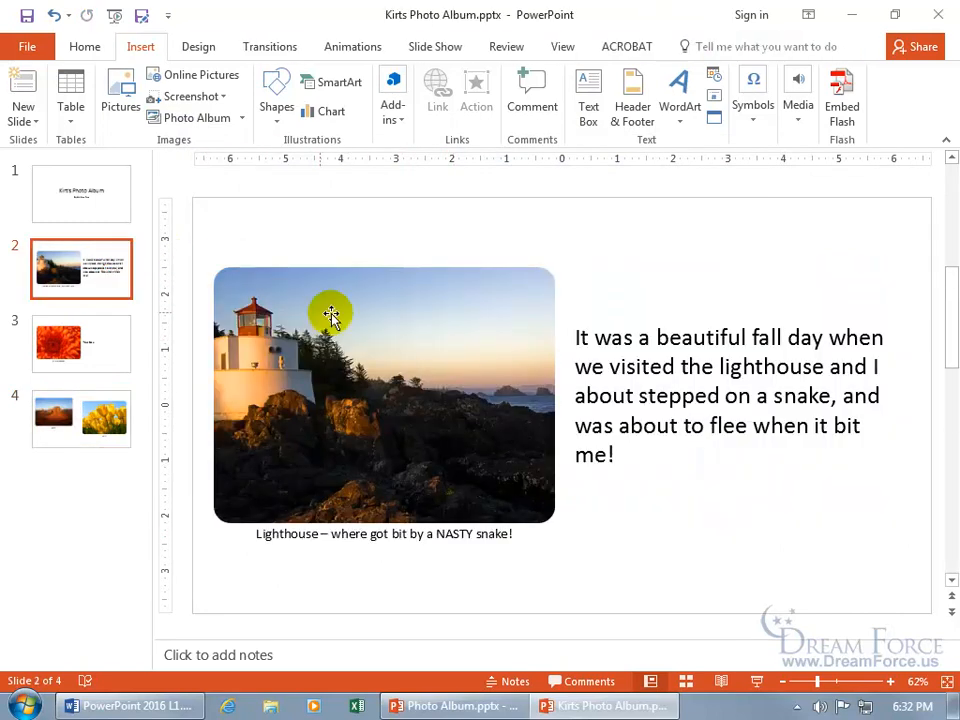
Copy the captioned lighthouse picture and paste it onto slide 4 over the Desert picture
click(384, 396)
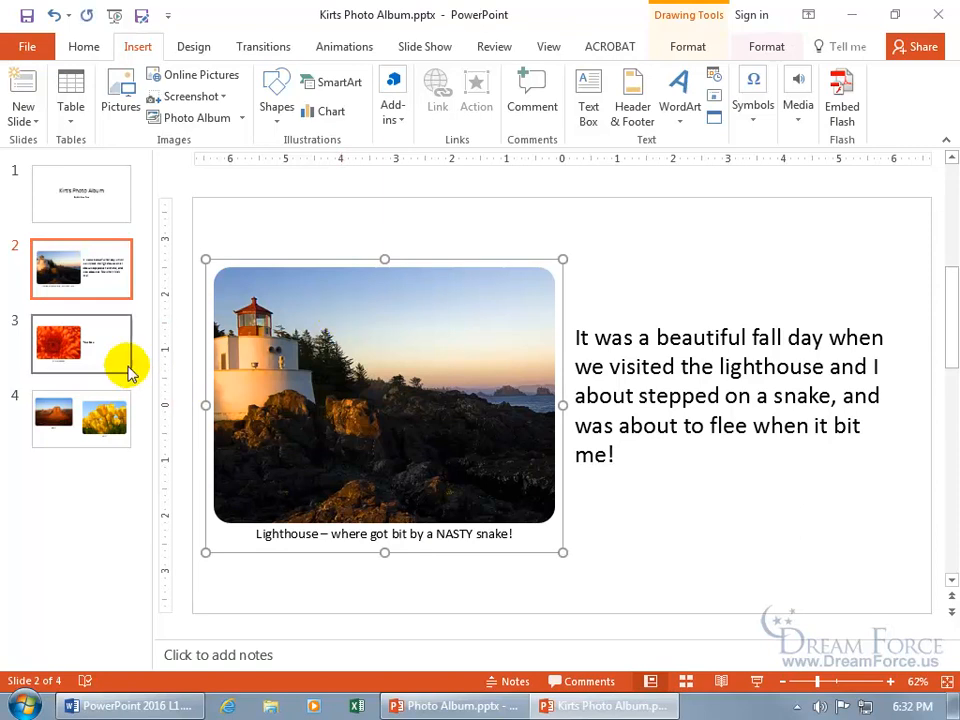
click(80, 418)
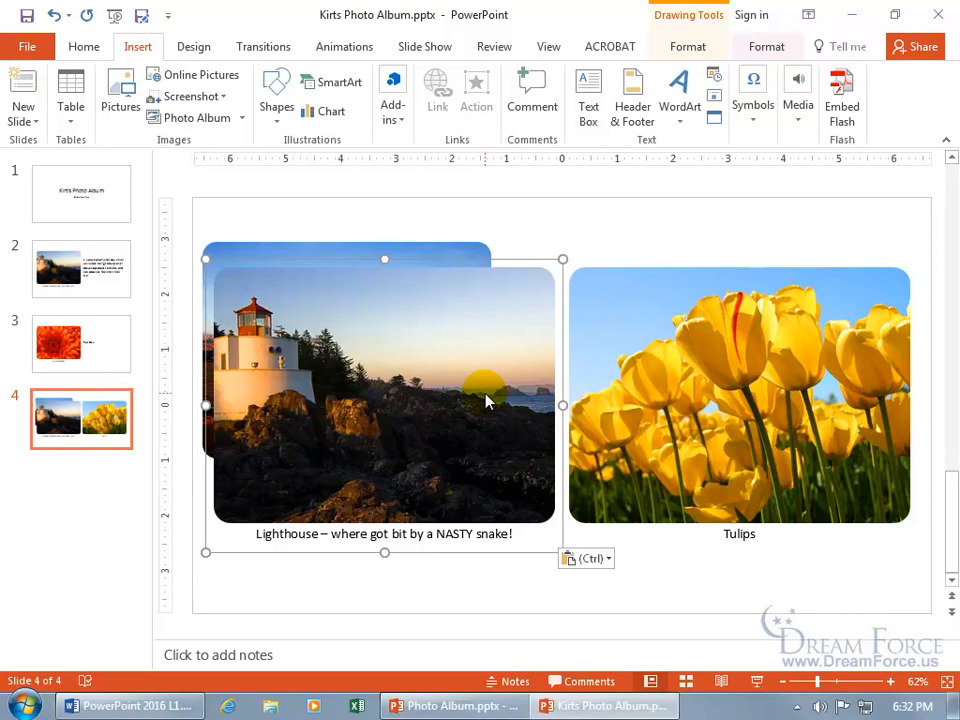
mouse_move(222, 124)
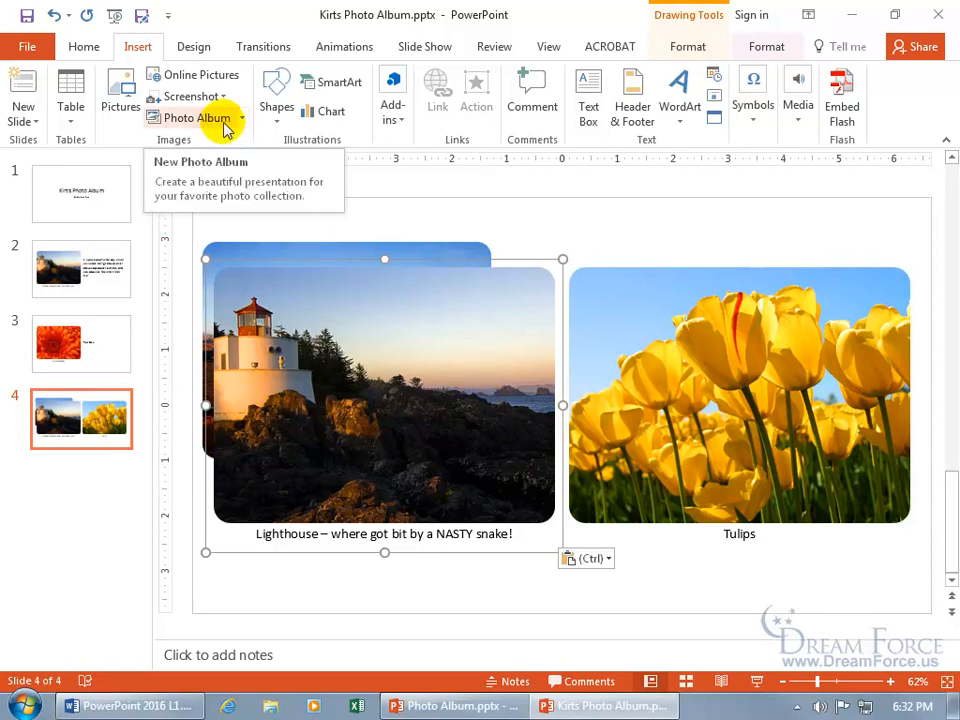
mouse_move(310, 208)
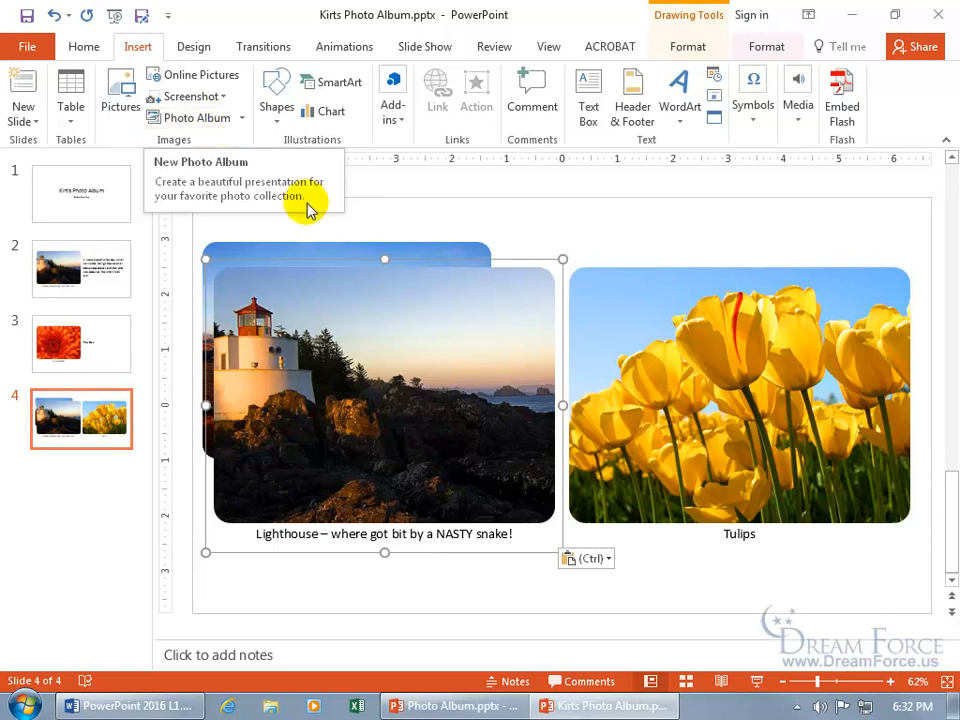
mouse_move(420, 316)
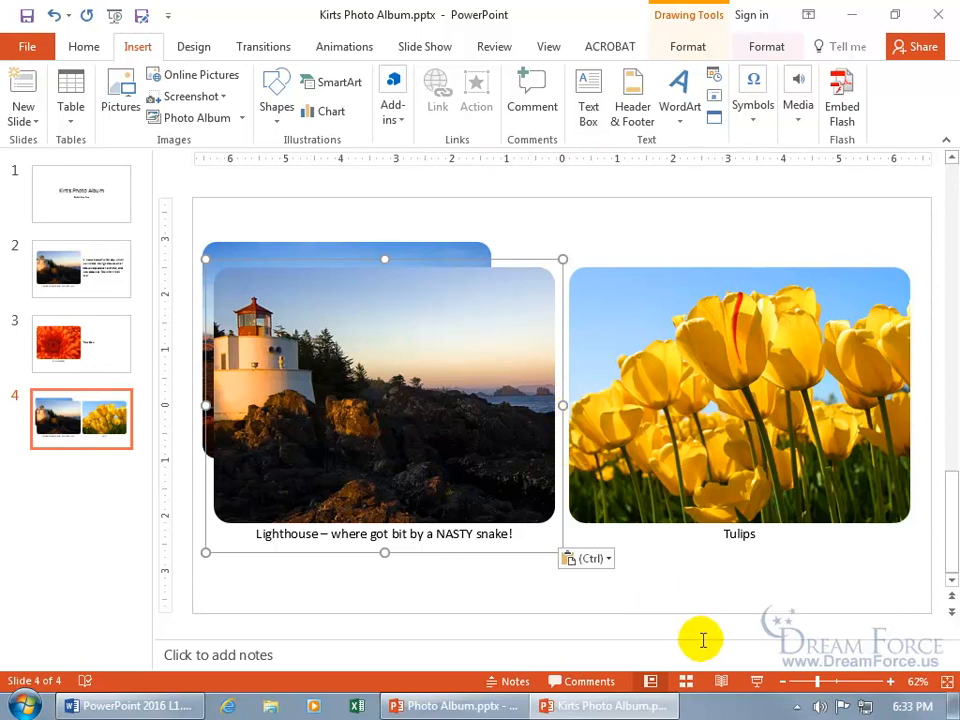
mouse_move(758, 684)
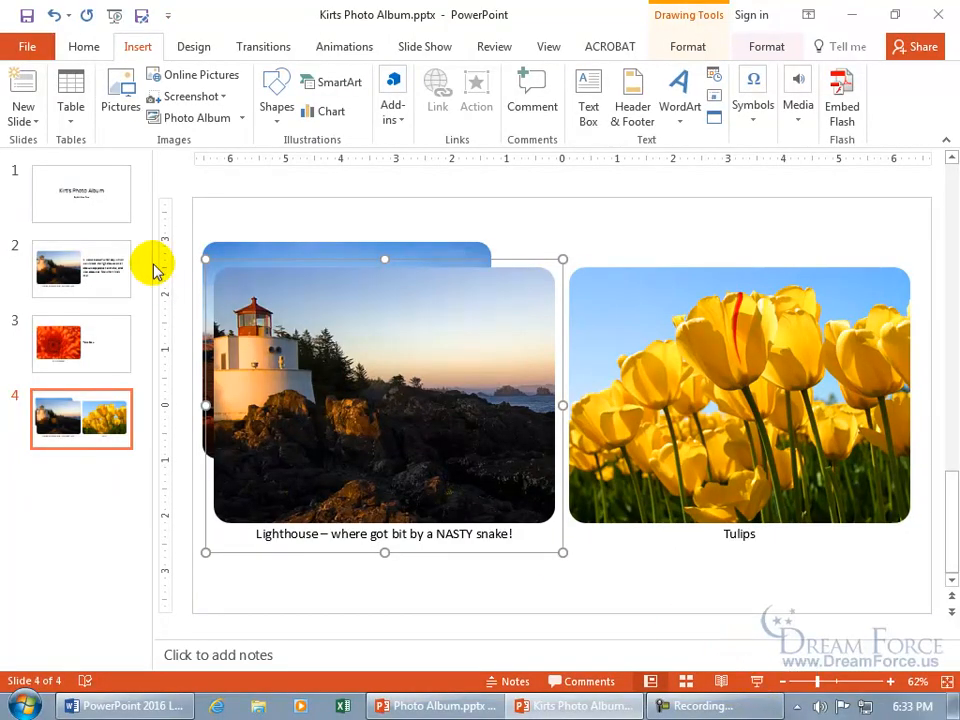
Return to slide 1, the 'Kirt's Photo Album by Kirt Kershaw' title slide
click(80, 192)
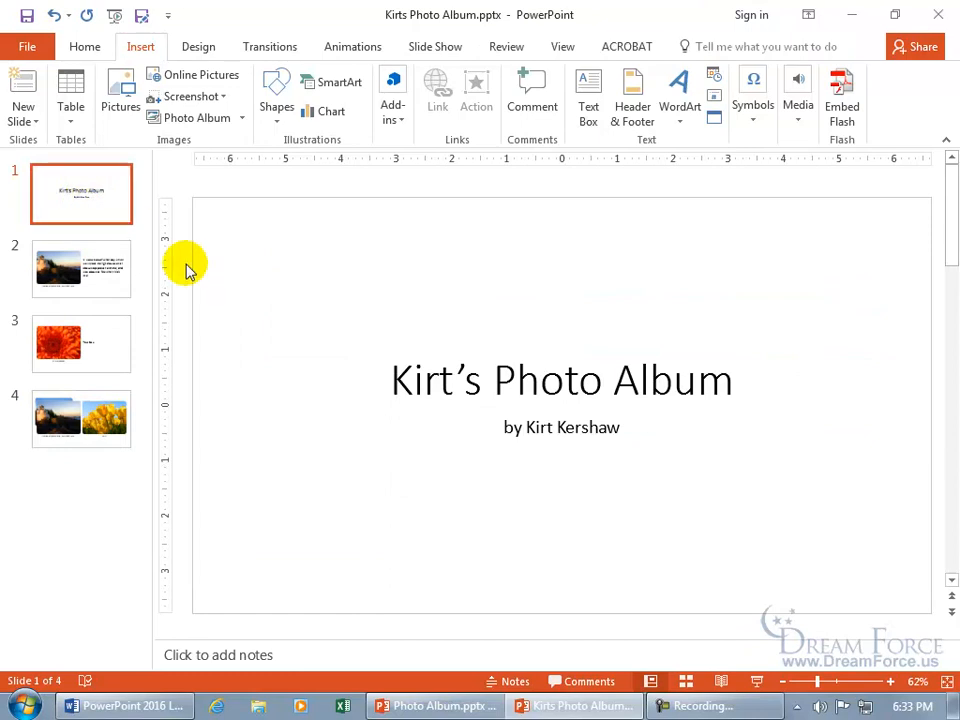
mouse_move(756, 680)
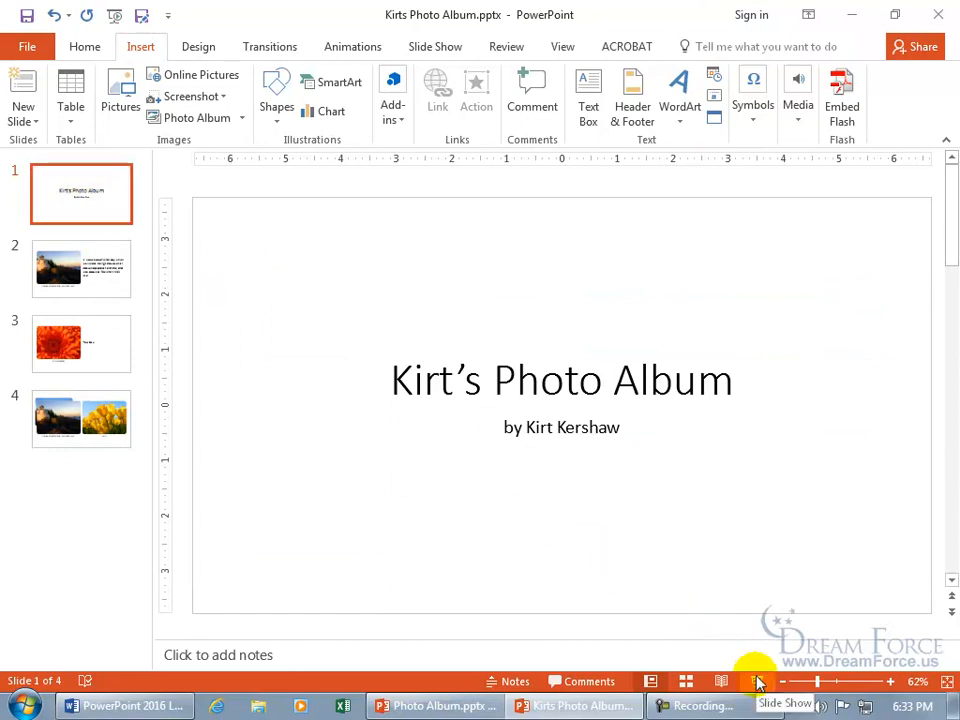